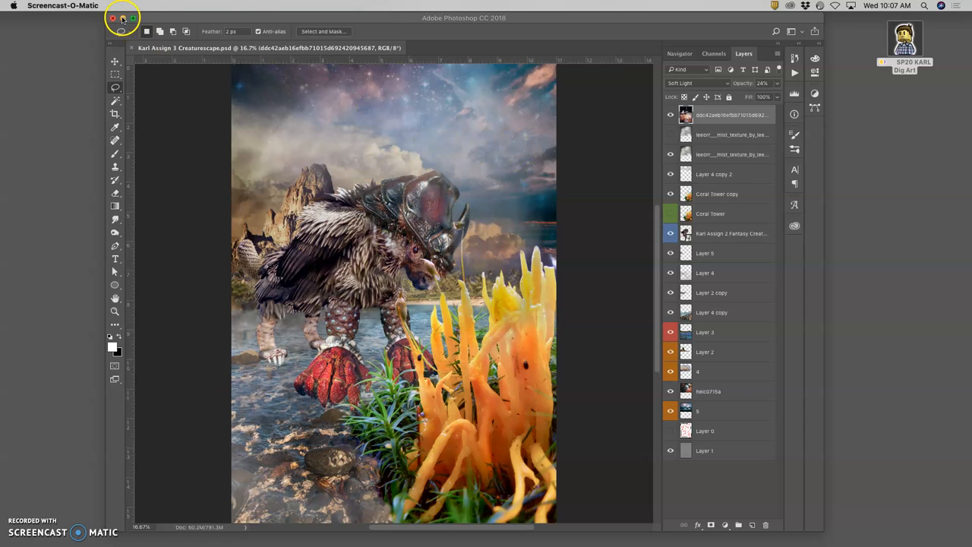
Browse into KARL Assignments and look through the Assignment #1 folder.
left_click(123, 19)
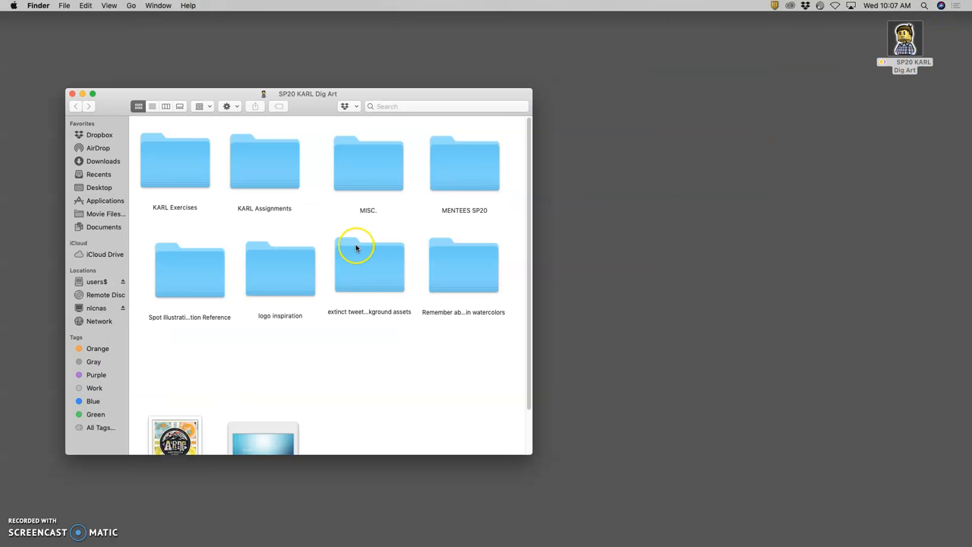
mouse_move(288, 179)
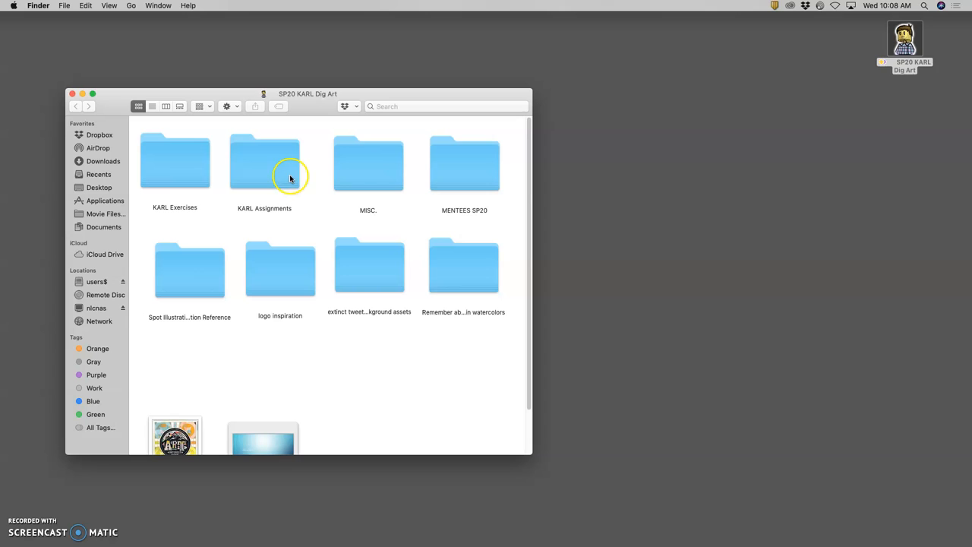
mouse_move(259, 184)
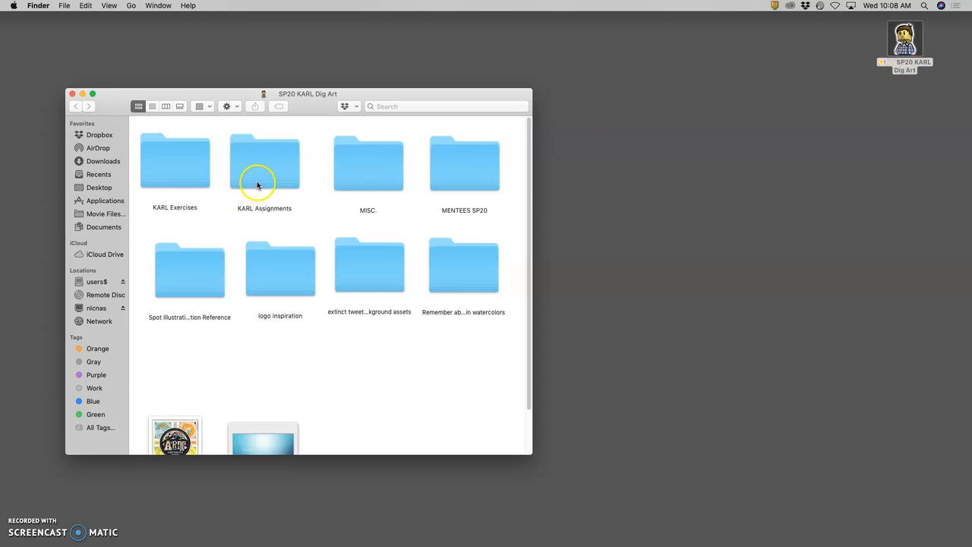
mouse_move(222, 172)
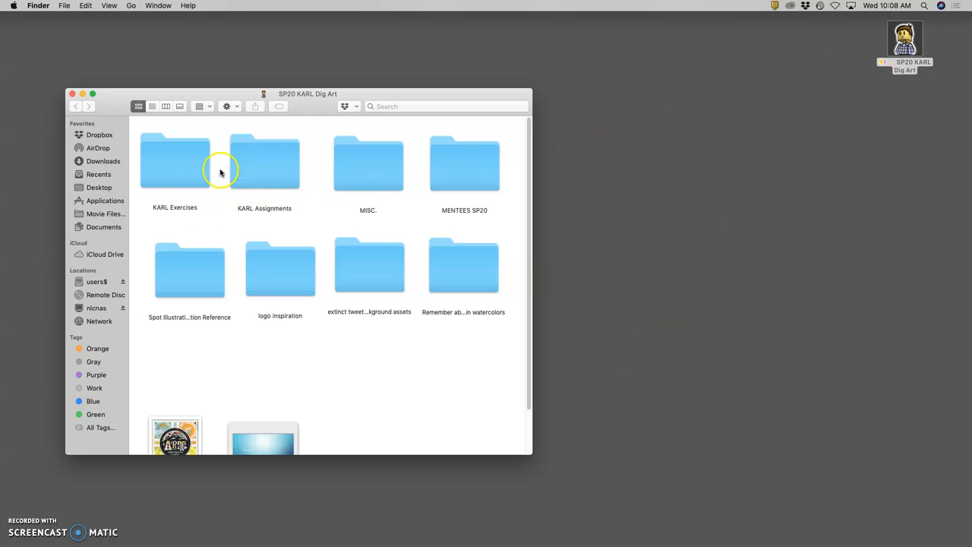
double_click(264, 162)
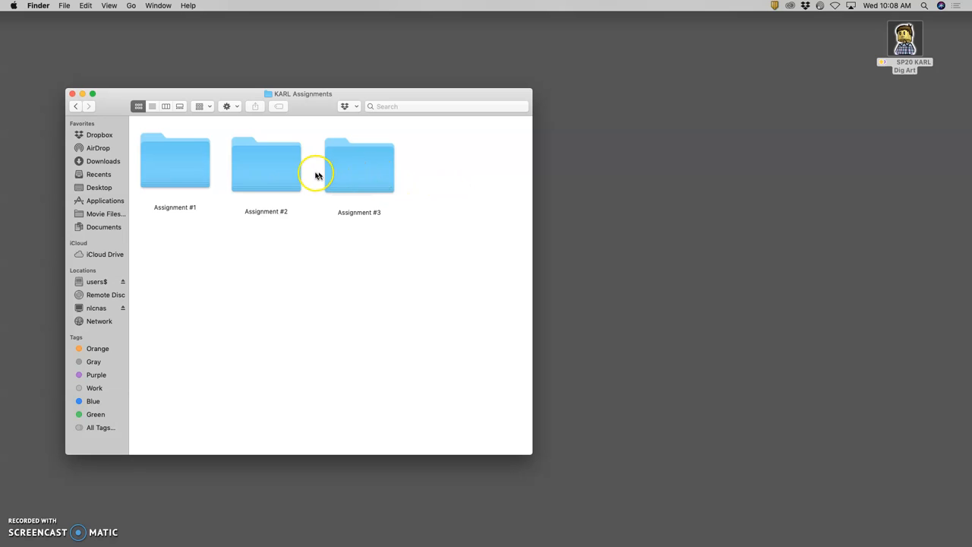
double_click(175, 162)
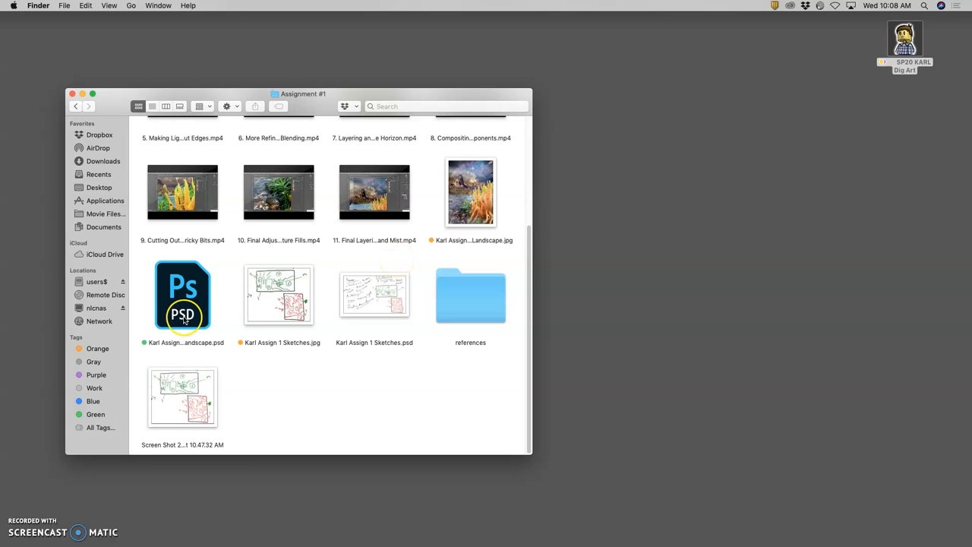
left_click(76, 106)
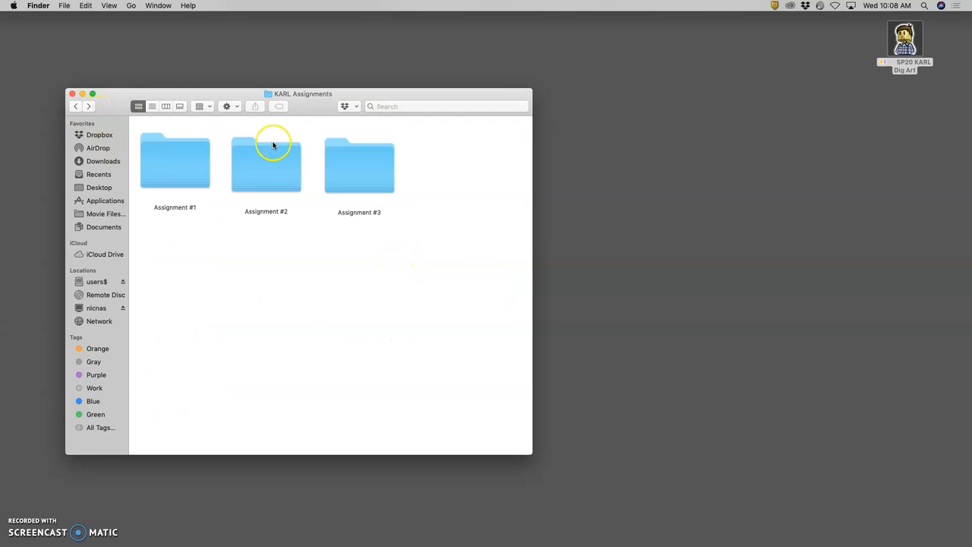
Look through the Assignment #2 folder, then return to KARL Assignments.
double_click(266, 161)
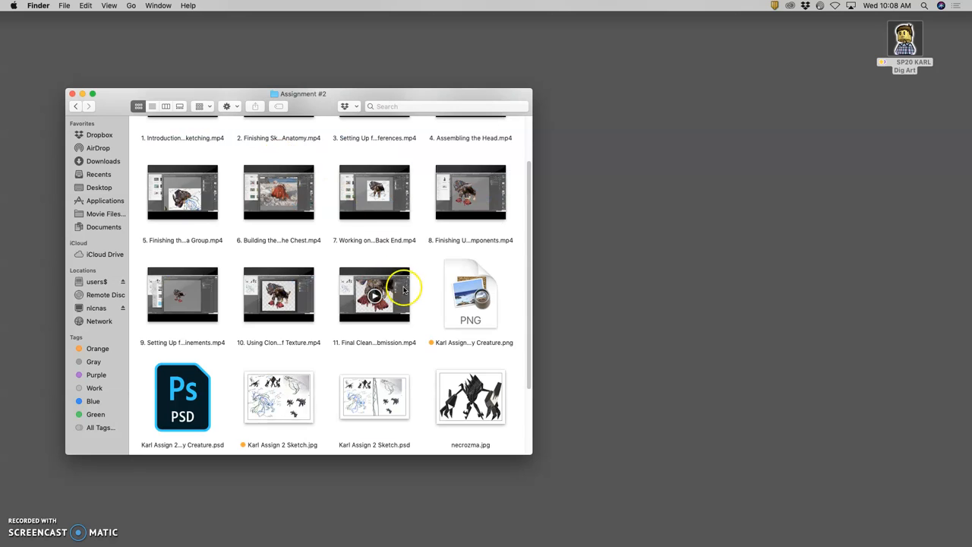
scroll("down", 3)
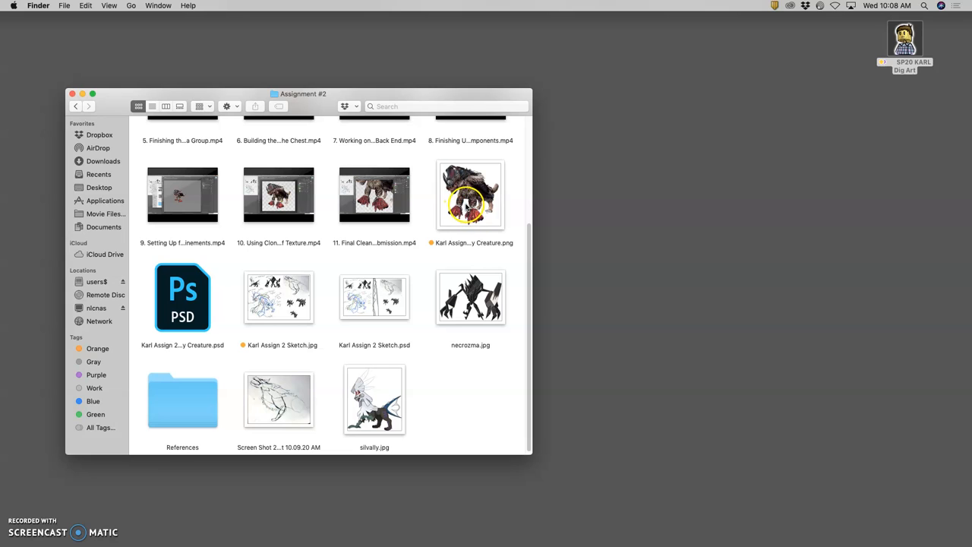
scroll("up", 3)
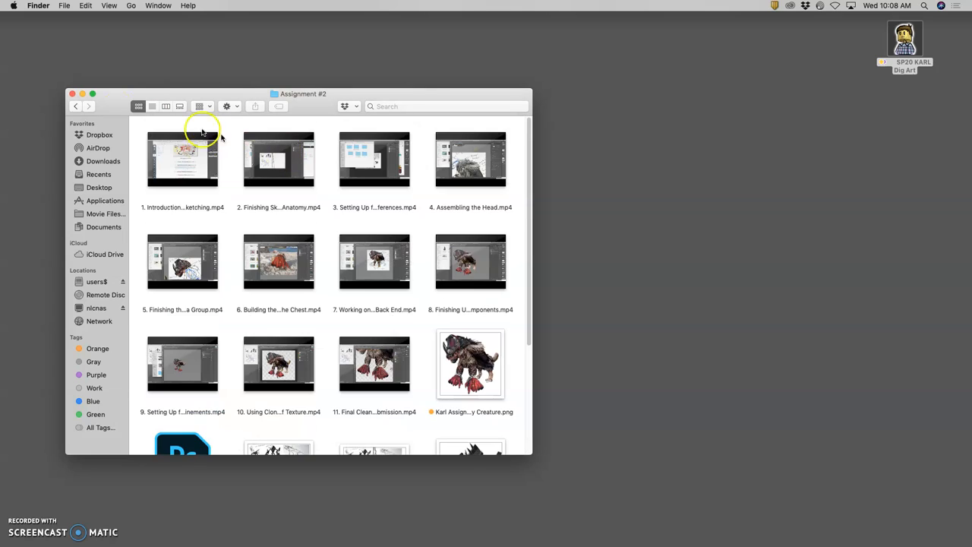
left_click(76, 106)
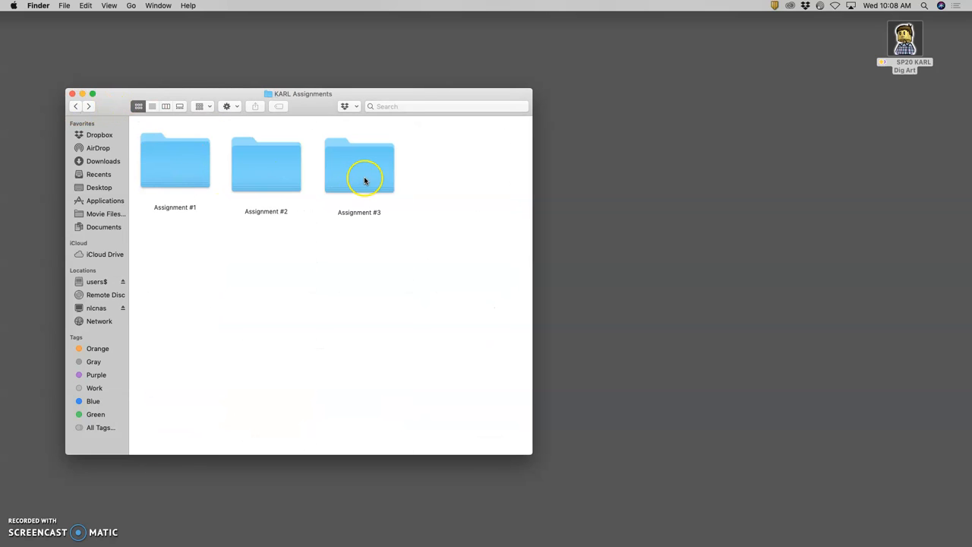
View Assignment #3's files in Finder, then bring Photoshop's composite back to front.
double_click(358, 161)
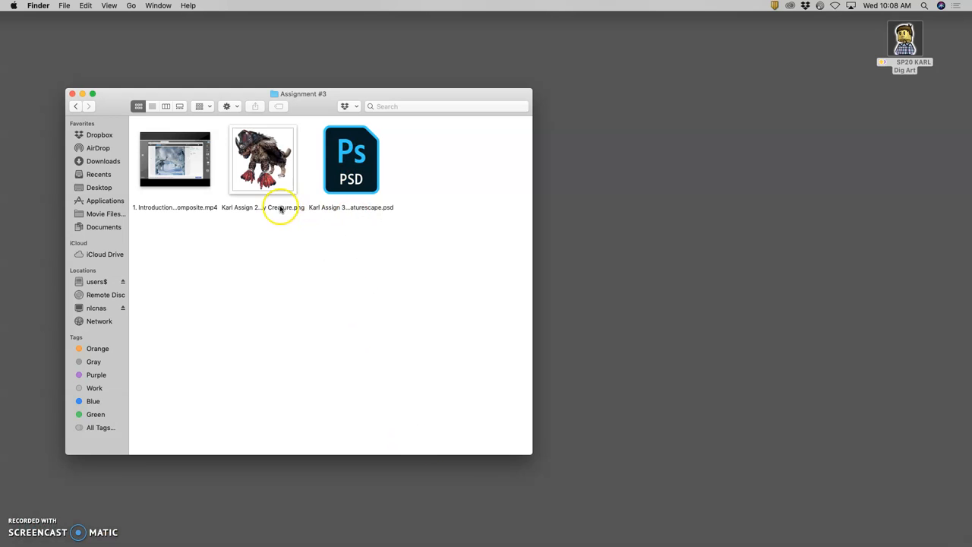
mouse_move(287, 210)
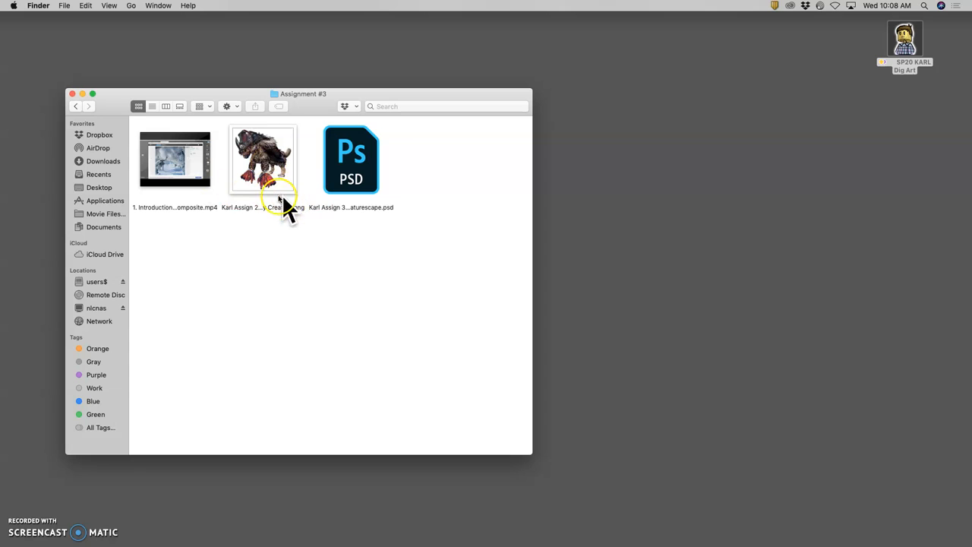
mouse_move(351, 190)
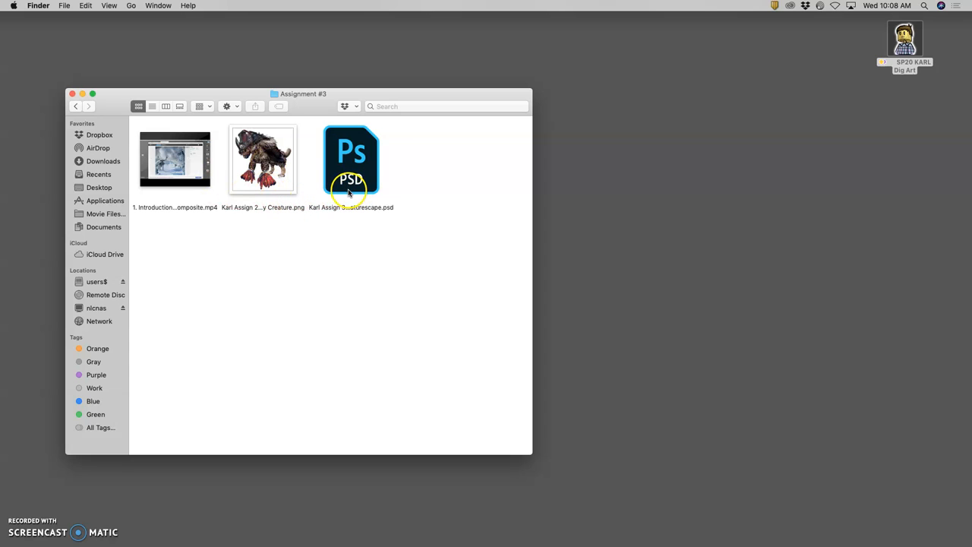
mouse_move(383, 265)
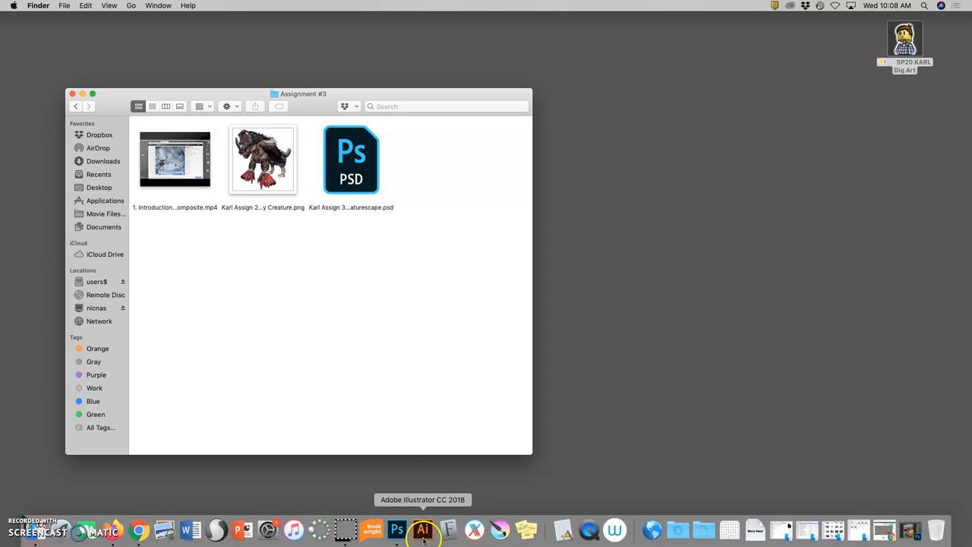
mouse_move(225, 529)
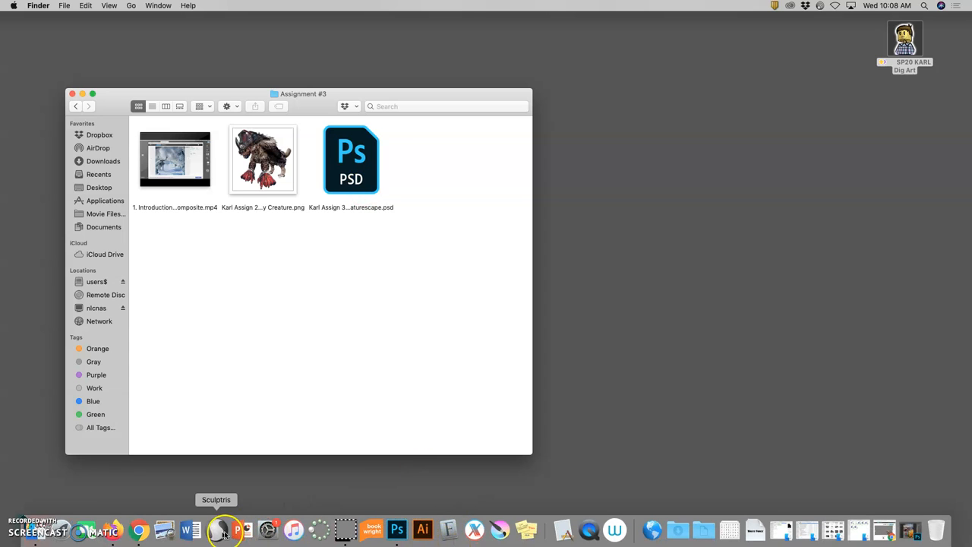
mouse_move(397, 529)
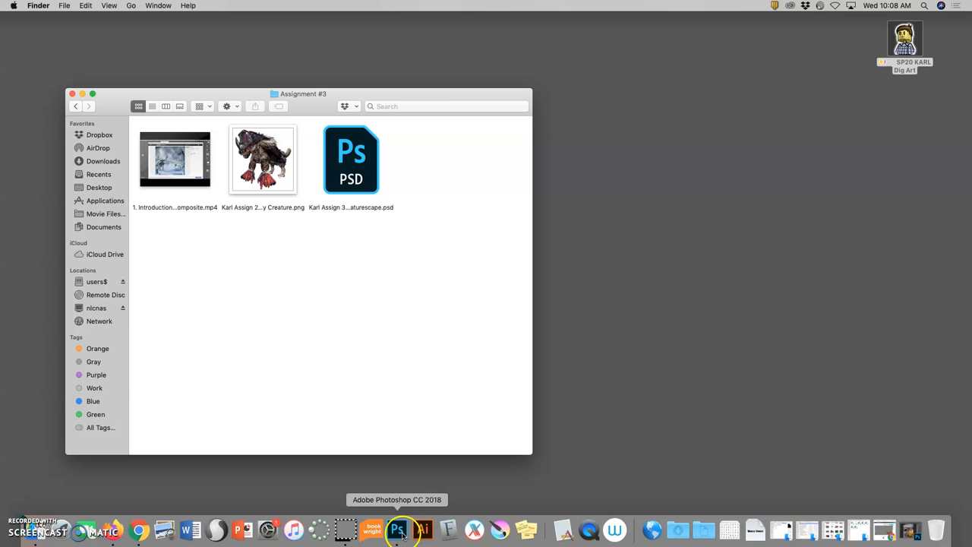
left_click(398, 529)
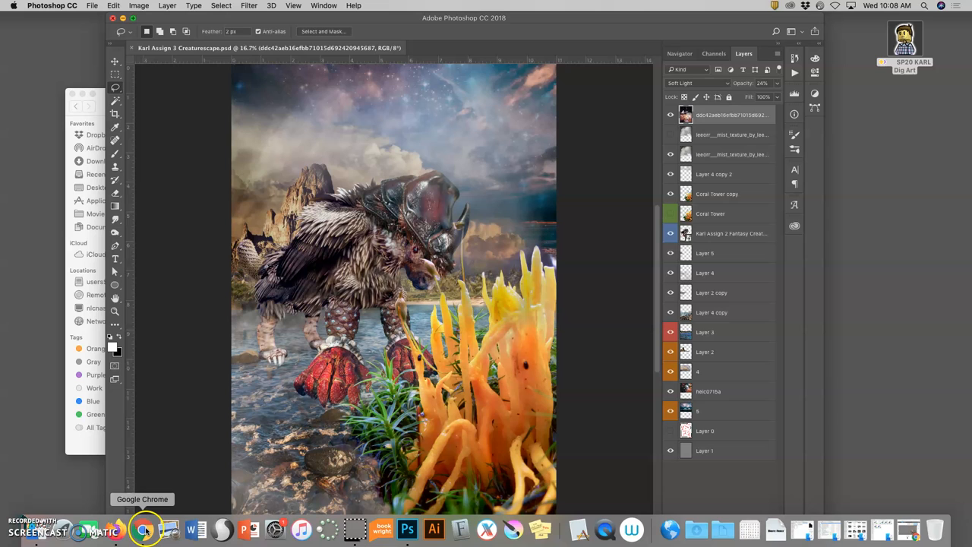
Bring up the Photobucket exemplar album in Chrome and advance to the creaturescape example.
left_click(142, 529)
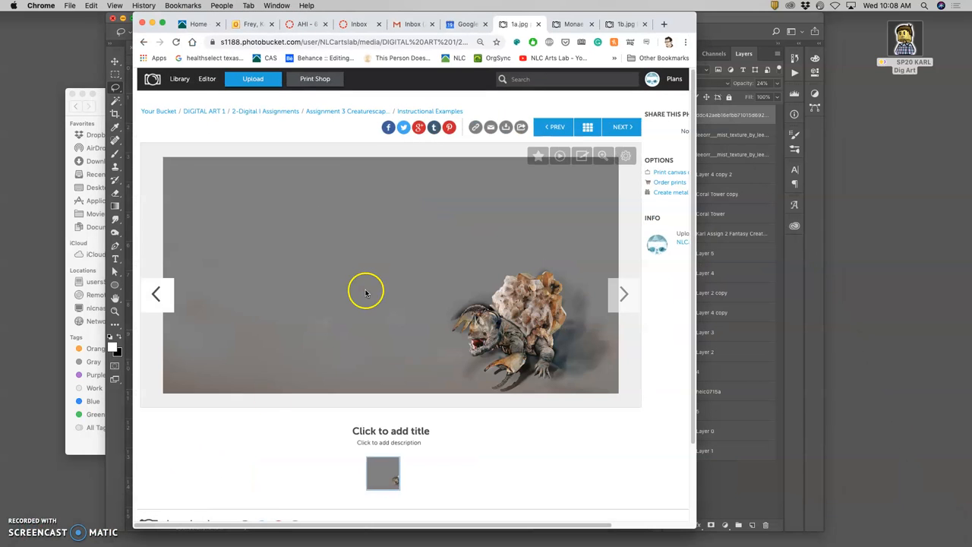
mouse_move(265, 328)
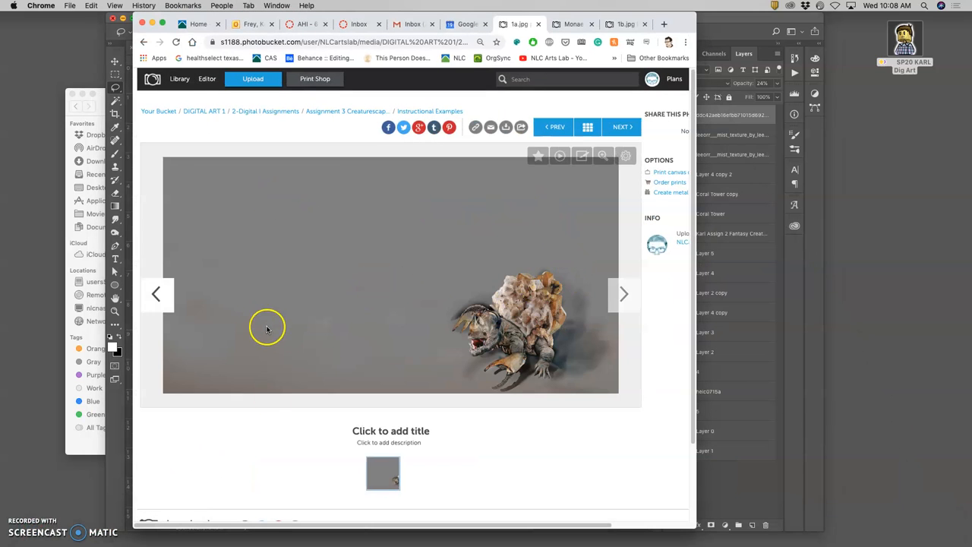
mouse_move(529, 325)
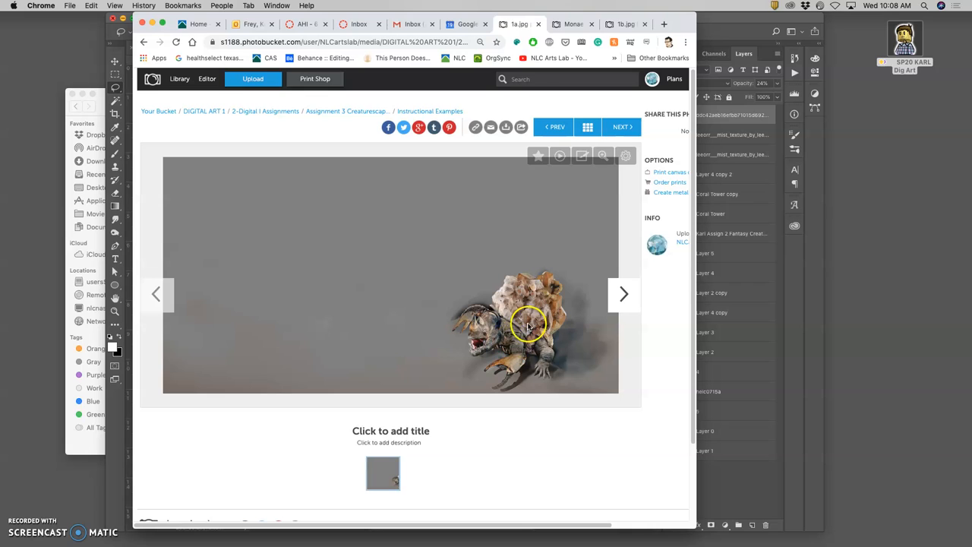
mouse_move(231, 189)
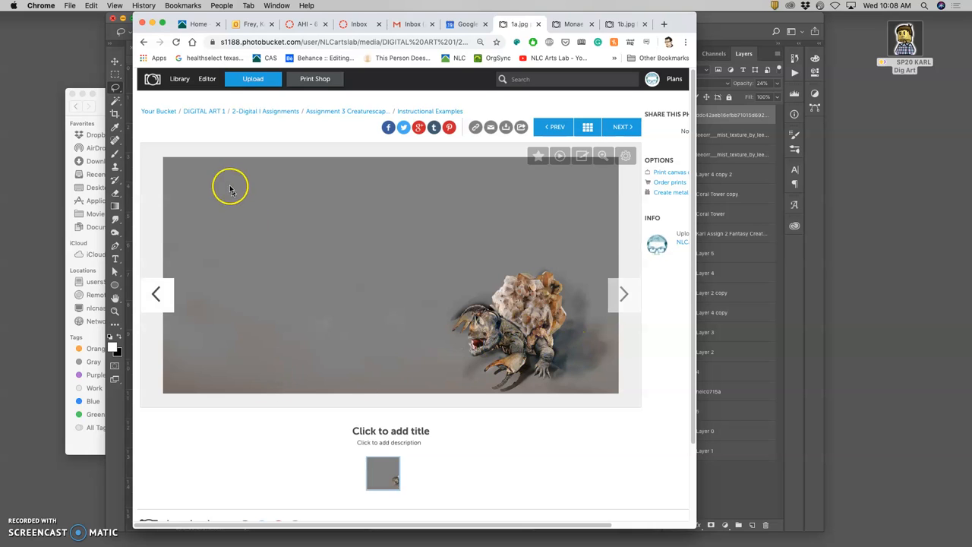
mouse_move(499, 380)
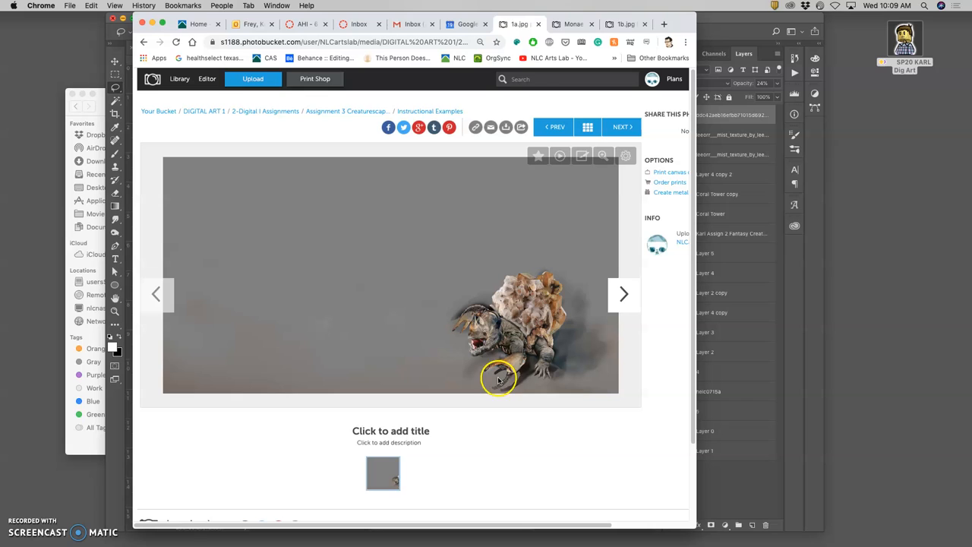
mouse_move(508, 348)
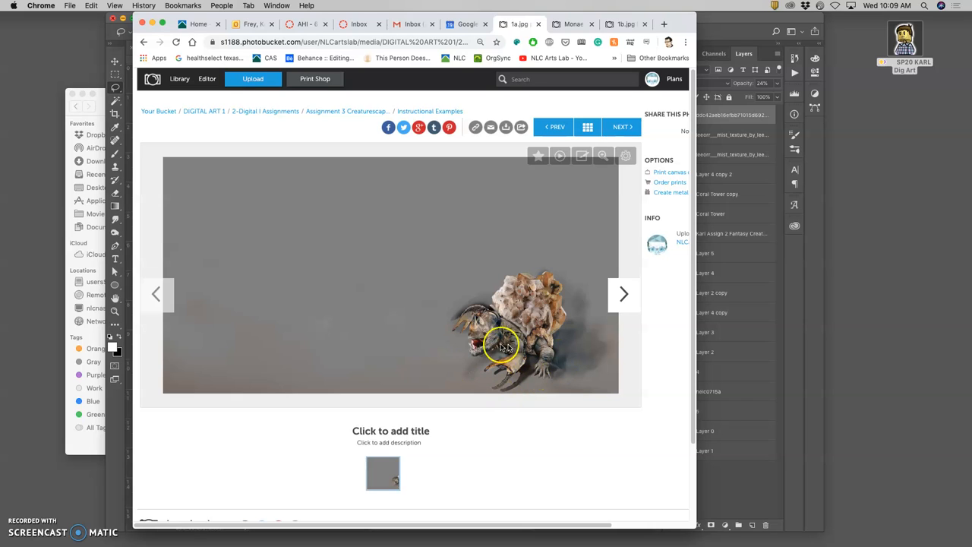
mouse_move(580, 348)
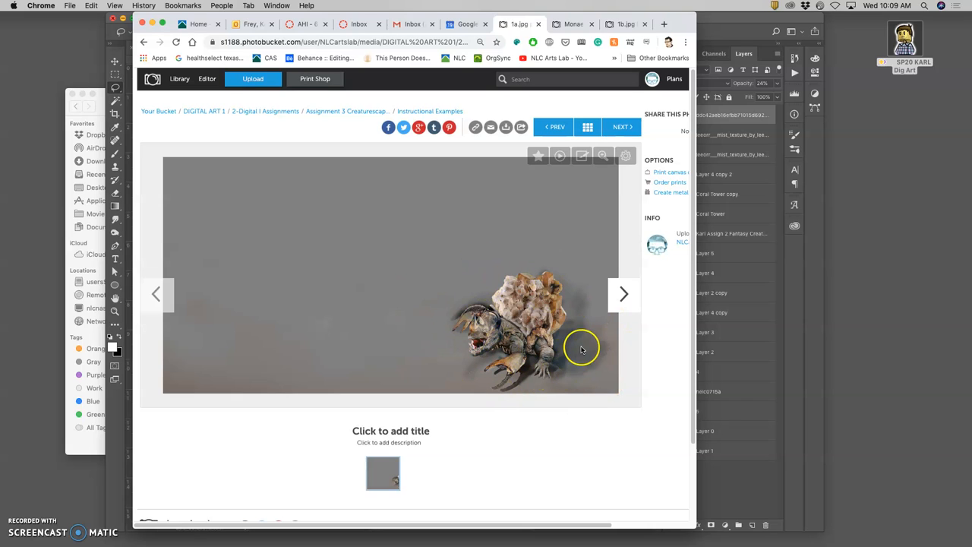
mouse_move(439, 351)
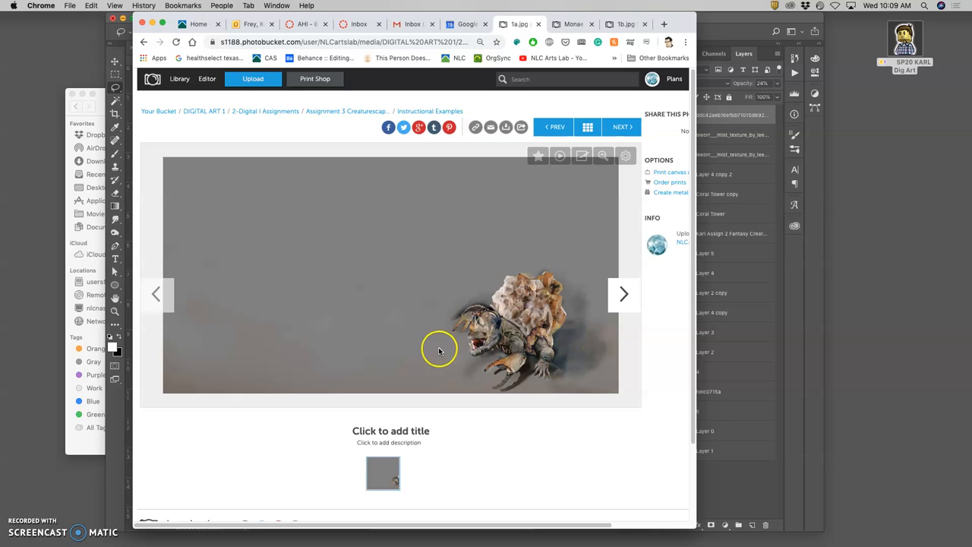
mouse_move(489, 297)
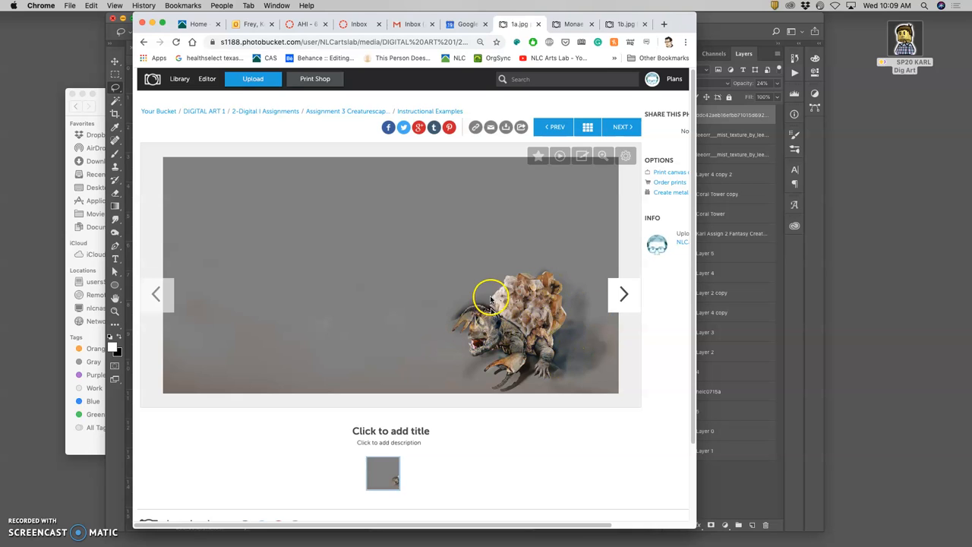
mouse_move(483, 301)
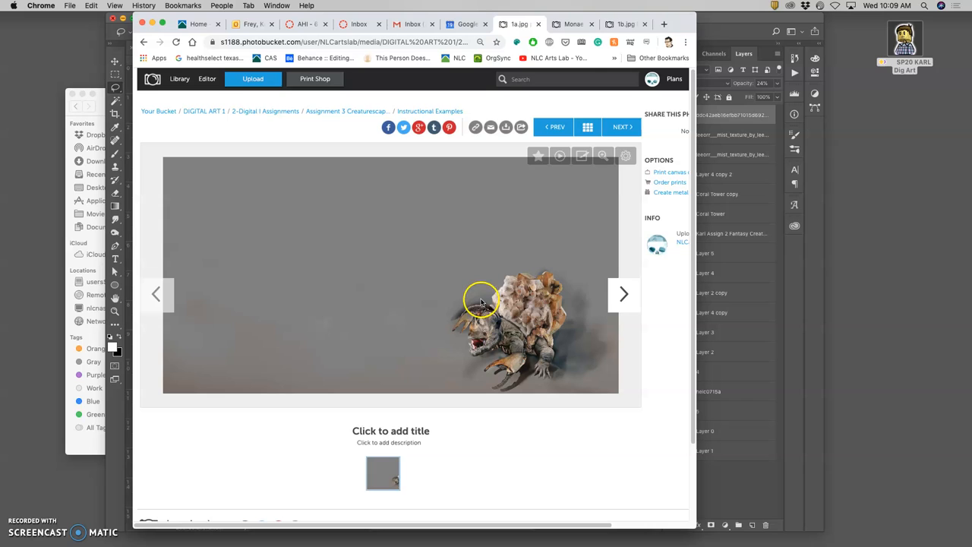
left_click(623, 295)
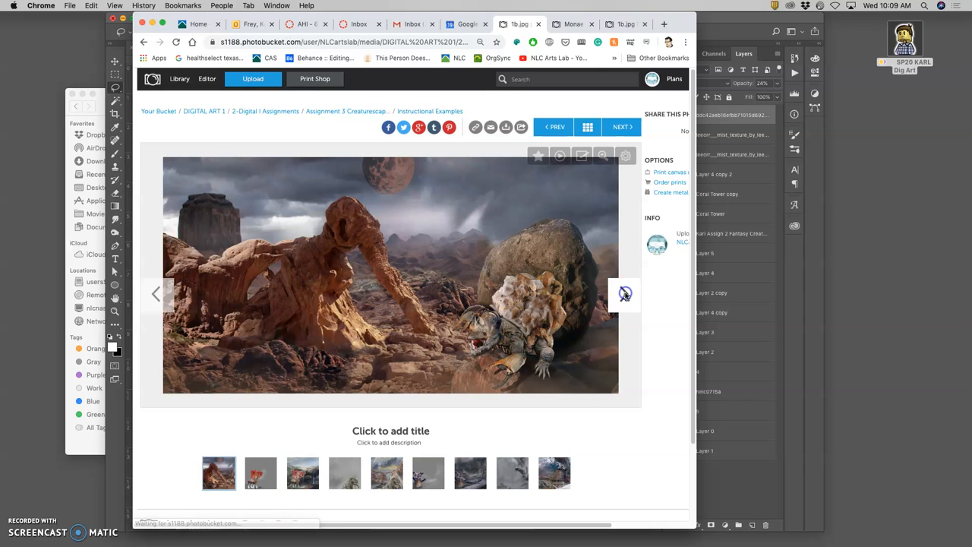
mouse_move(535, 333)
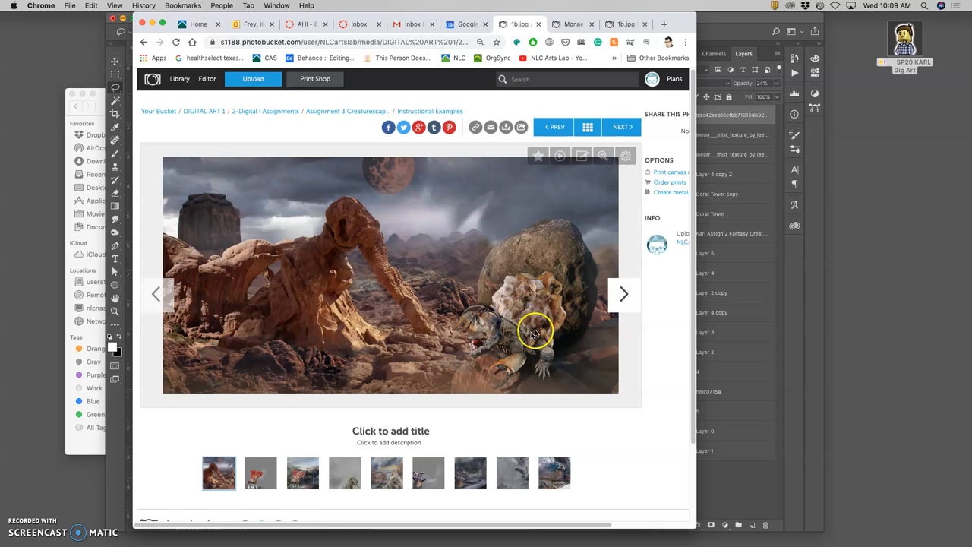
mouse_move(532, 371)
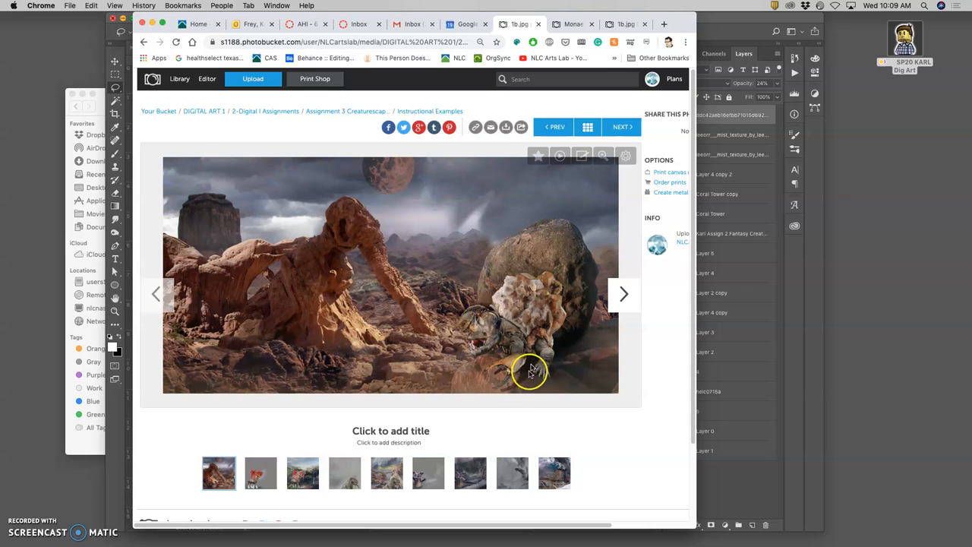
mouse_move(554, 338)
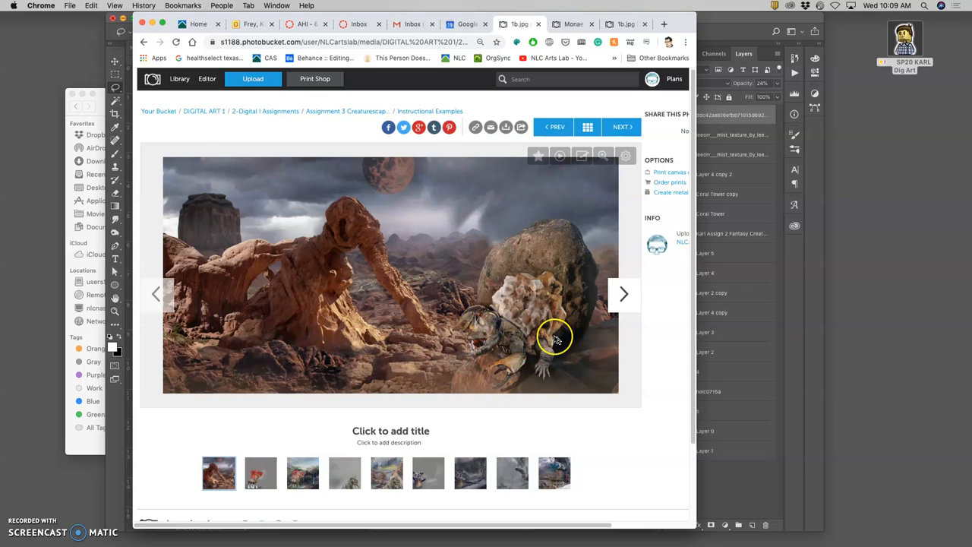
mouse_move(623, 295)
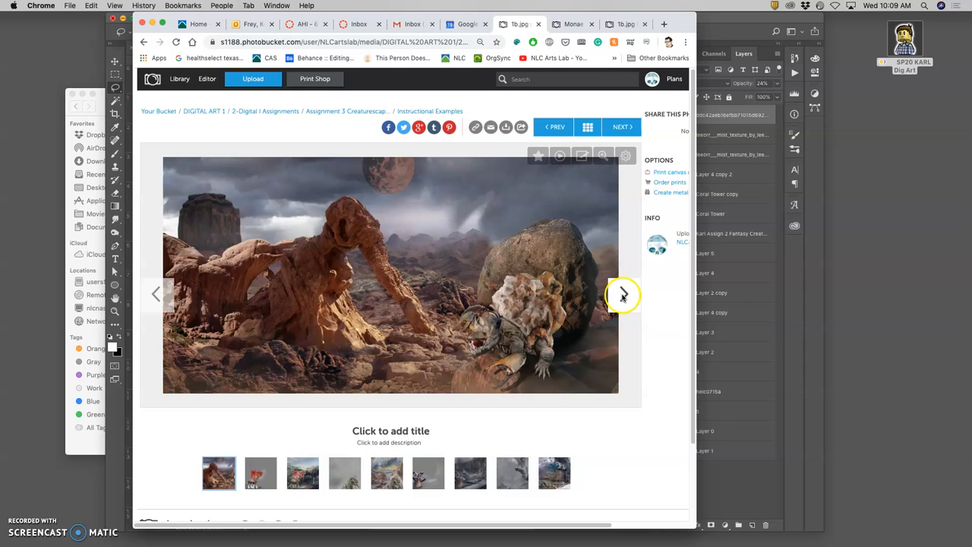
Flip through example creature studies up to the winged creature scene.
left_click(623, 295)
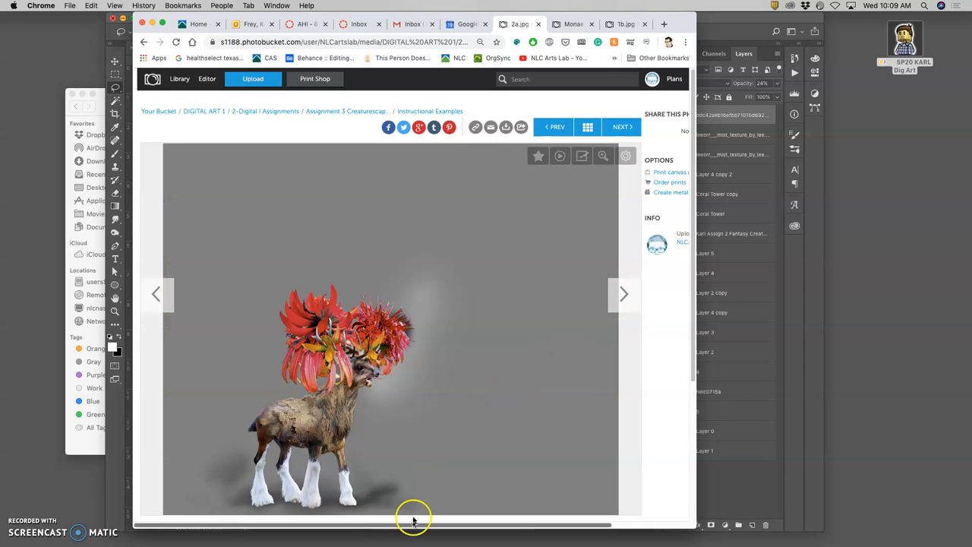
mouse_move(407, 407)
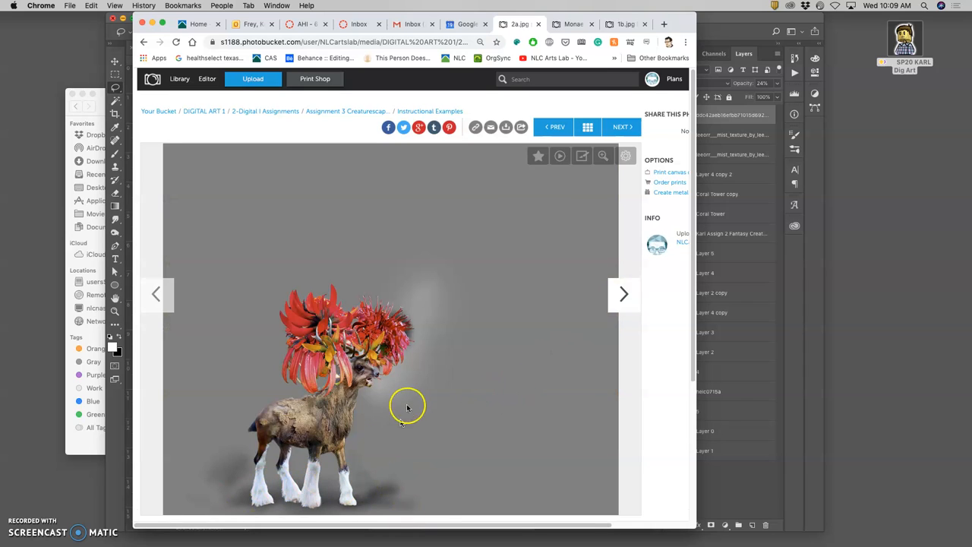
mouse_move(392, 392)
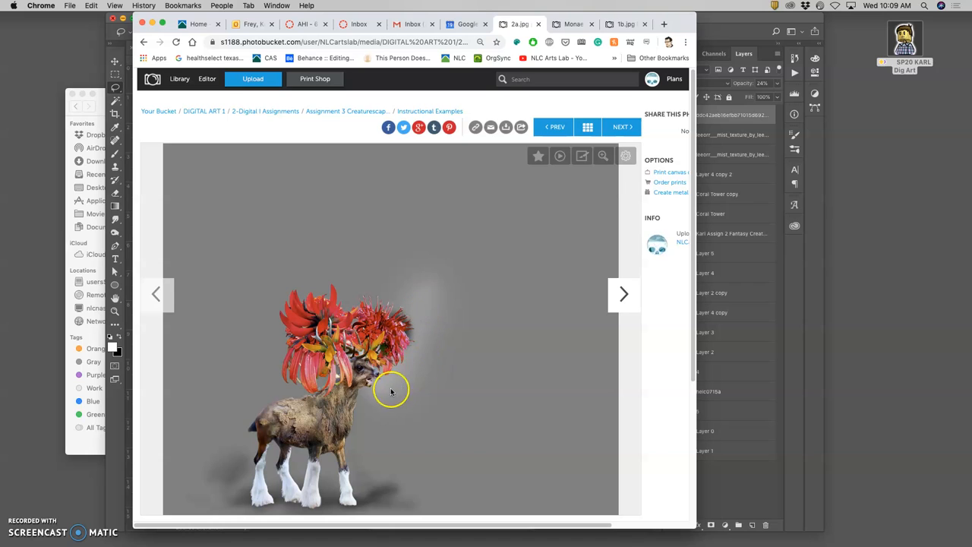
left_click(623, 294)
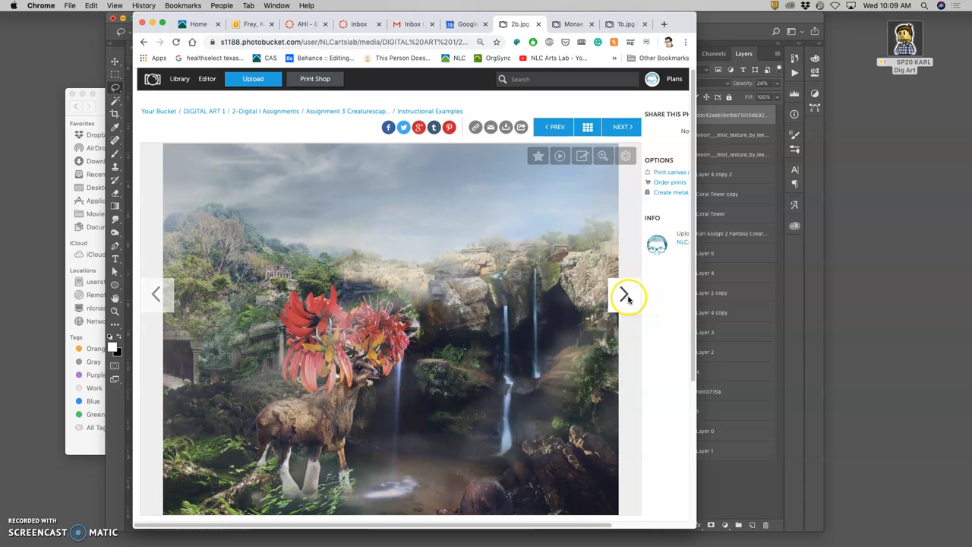
left_click(623, 295)
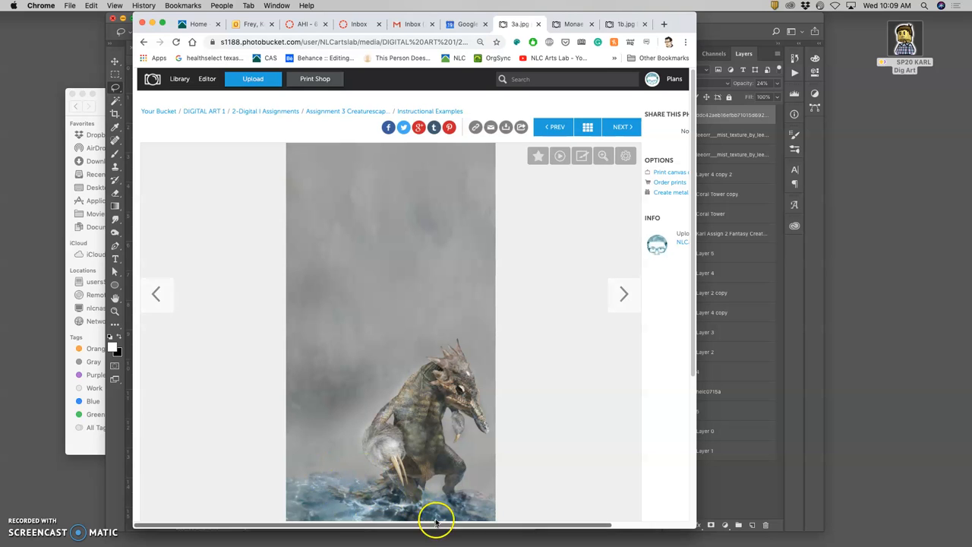
mouse_move(626, 291)
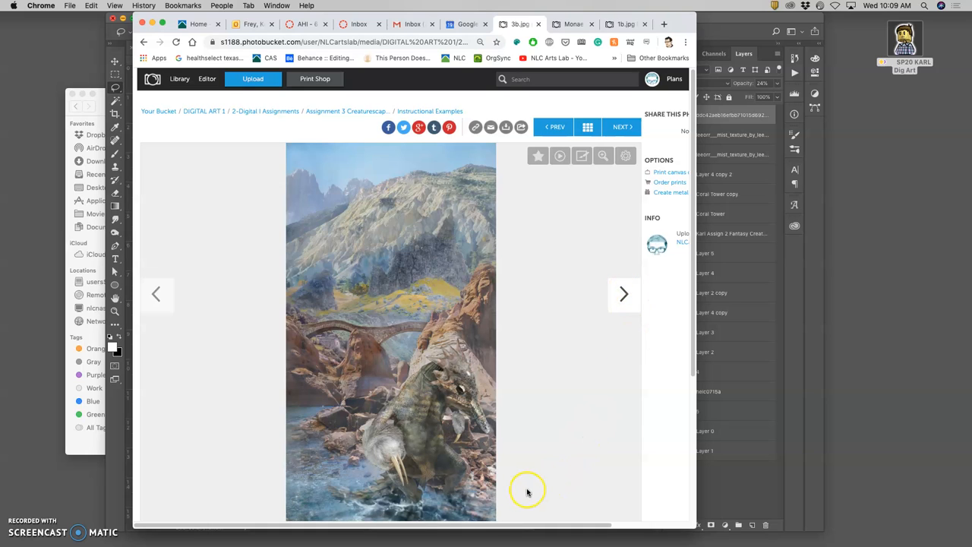
left_click(623, 295)
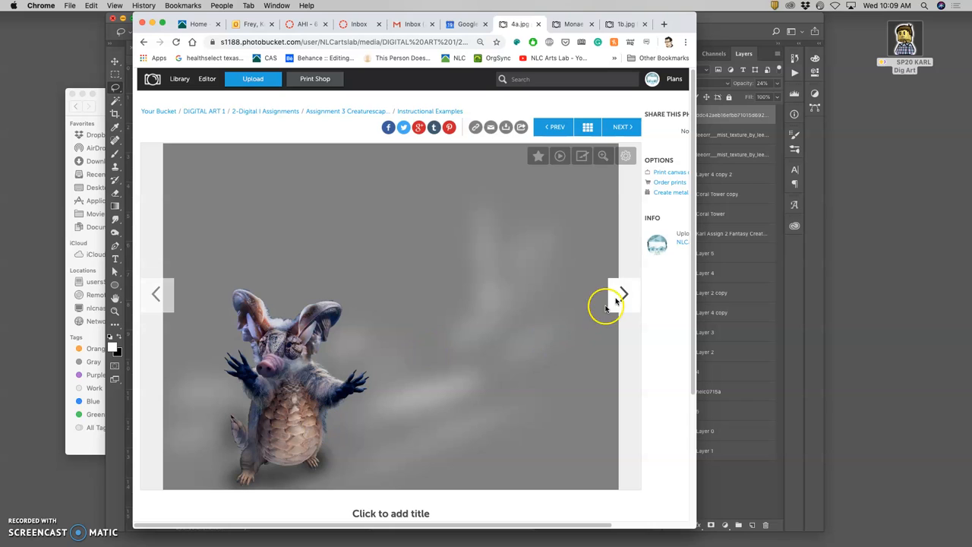
left_click(623, 295)
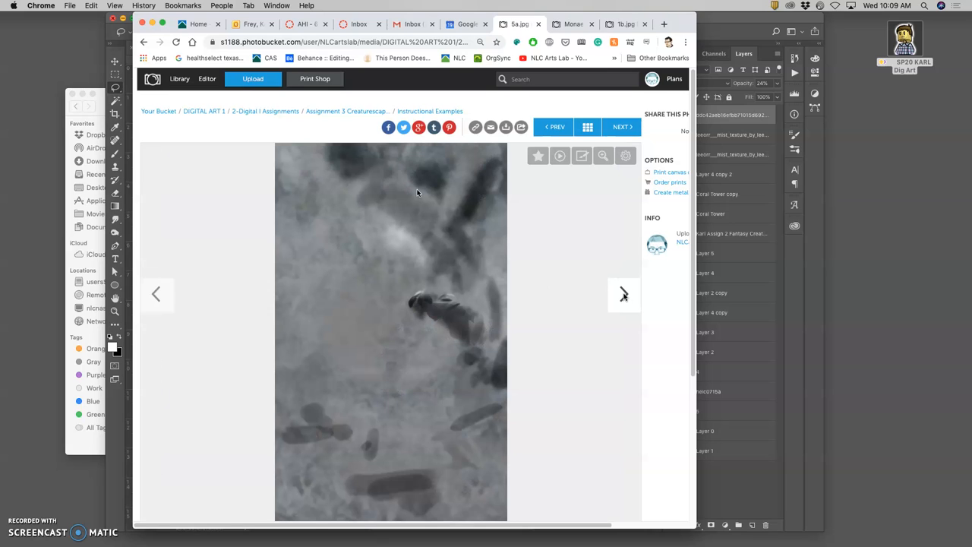
left_click(623, 294)
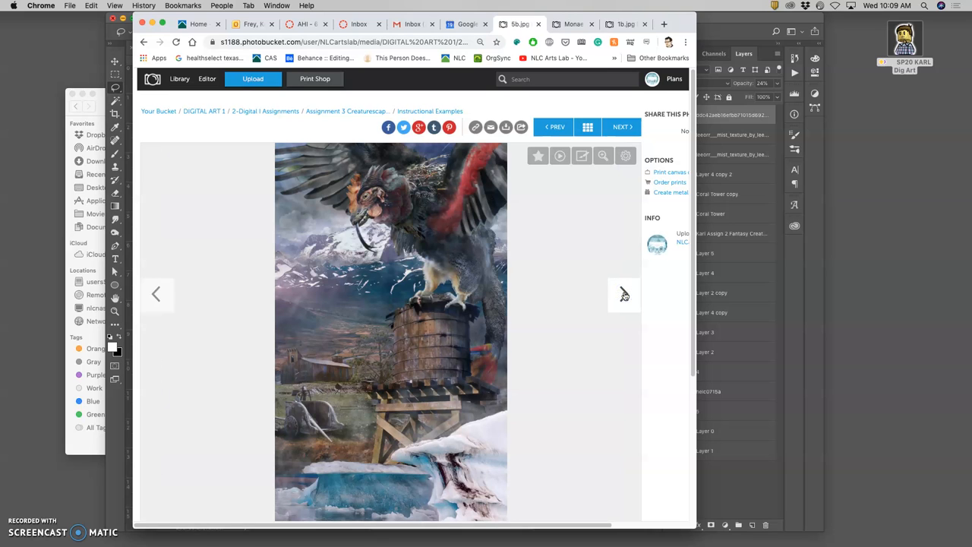
mouse_move(472, 222)
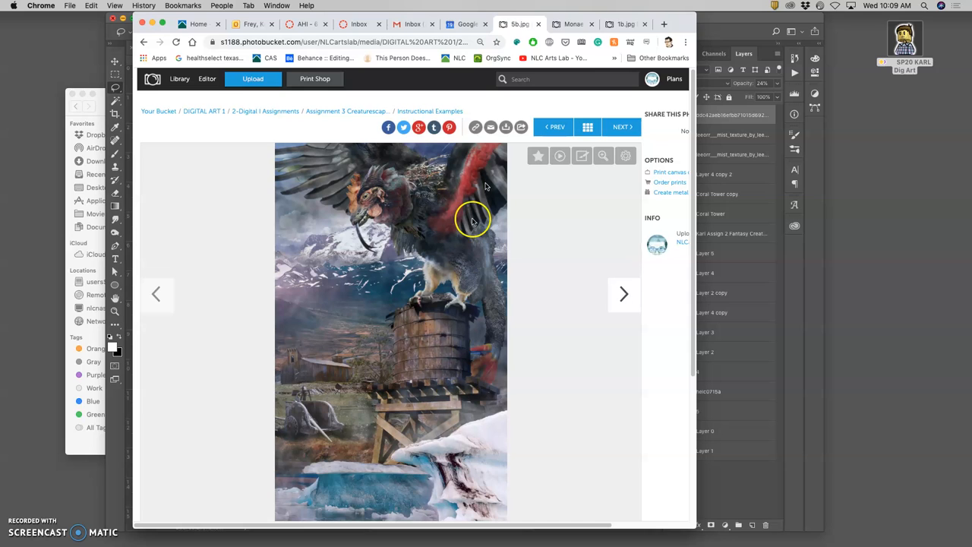
mouse_move(620, 258)
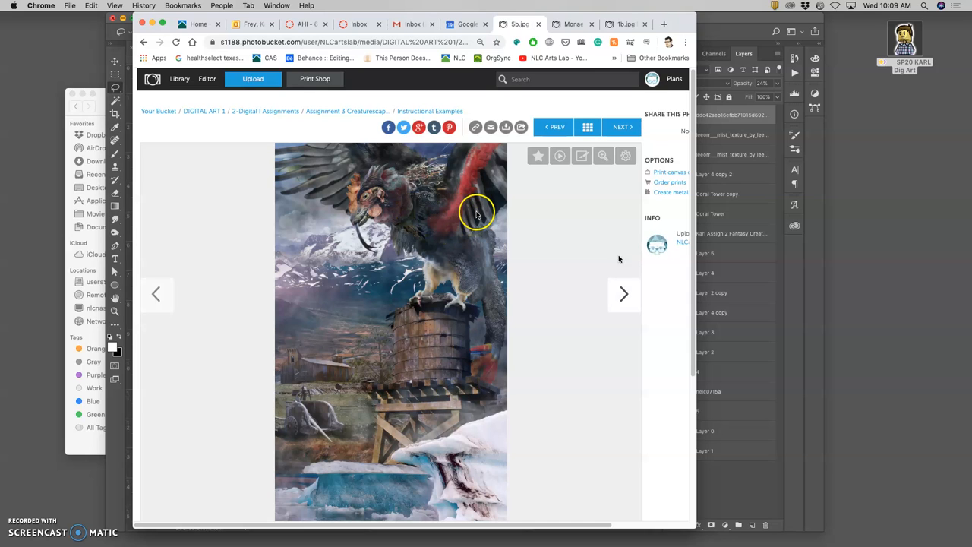
Continue through the icy creaturescape and remaining isolated creature examples.
left_click(621, 128)
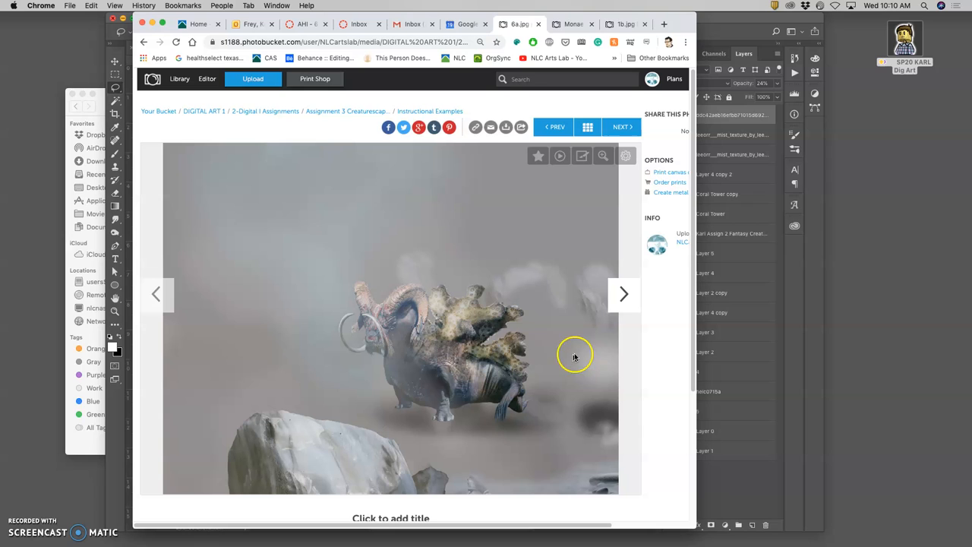
mouse_move(439, 189)
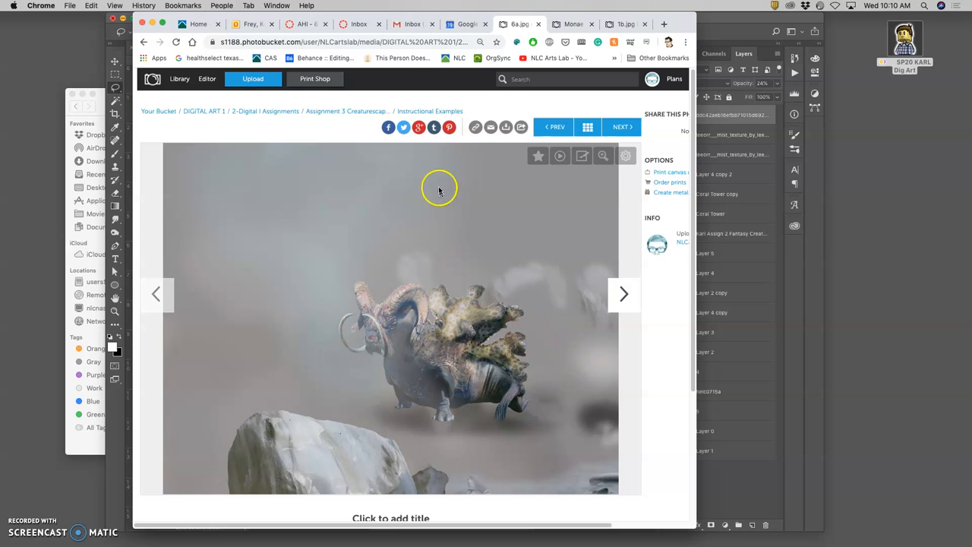
mouse_move(423, 255)
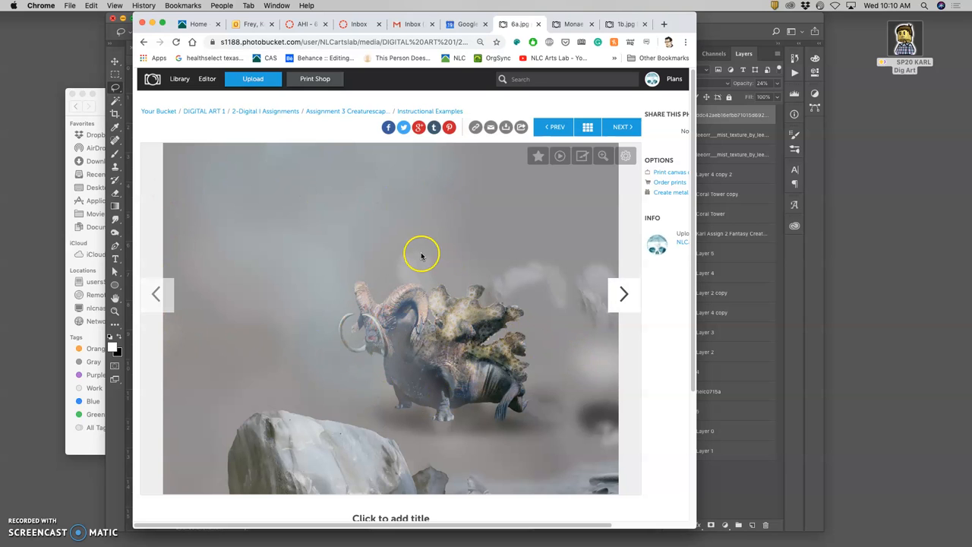
mouse_move(559, 383)
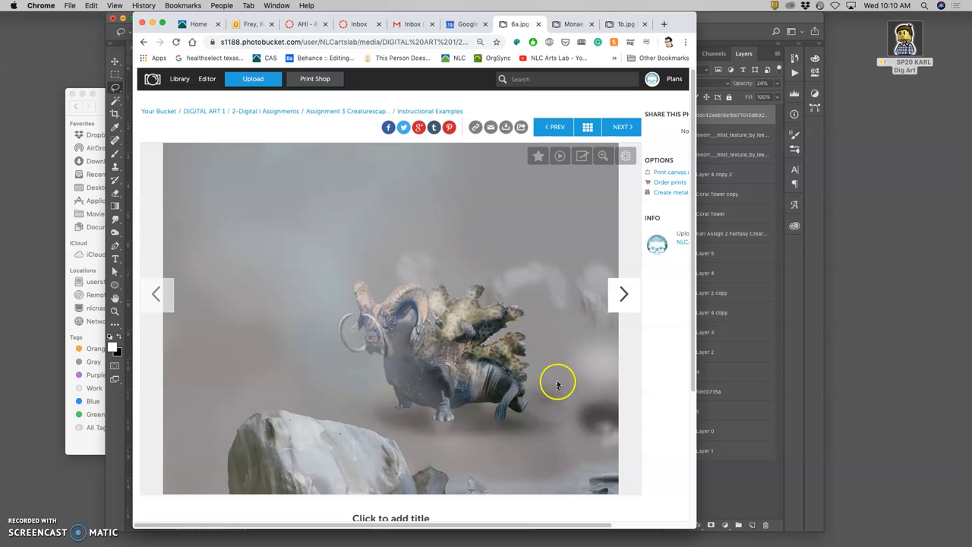
mouse_move(447, 371)
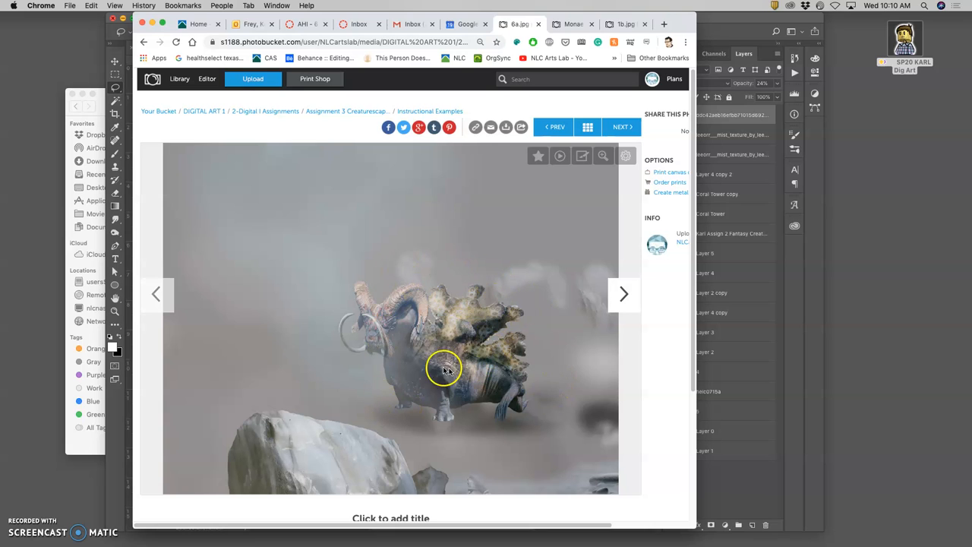
mouse_move(483, 370)
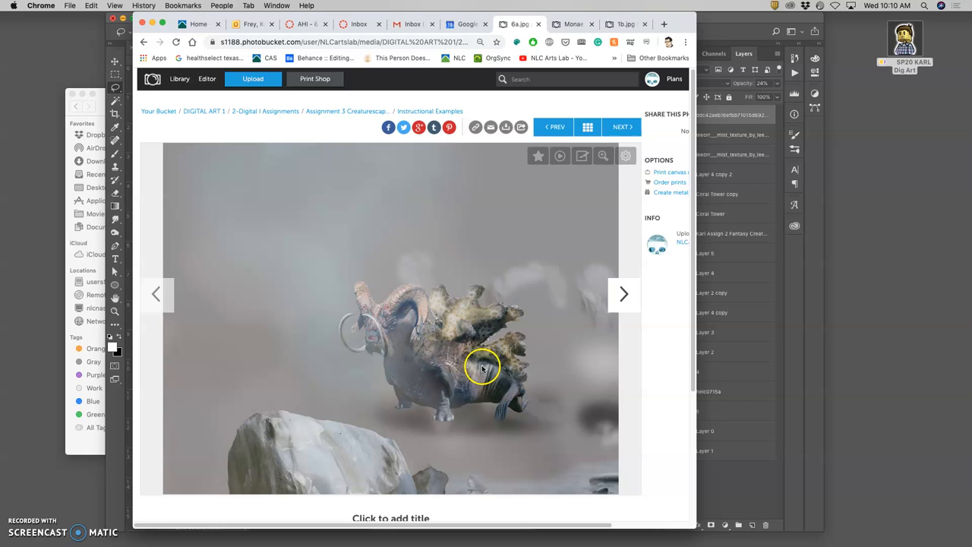
mouse_move(509, 407)
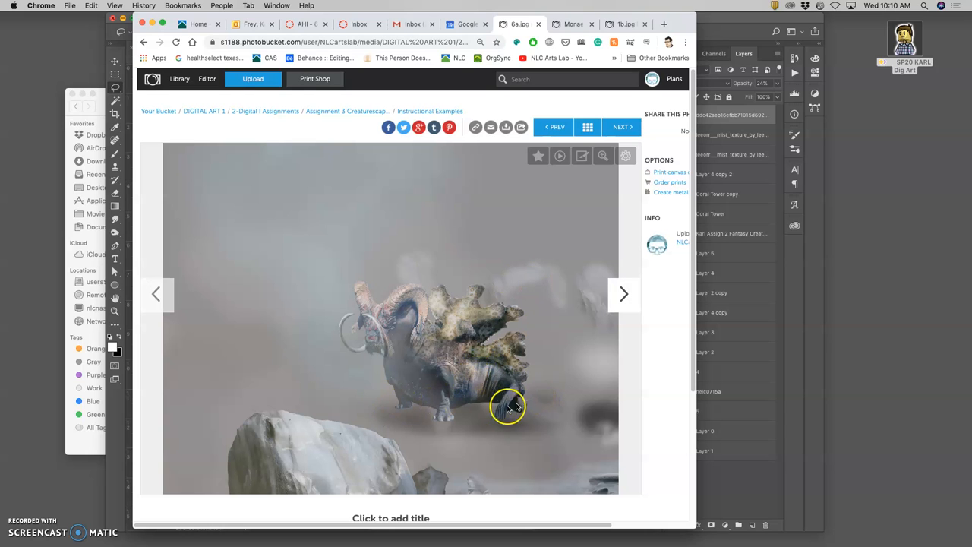
left_click(623, 295)
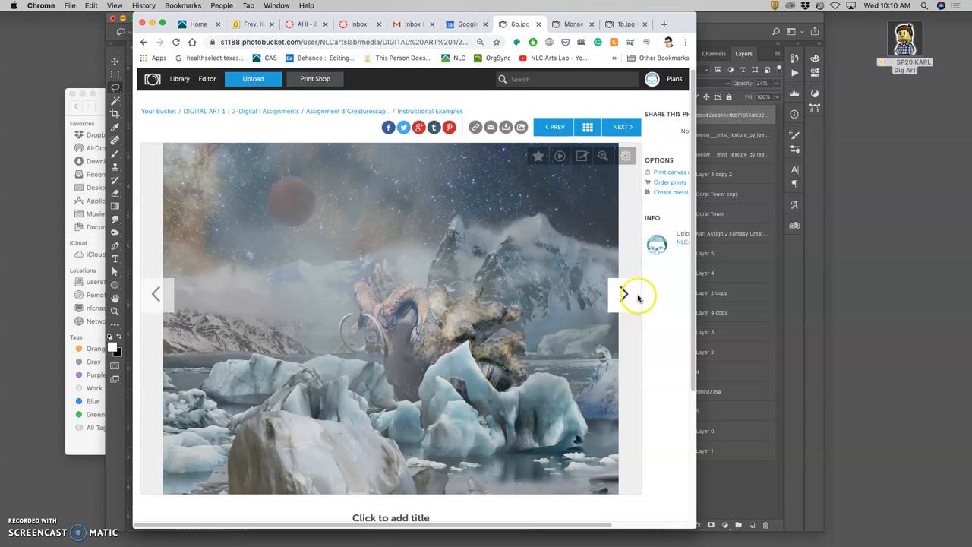
left_click(623, 295)
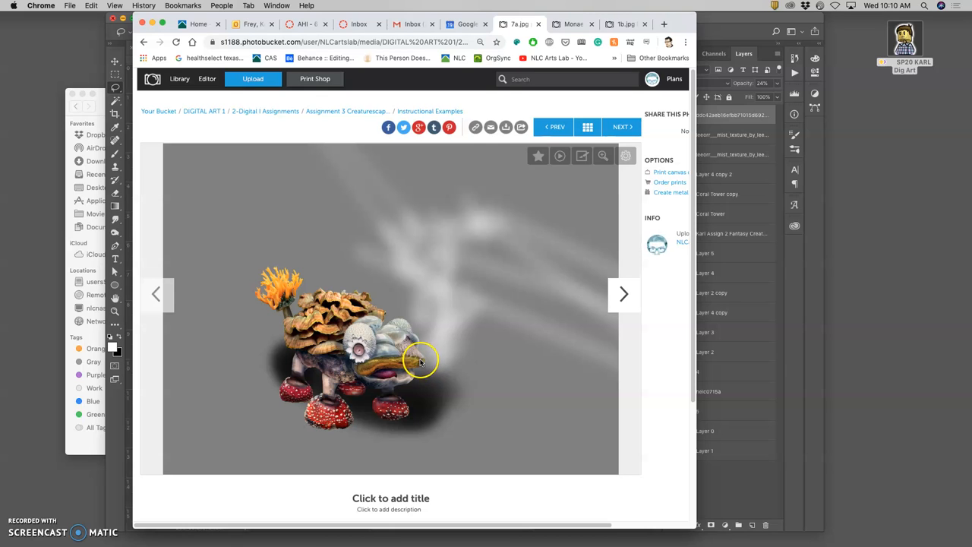
left_click(623, 295)
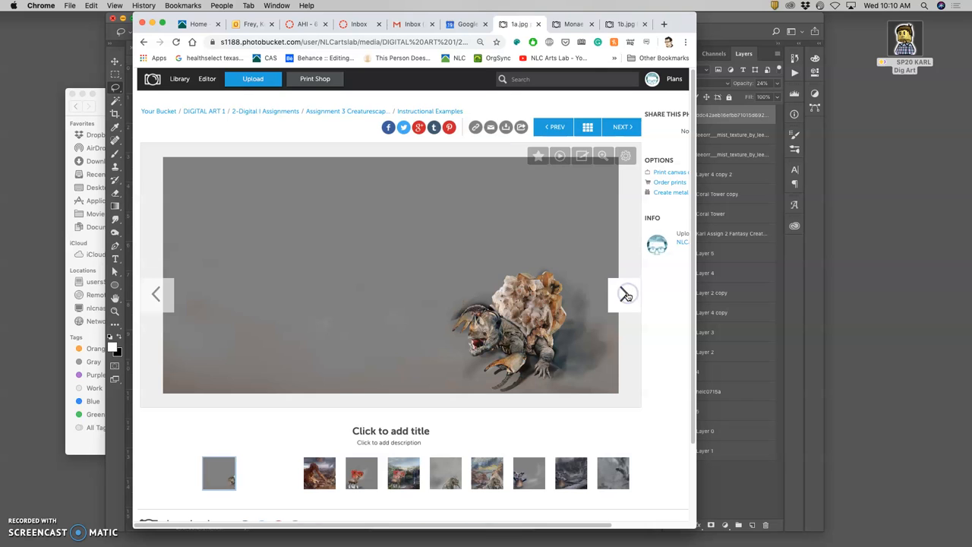
left_click(623, 295)
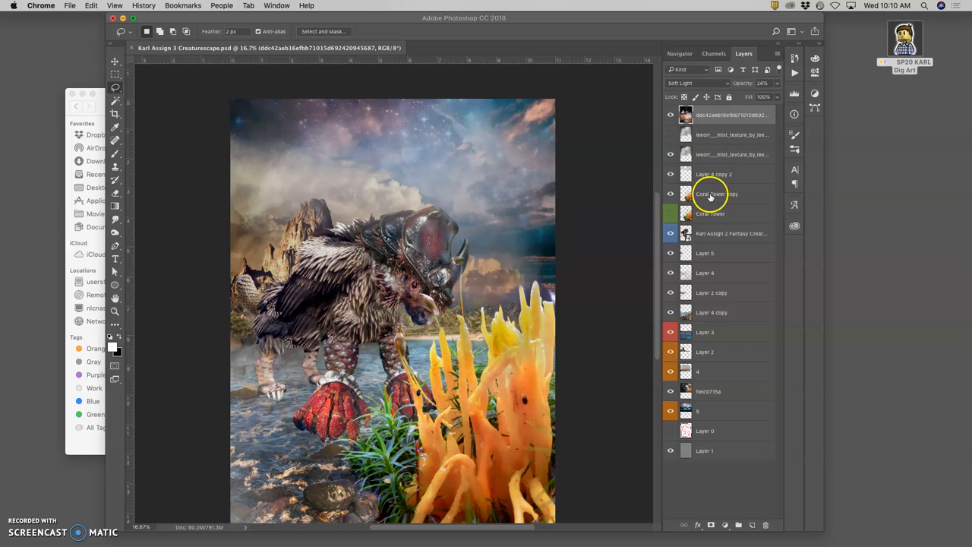
left_click(718, 195)
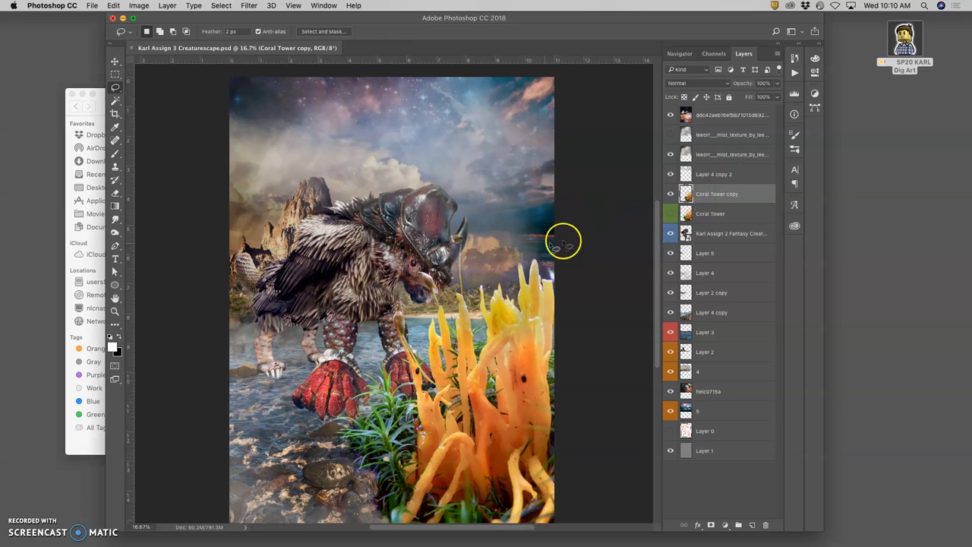
left_click(670, 195)
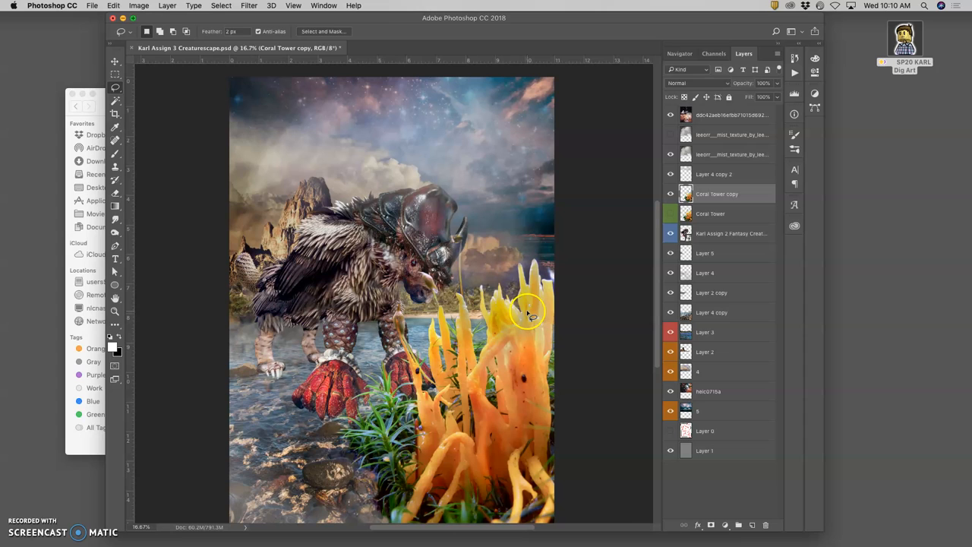
mouse_move(373, 270)
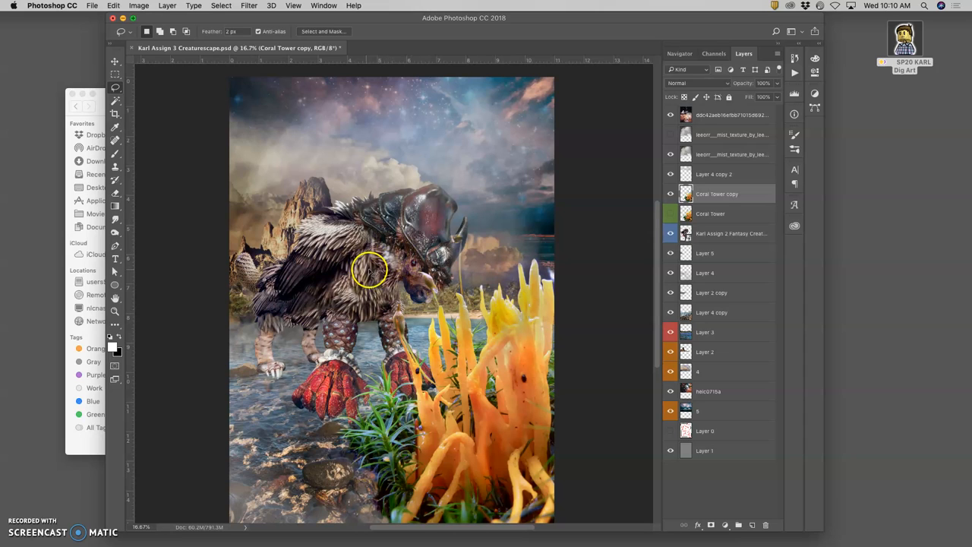
mouse_move(464, 347)
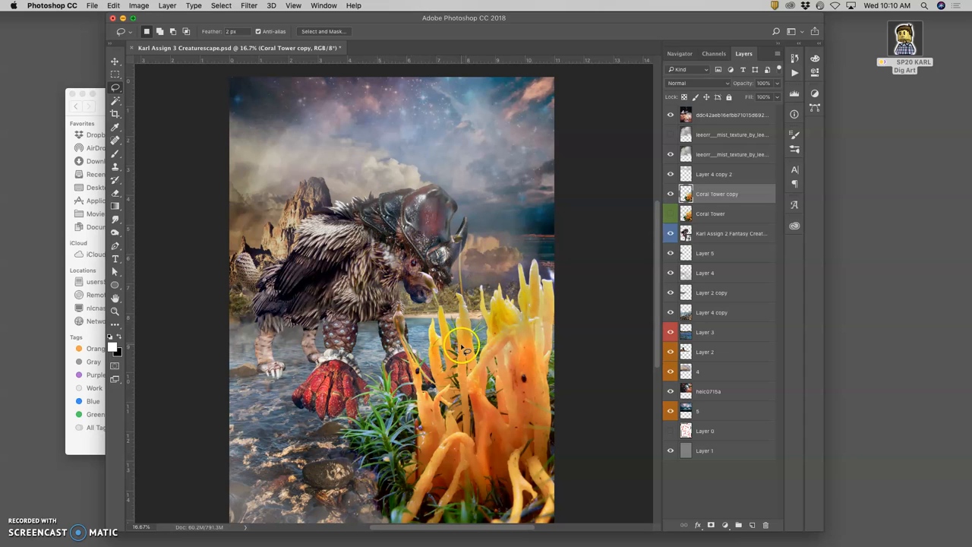
mouse_move(274, 179)
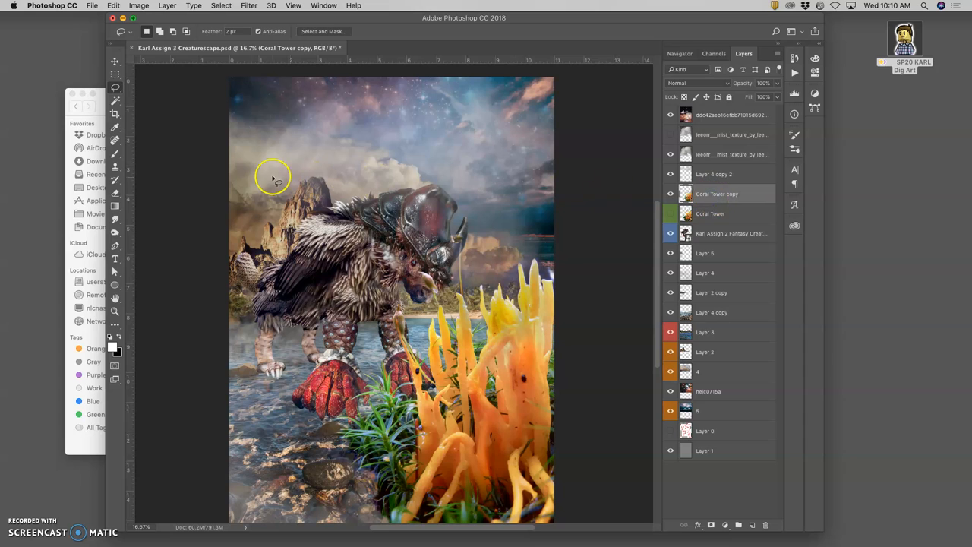
mouse_move(463, 296)
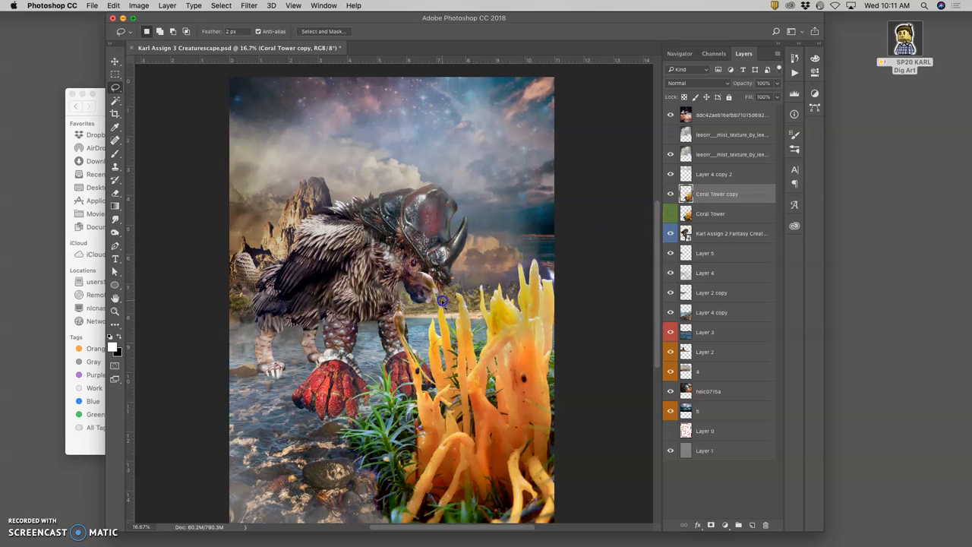
mouse_move(432, 275)
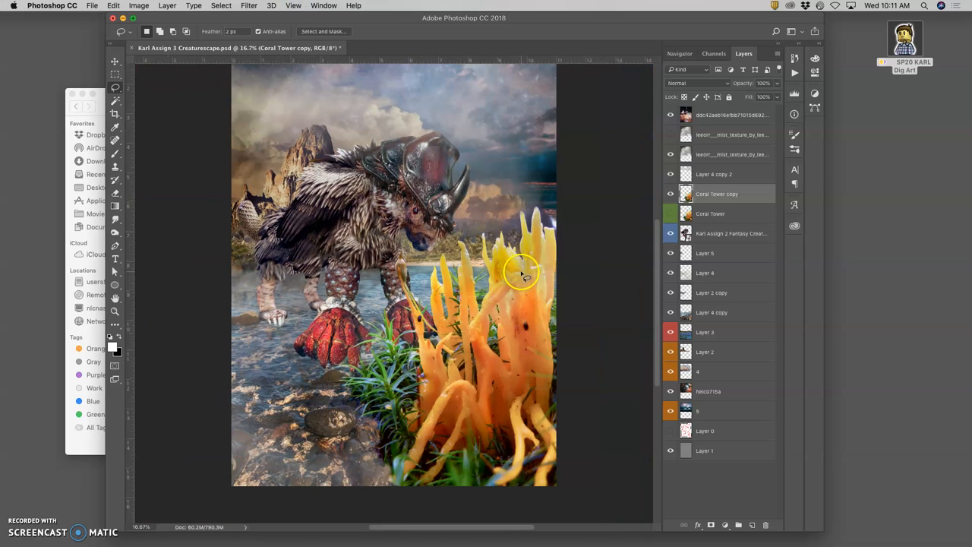
mouse_move(489, 284)
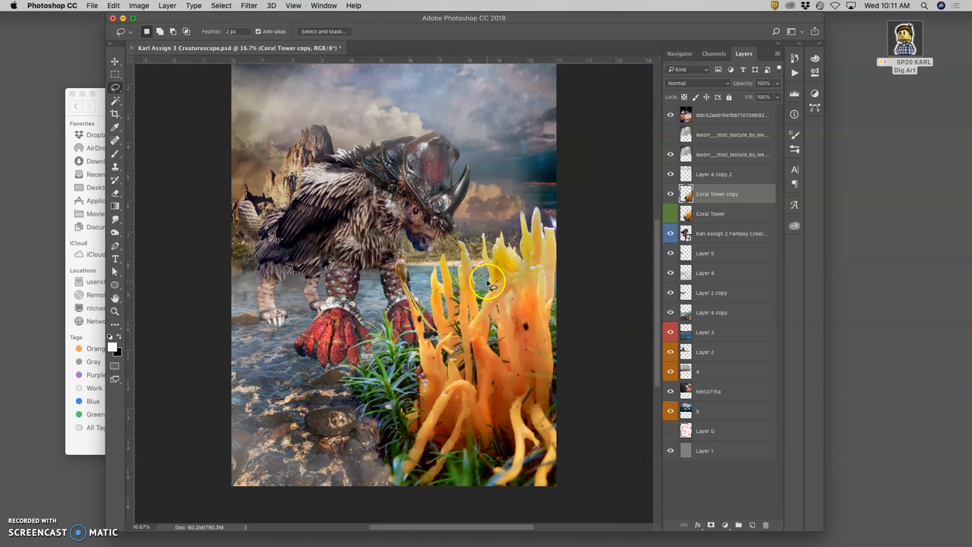
mouse_move(509, 266)
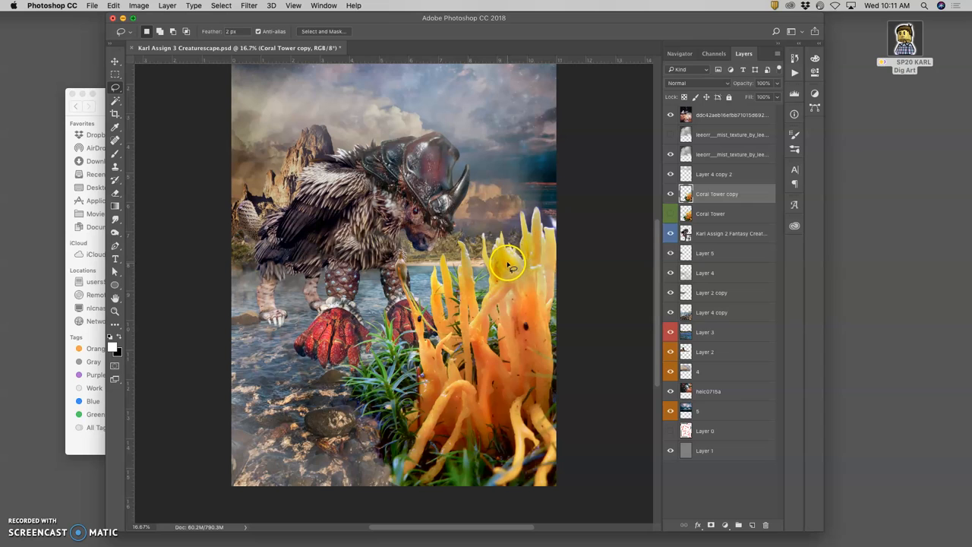
mouse_move(508, 265)
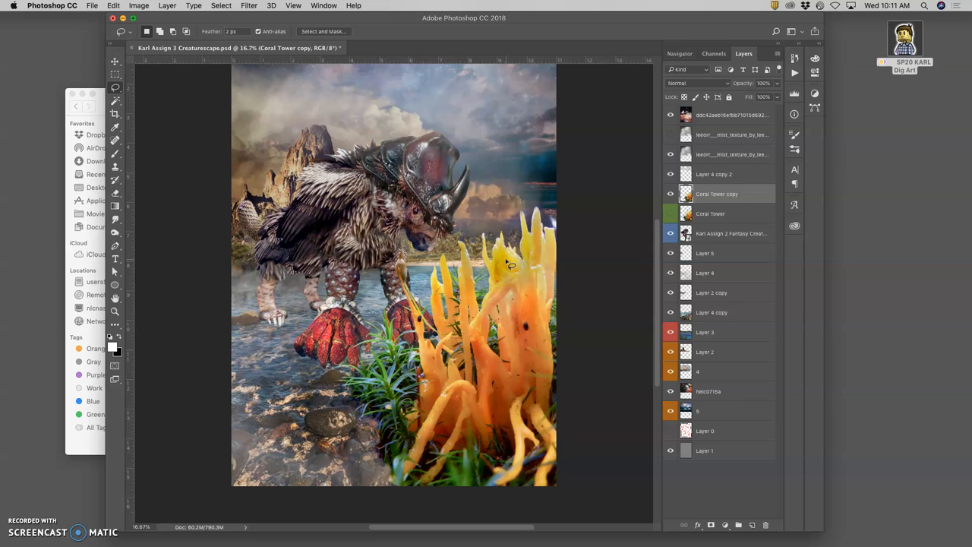
mouse_move(494, 303)
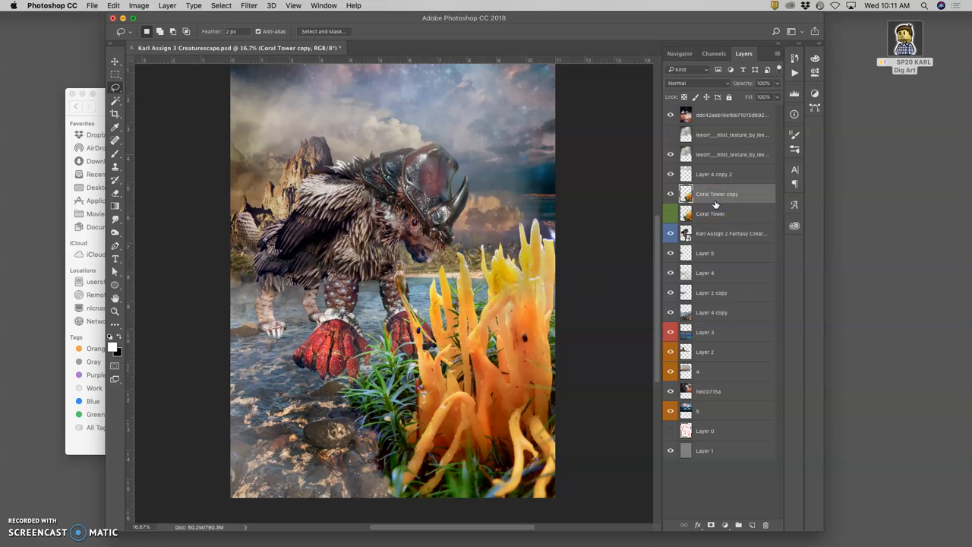
left_click(671, 195)
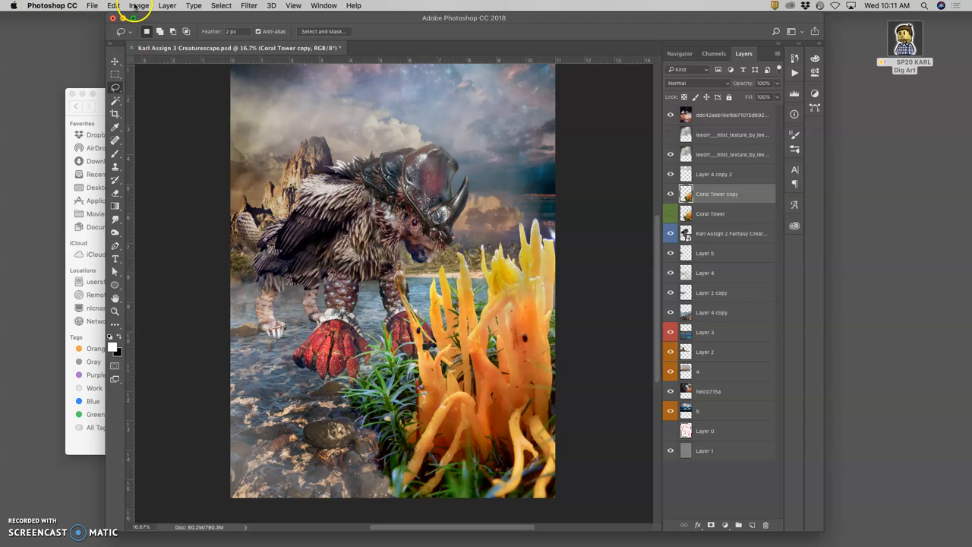
Lighten the coral's midtones with a Levels midtone of about 1.34.
left_click(140, 6)
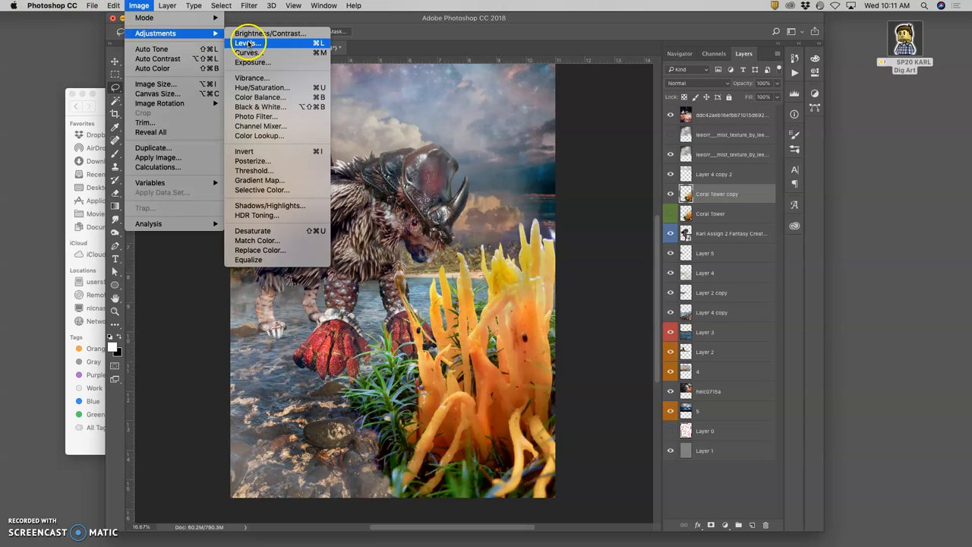
left_click(246, 43)
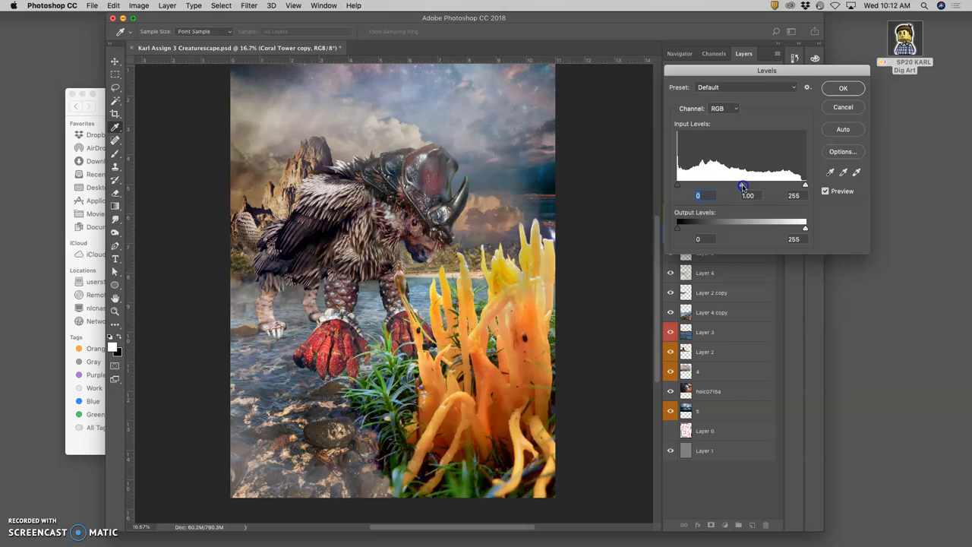
left_click_drag(743, 185, 728, 186)
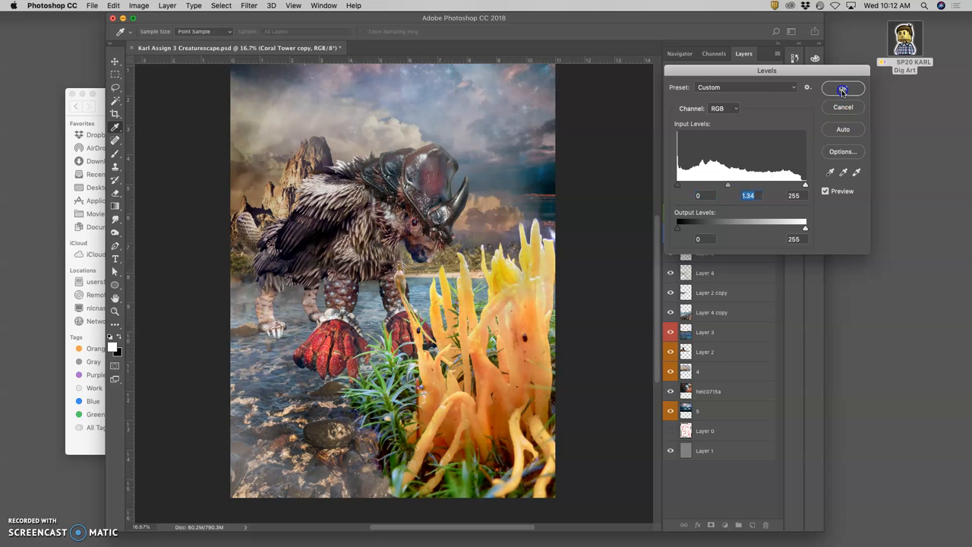
left_click(140, 6)
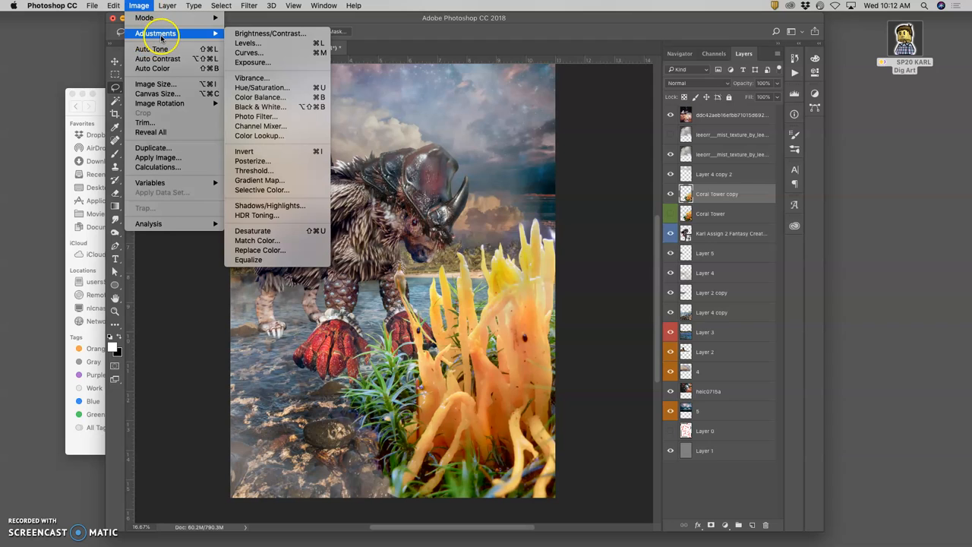
Apply Color Balance +21 red, +16 green, +36 blue to the coral.
left_click(260, 97)
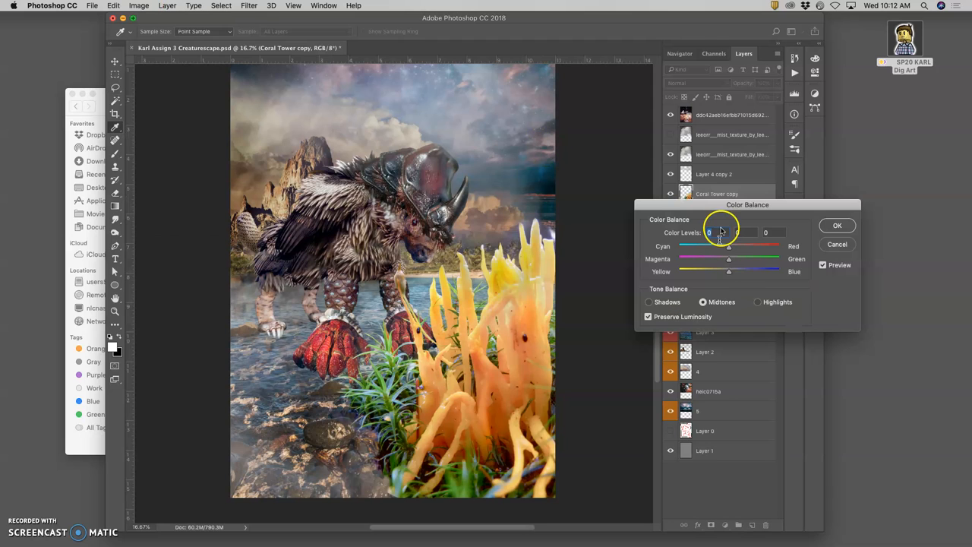
left_click_drag(729, 270, 747, 271)
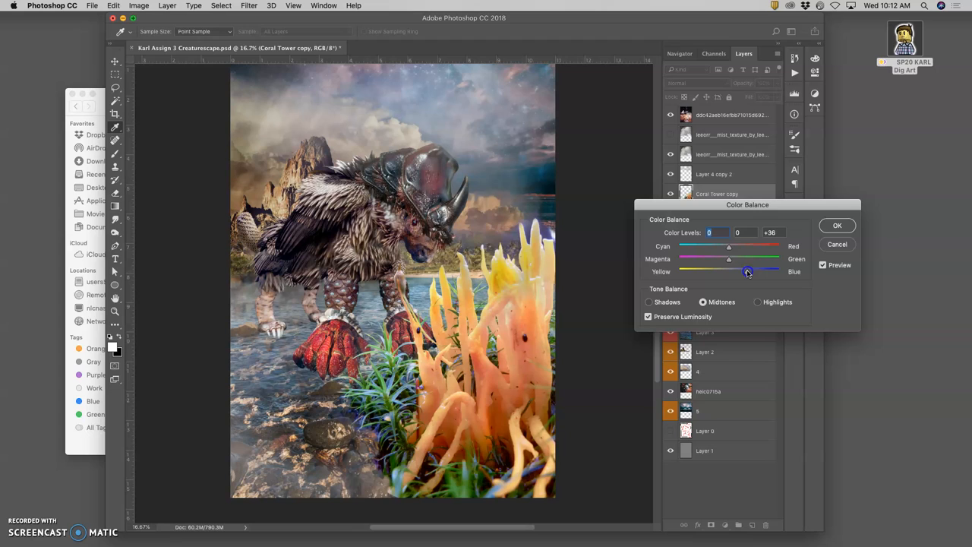
left_click_drag(730, 246, 741, 246)
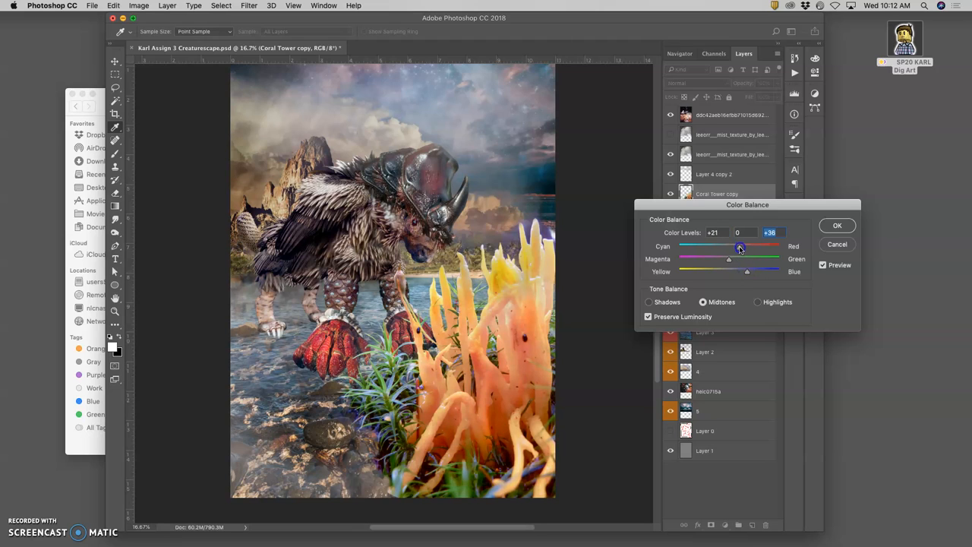
left_click_drag(729, 258, 739, 258)
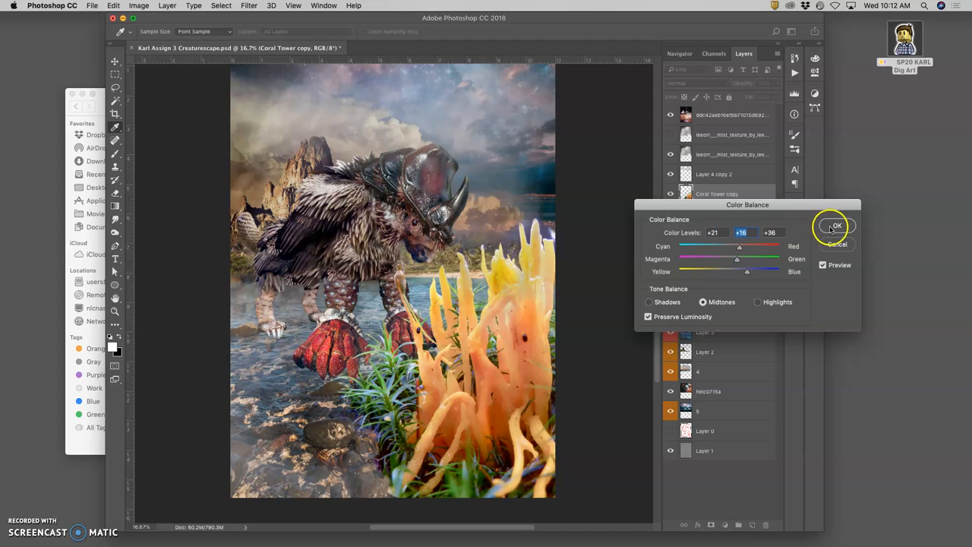
left_click(836, 226)
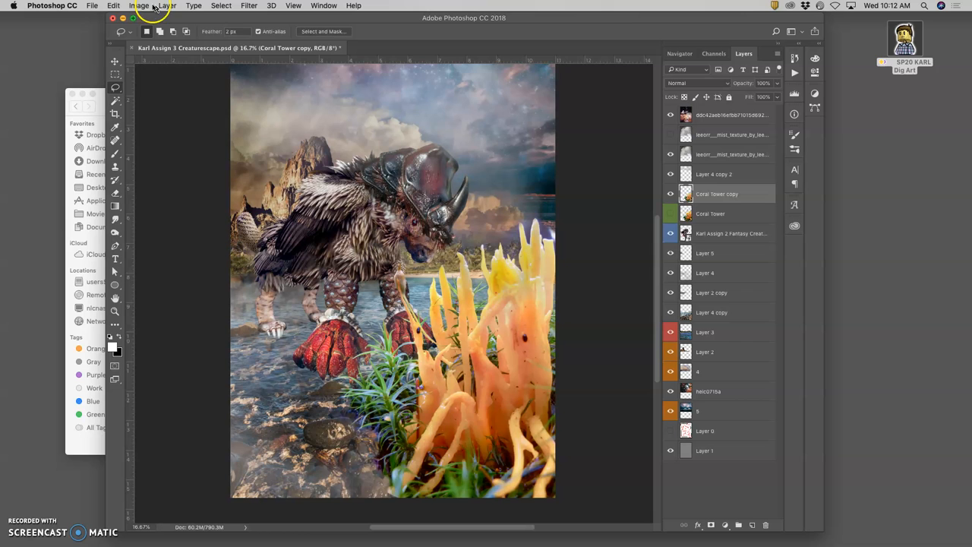
Experiment with the coral's master saturation in Hue/Saturation, settling near its original level.
left_click(140, 6)
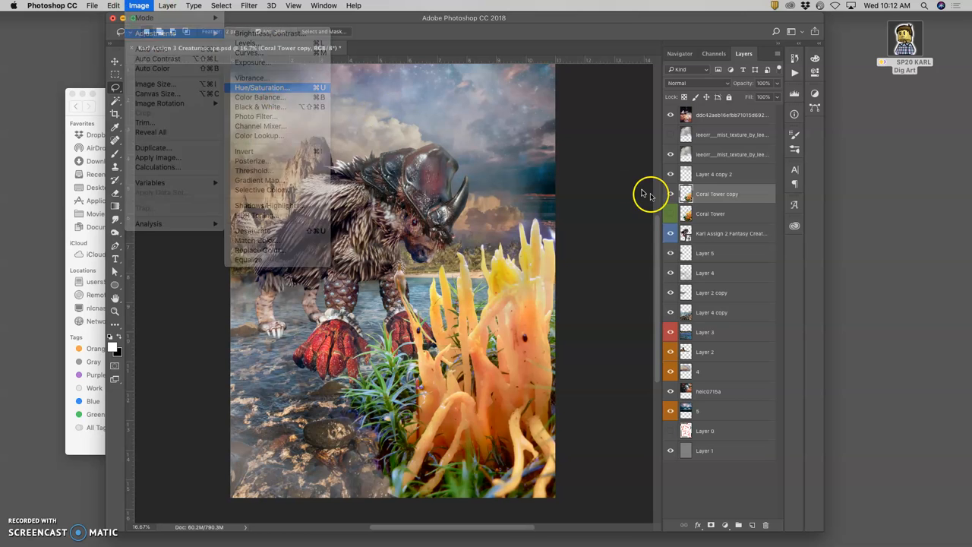
left_click(261, 87)
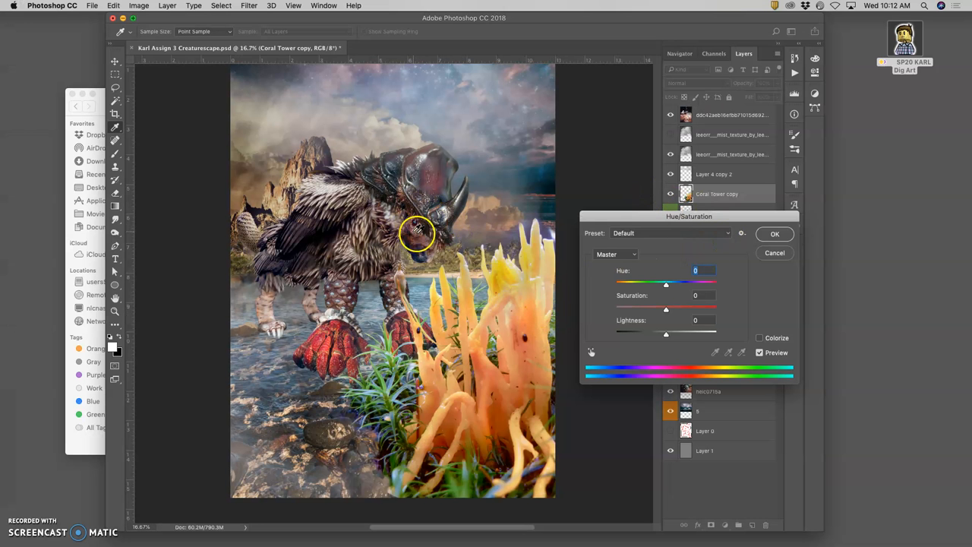
left_click_drag(666, 307, 648, 307)
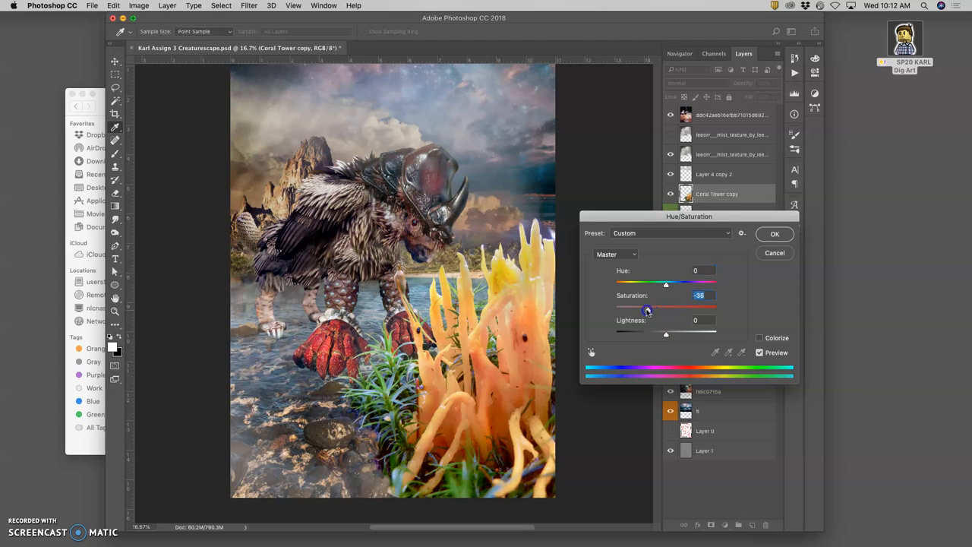
left_click_drag(647, 307, 650, 307)
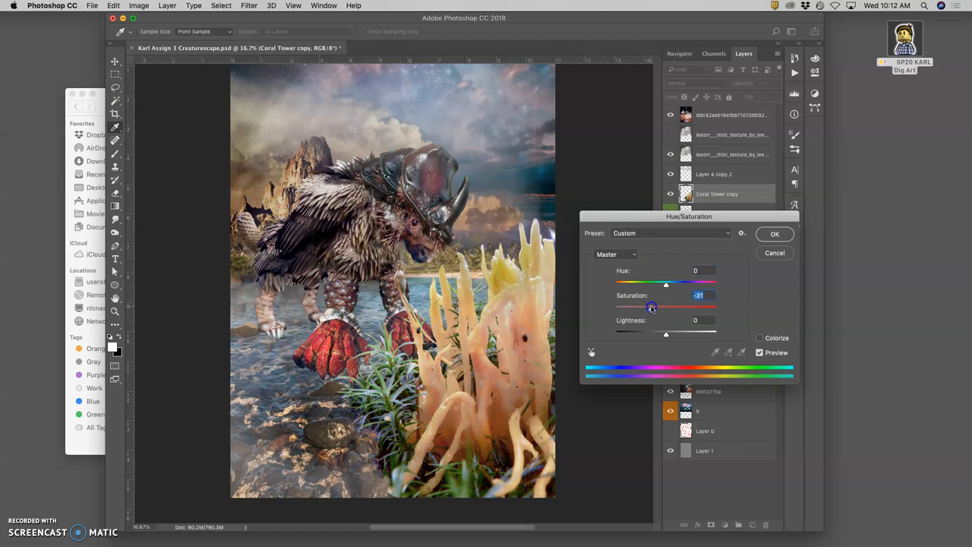
left_click_drag(650, 307, 654, 307)
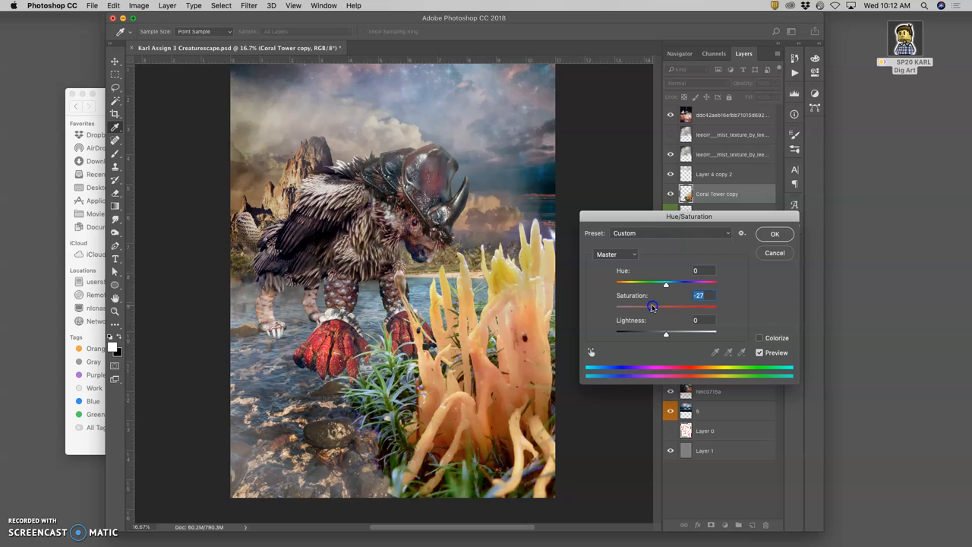
left_click_drag(652, 306, 659, 307)
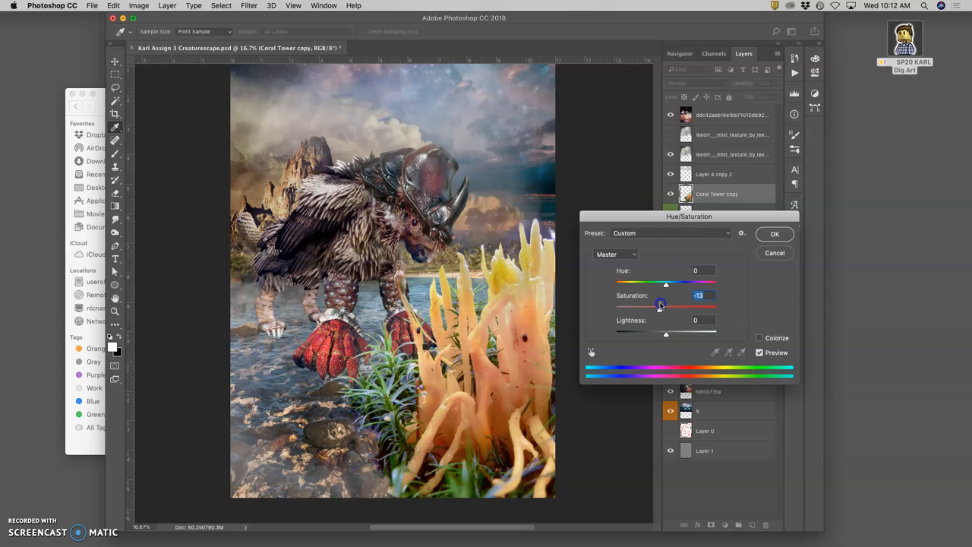
left_click_drag(661, 303, 616, 304)
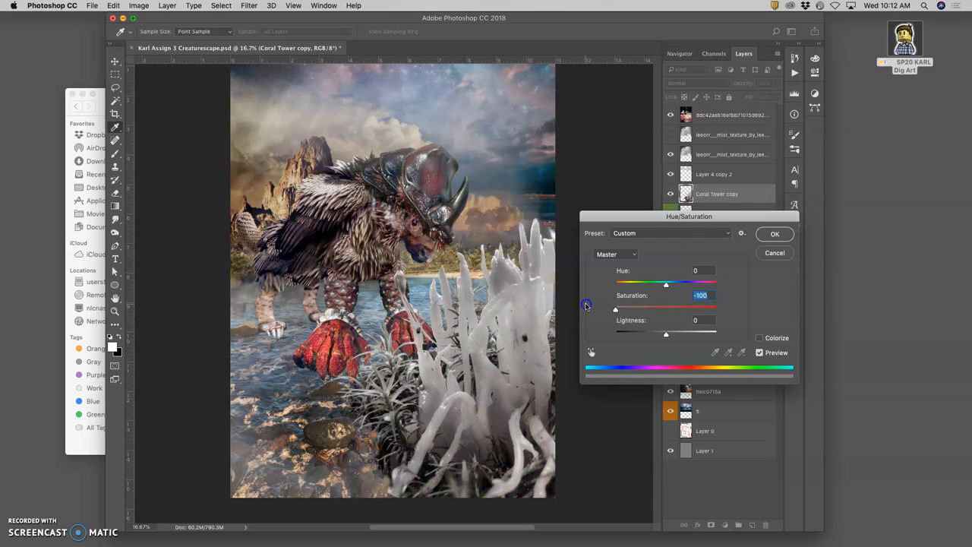
left_click_drag(616, 309, 677, 306)
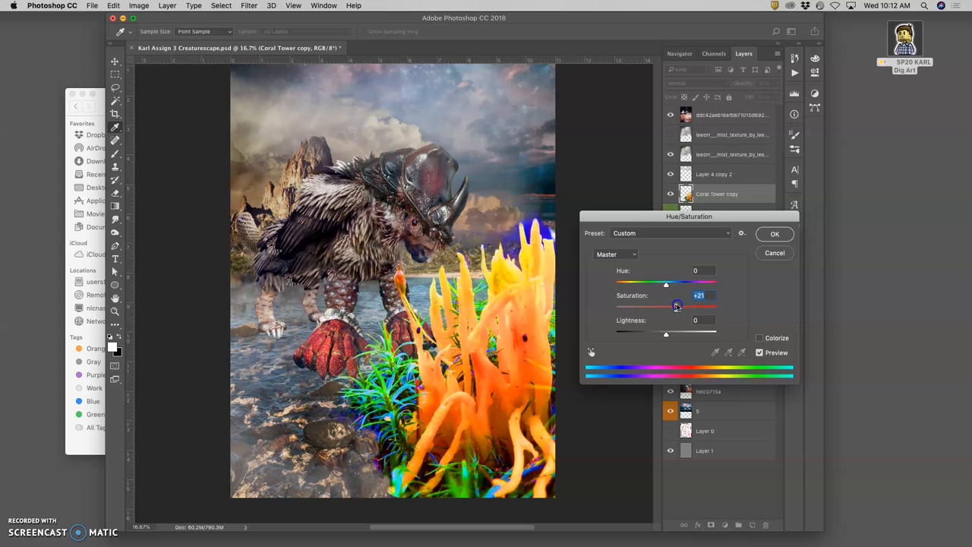
left_click_drag(678, 305, 666, 306)
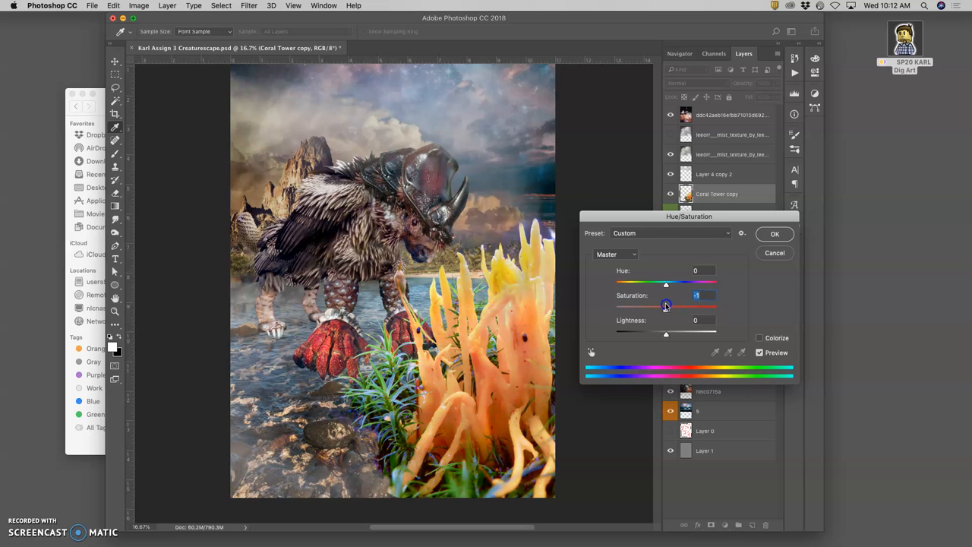
Lower the saturation of the coral's yellows and reds ranges.
left_click(615, 253)
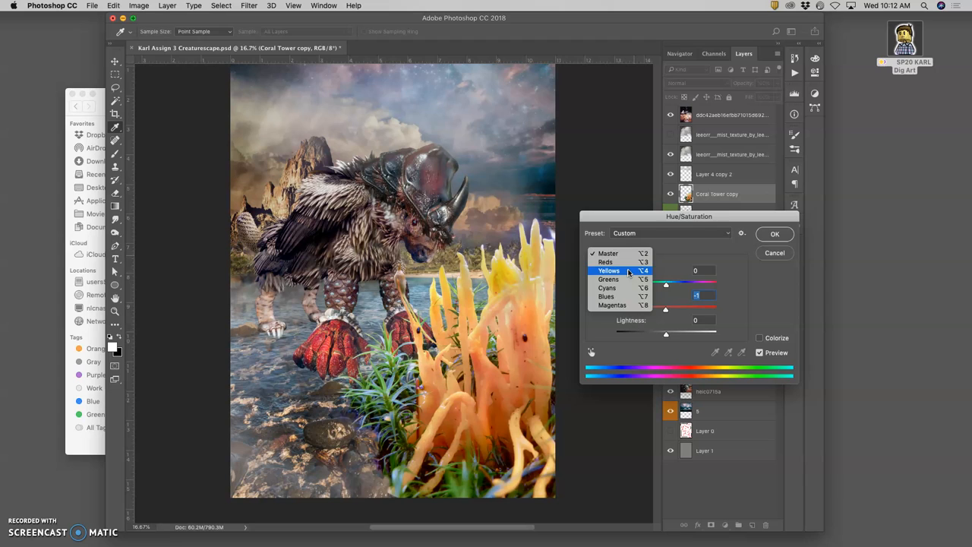
left_click(610, 270)
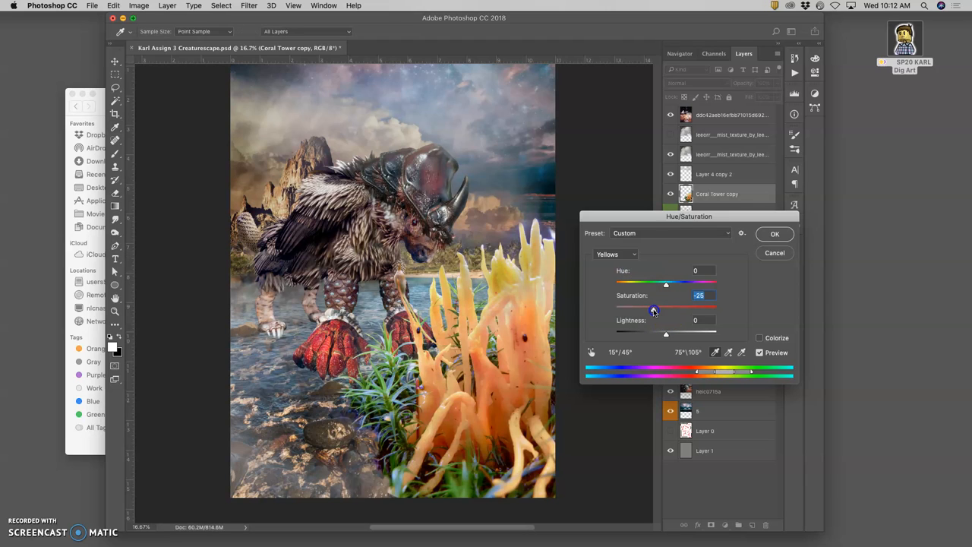
left_click_drag(667, 307, 656, 307)
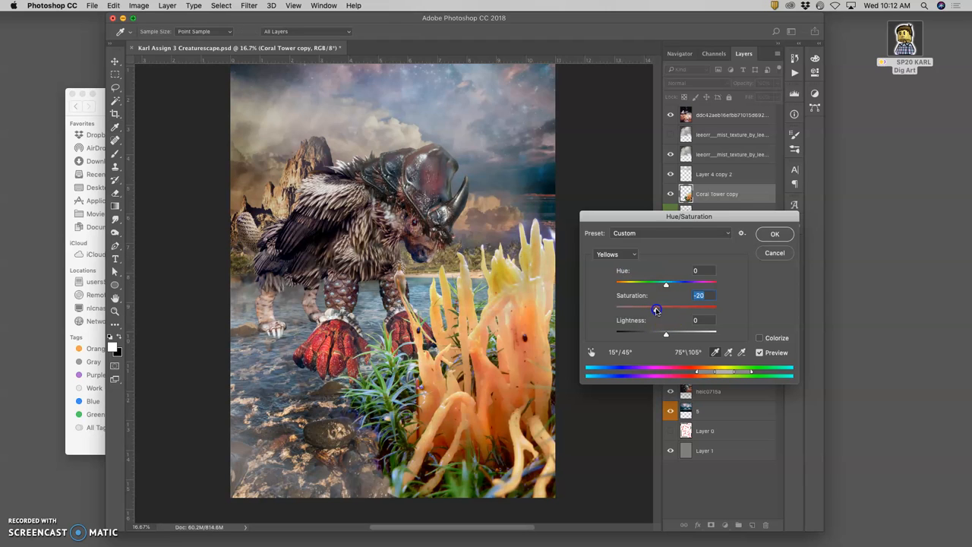
left_click_drag(656, 310, 658, 307)
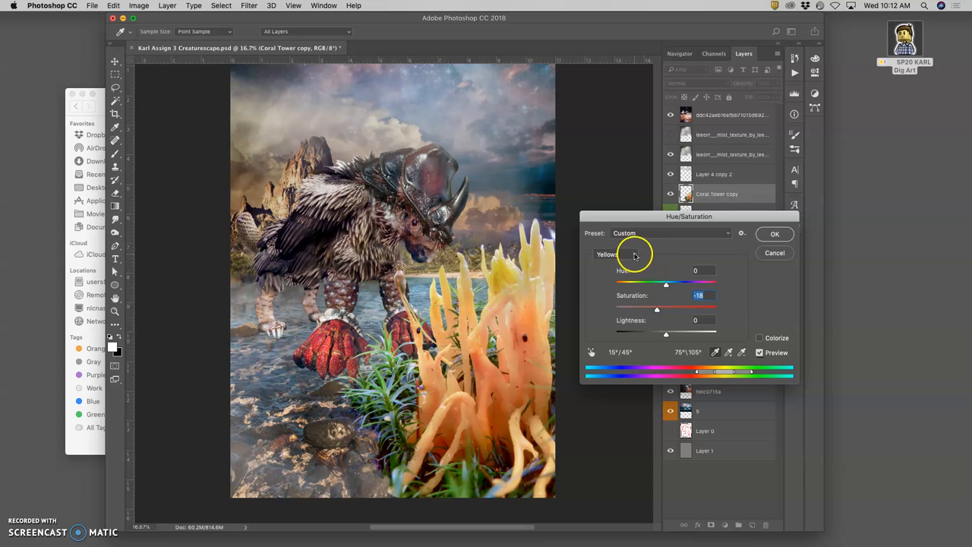
left_click(616, 253)
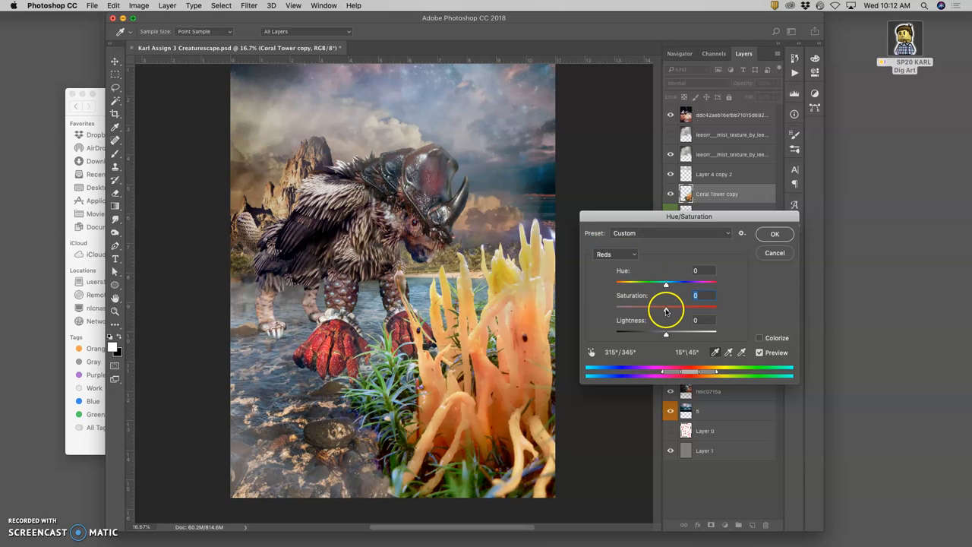
left_click_drag(687, 307, 657, 307)
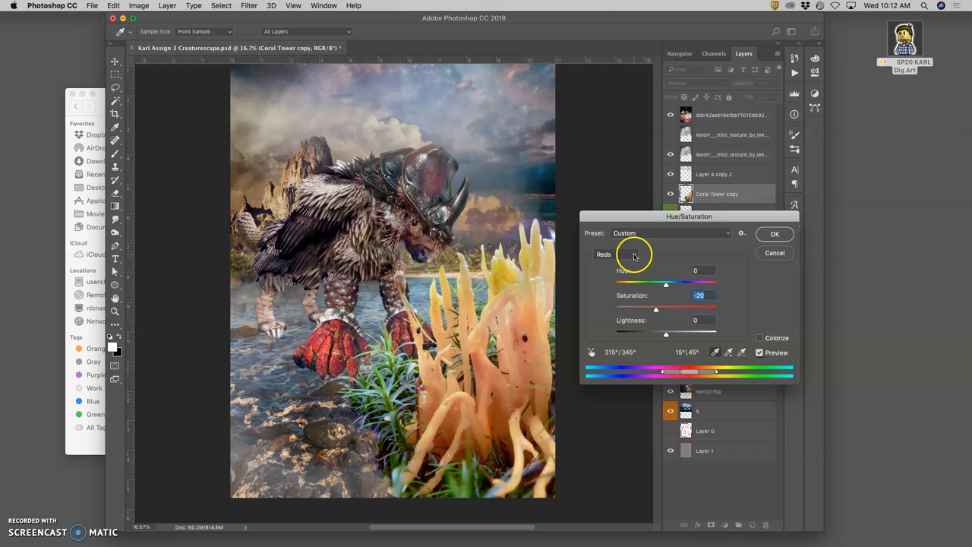
Desaturate the coral's greens and adjust their hue and lightness.
left_click(616, 254)
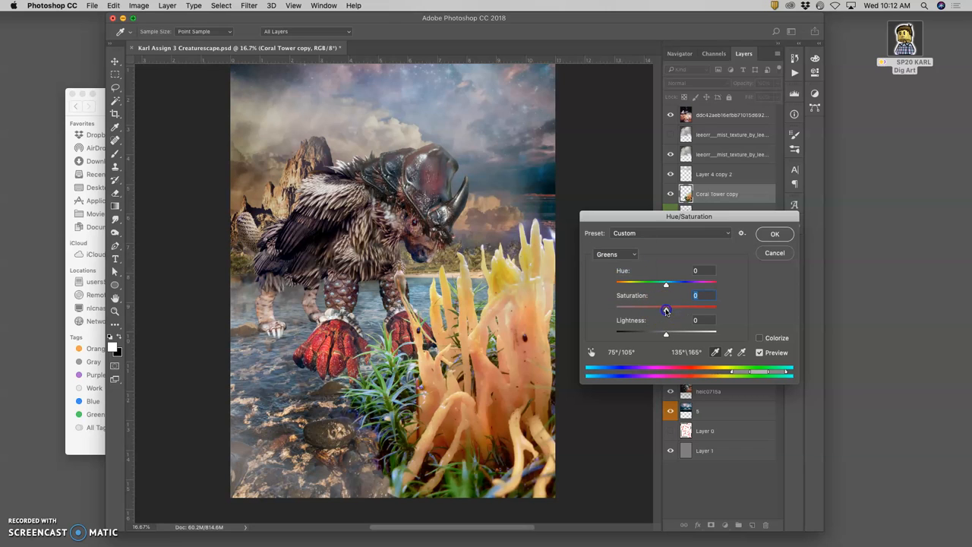
left_click_drag(666, 307, 653, 307)
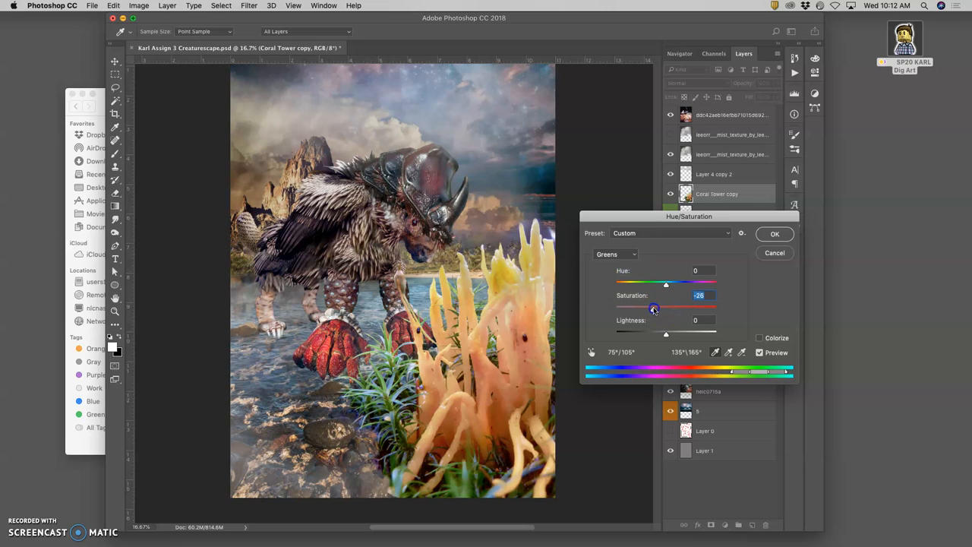
left_click_drag(665, 283, 696, 283)
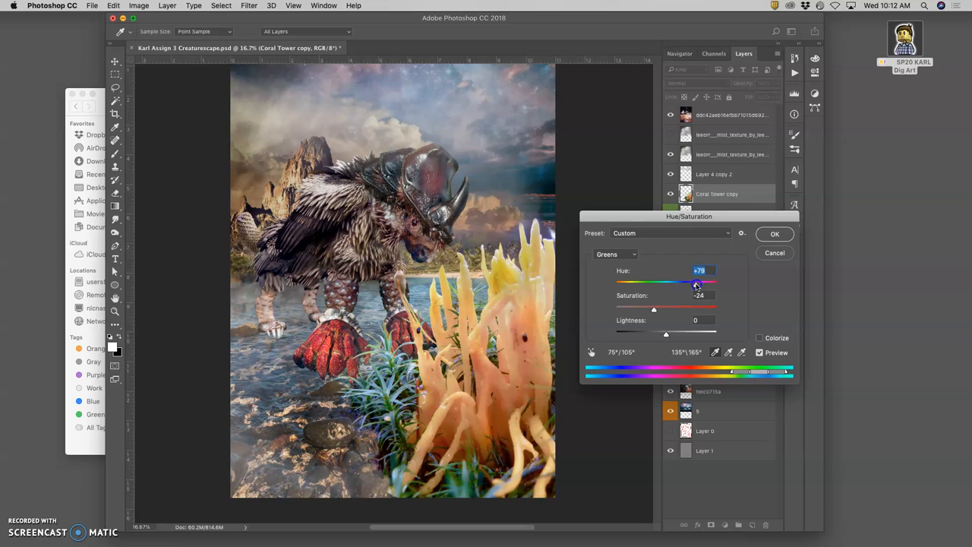
left_click_drag(696, 283, 644, 282)
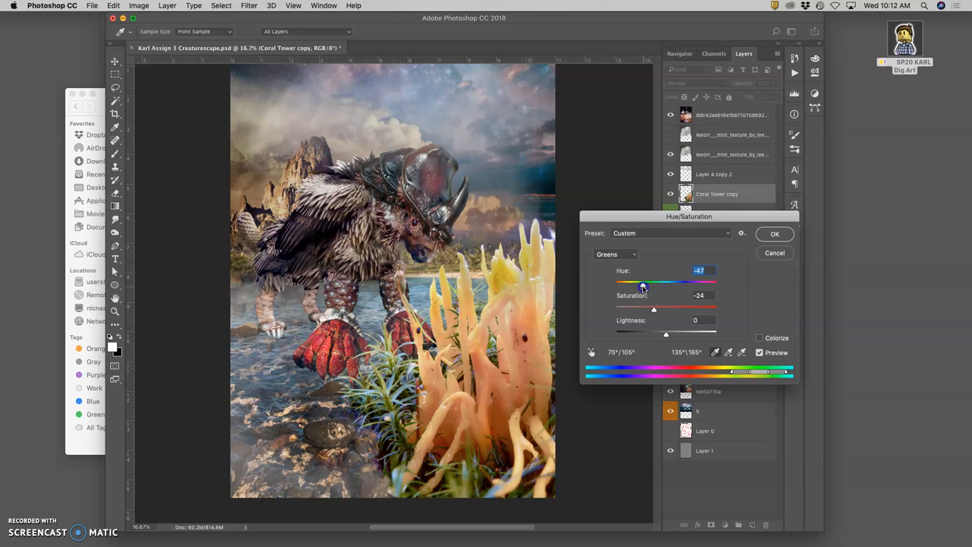
left_click_drag(641, 283, 646, 282)
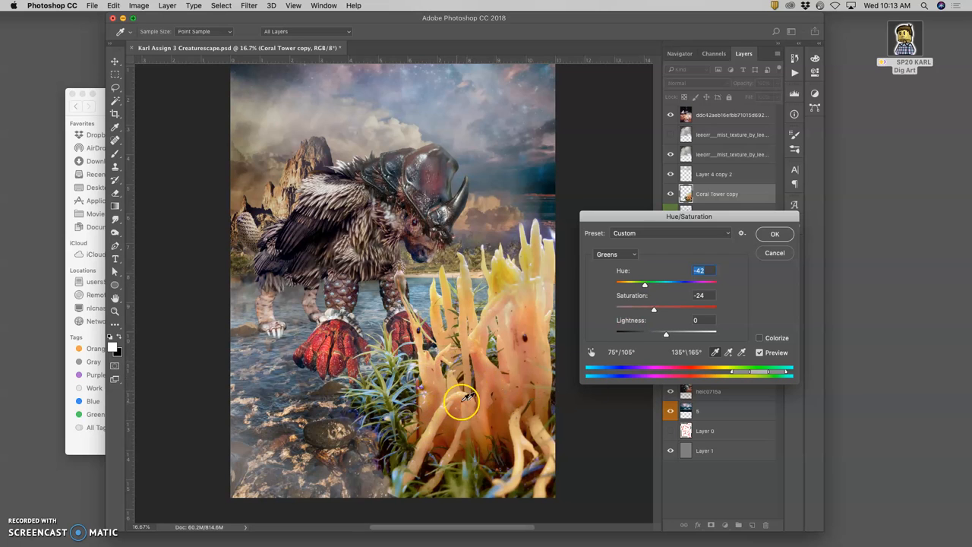
left_click_drag(665, 335, 651, 334)
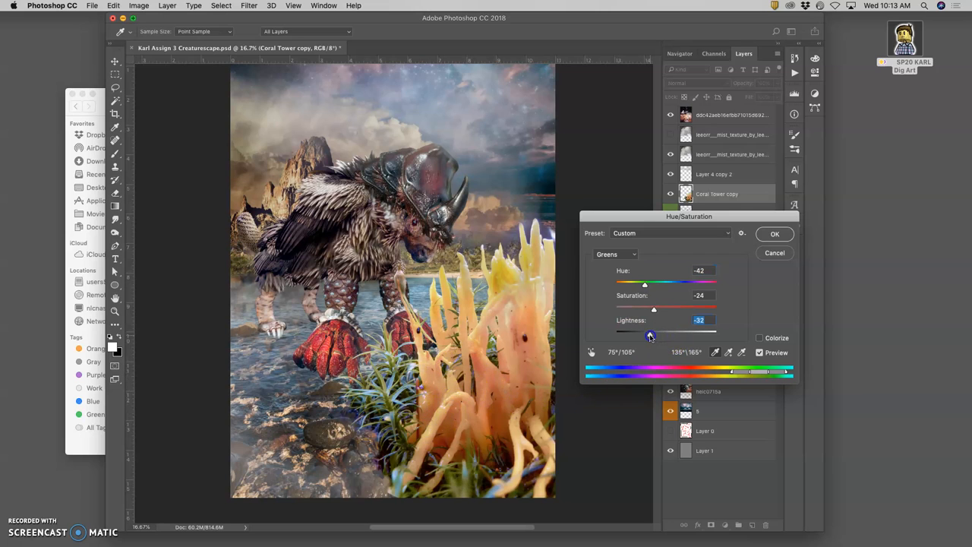
left_click_drag(650, 335, 666, 335)
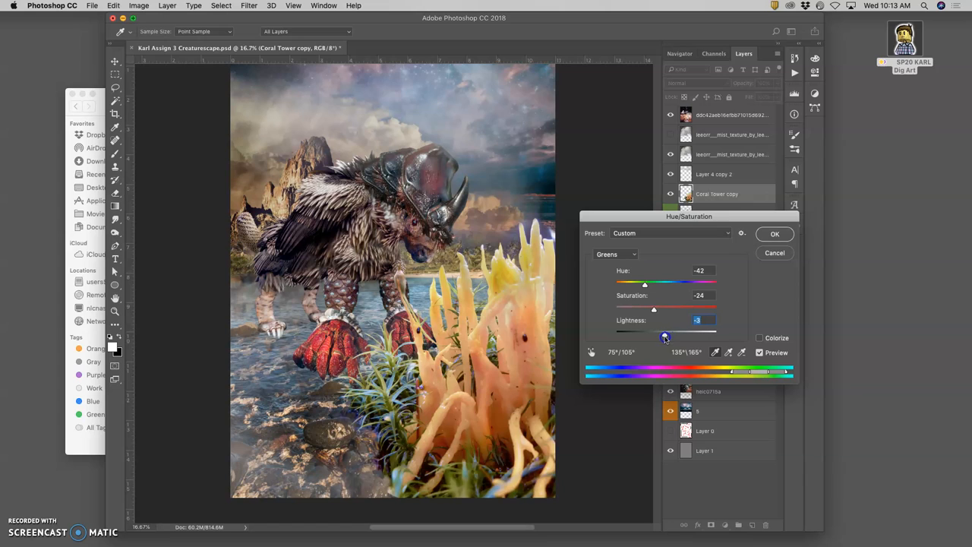
left_click_drag(666, 328, 663, 328)
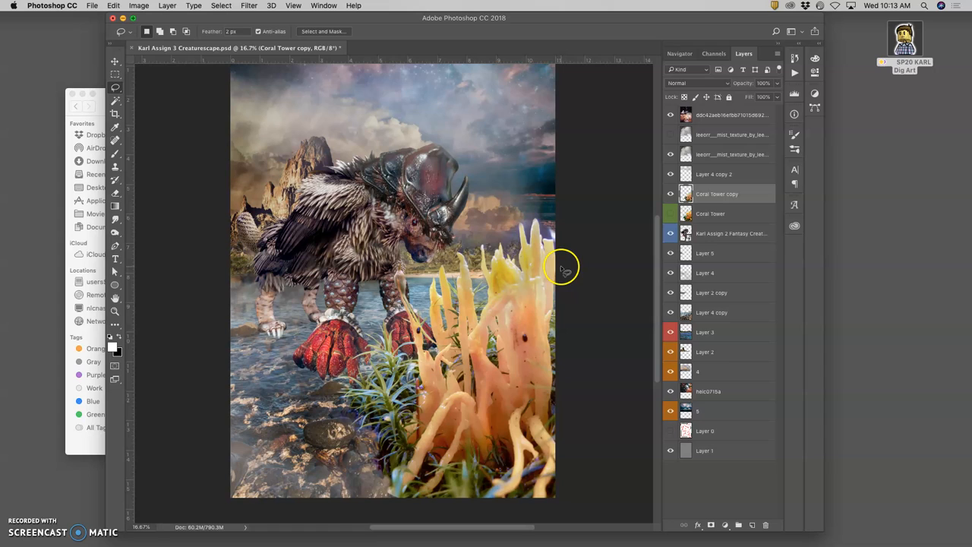
mouse_move(565, 271)
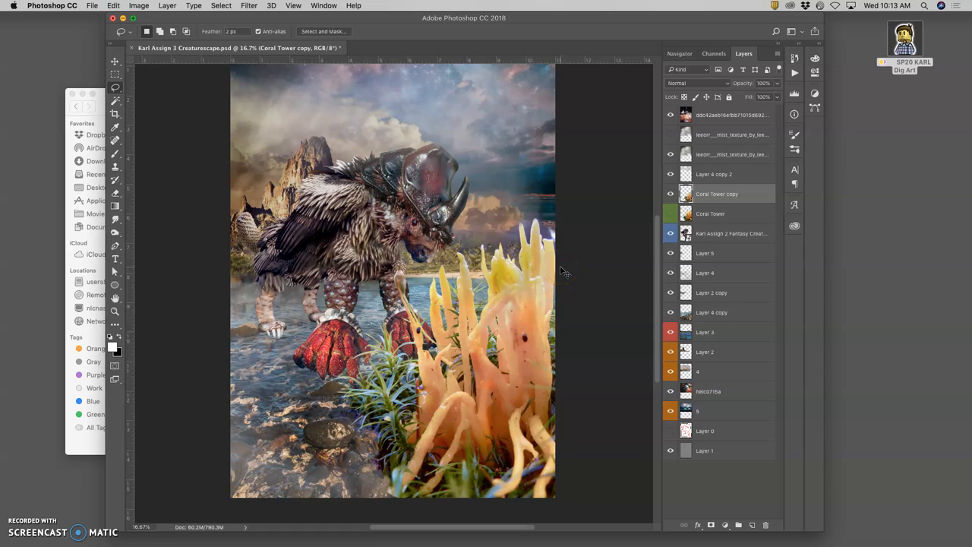
mouse_move(560, 268)
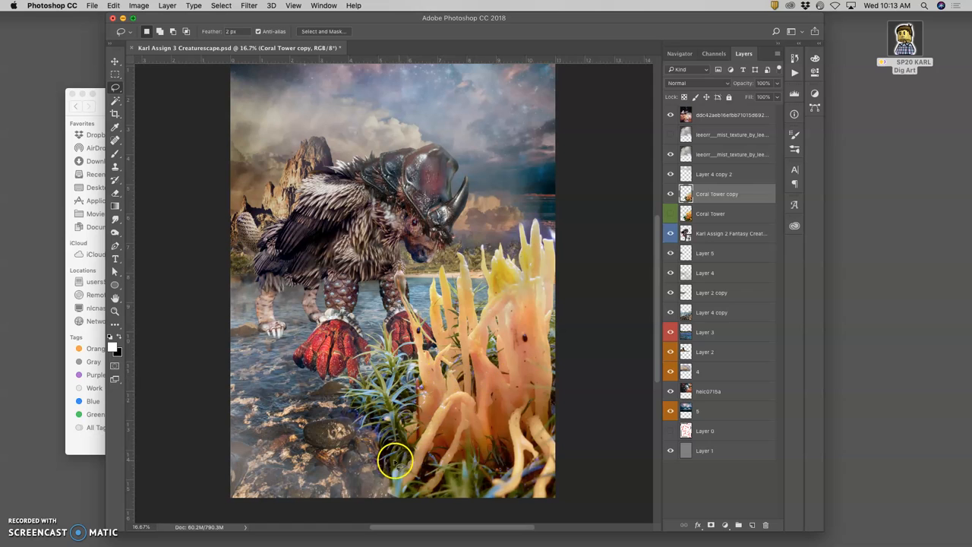
Bring up the Image adjustments commands for the Coral Tower copy layer.
left_click(140, 6)
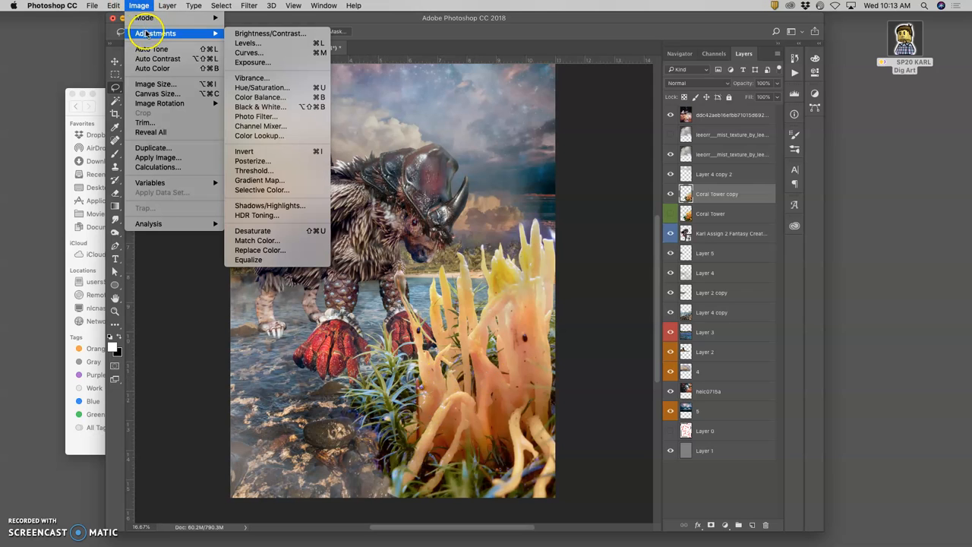
Darken the coral's midtones to about 0.73 in Levels and tweak its output black.
left_click(247, 42)
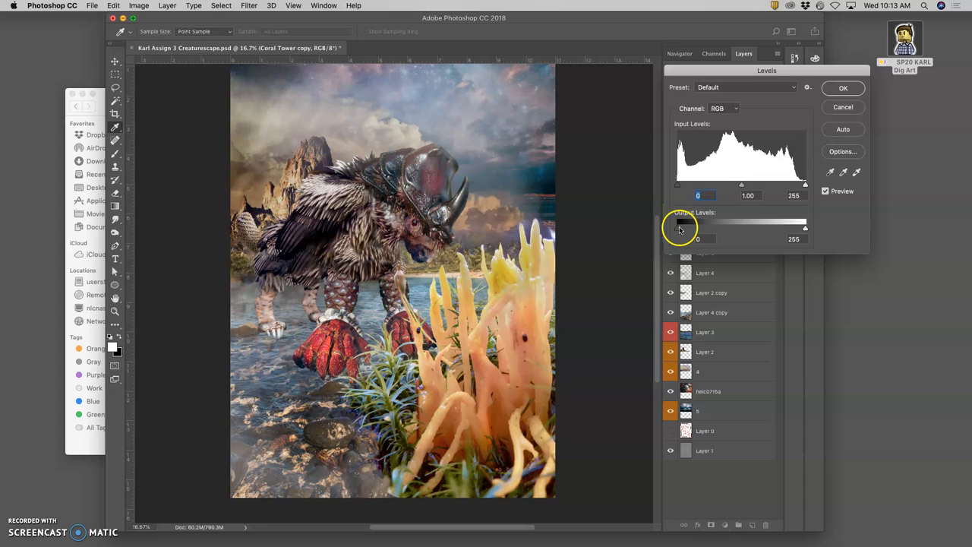
left_click_drag(681, 226, 699, 226)
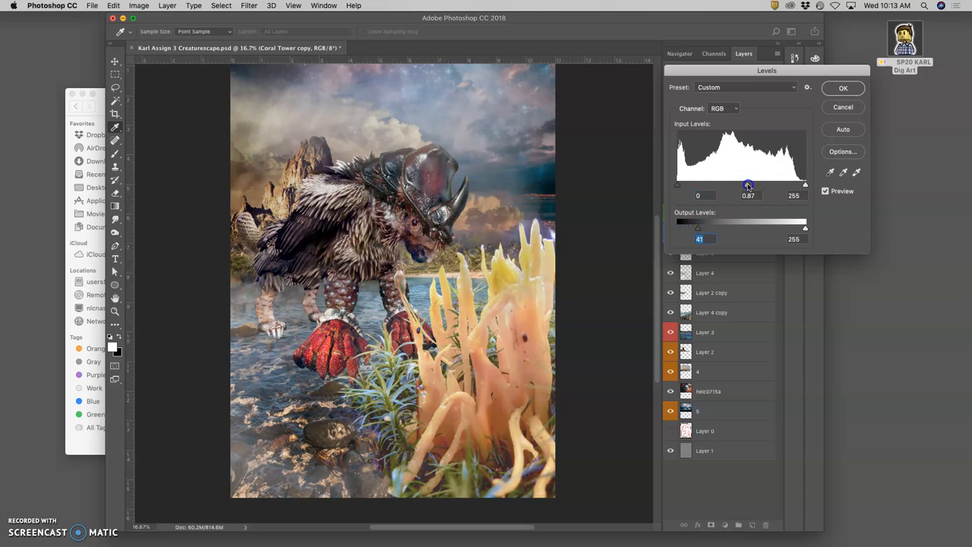
left_click_drag(748, 185, 753, 185)
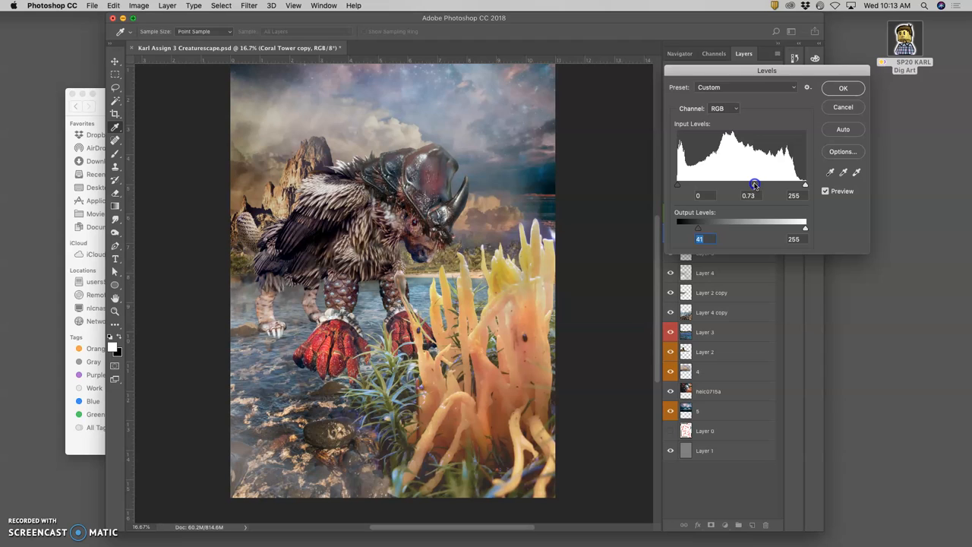
left_click_drag(699, 228, 696, 228)
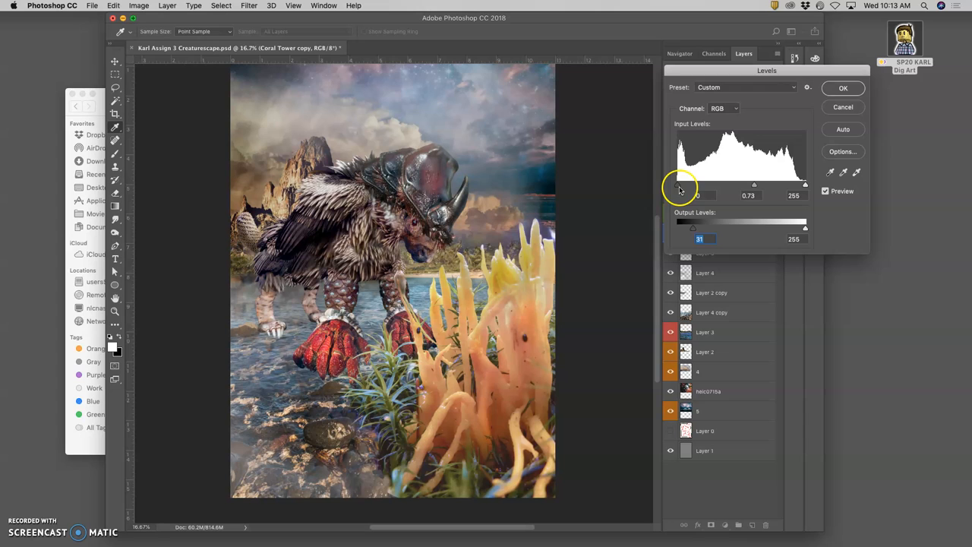
left_click_drag(806, 186, 800, 185)
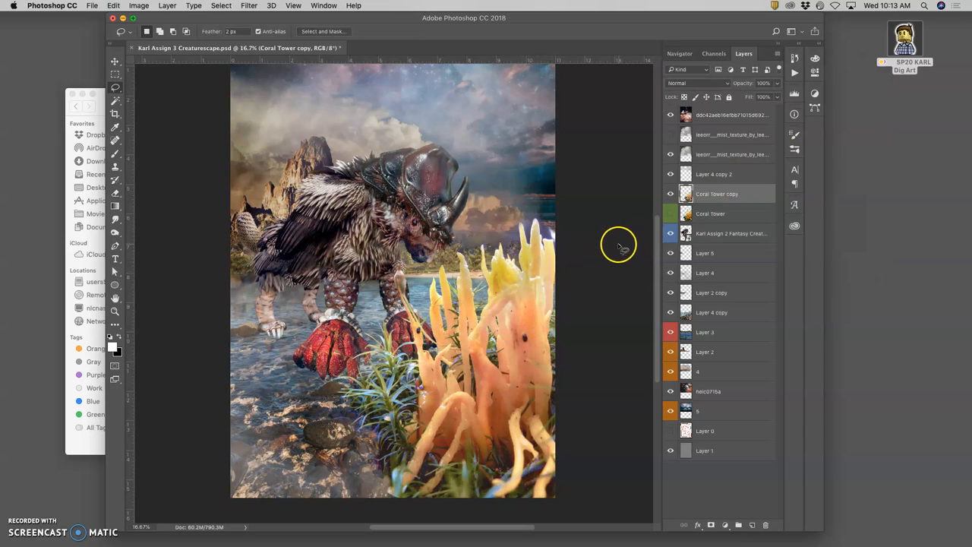
mouse_move(318, 356)
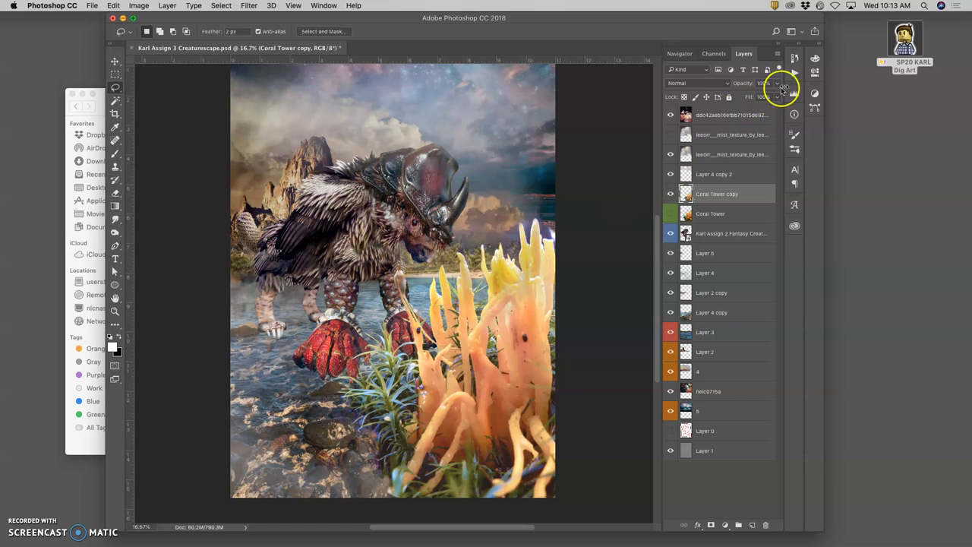
left_click(693, 55)
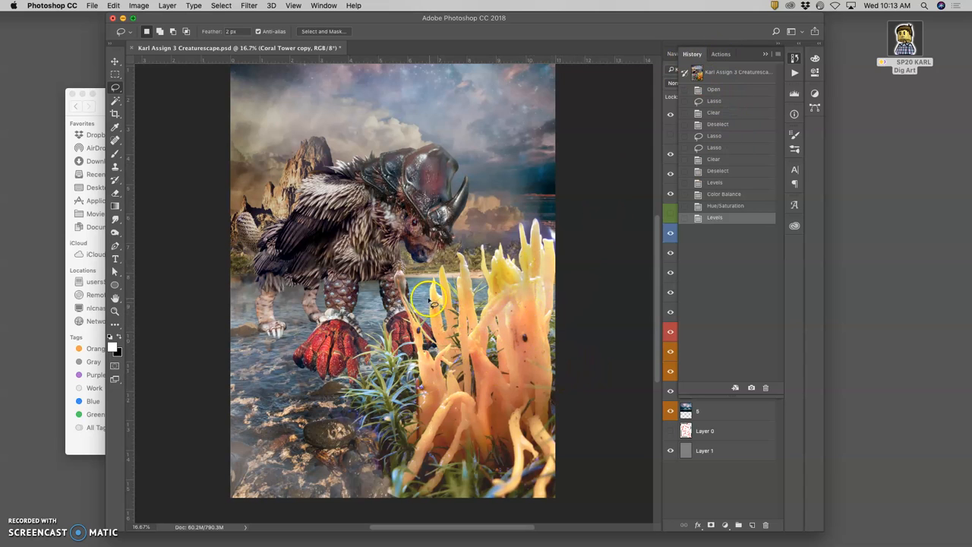
left_click(745, 54)
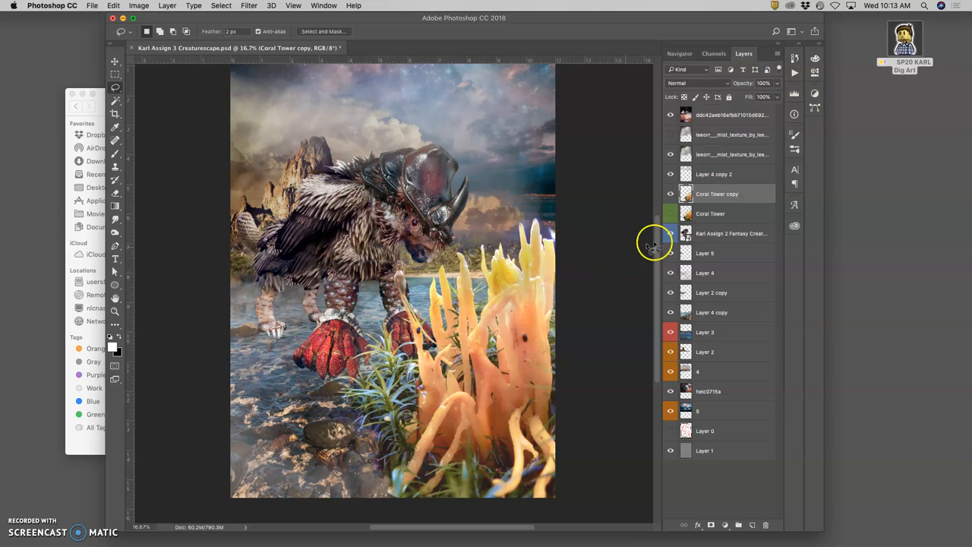
left_click(670, 234)
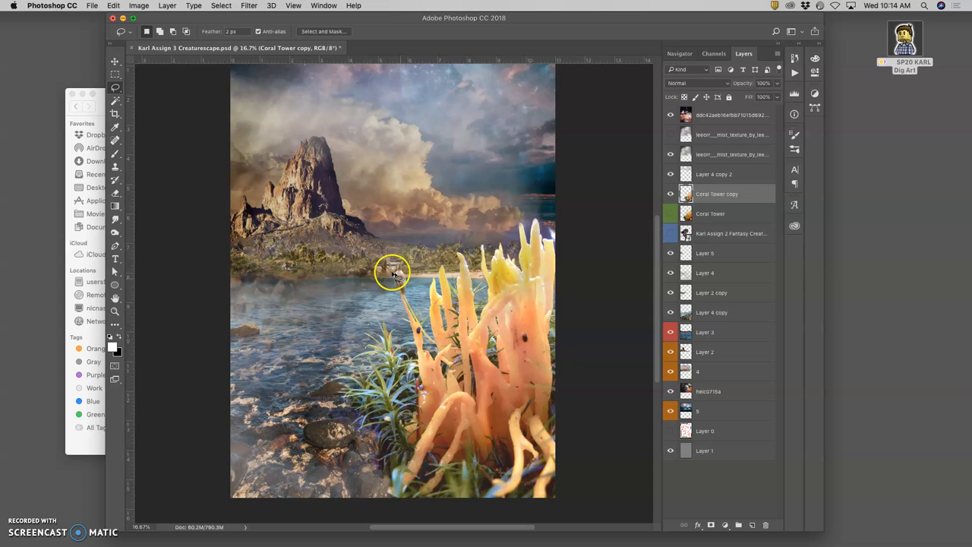
mouse_move(407, 280)
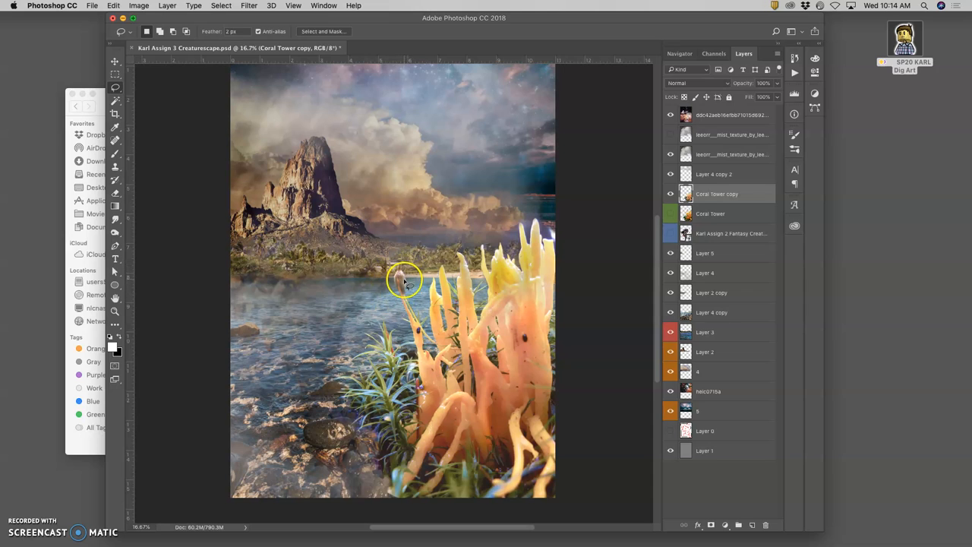
left_click(671, 234)
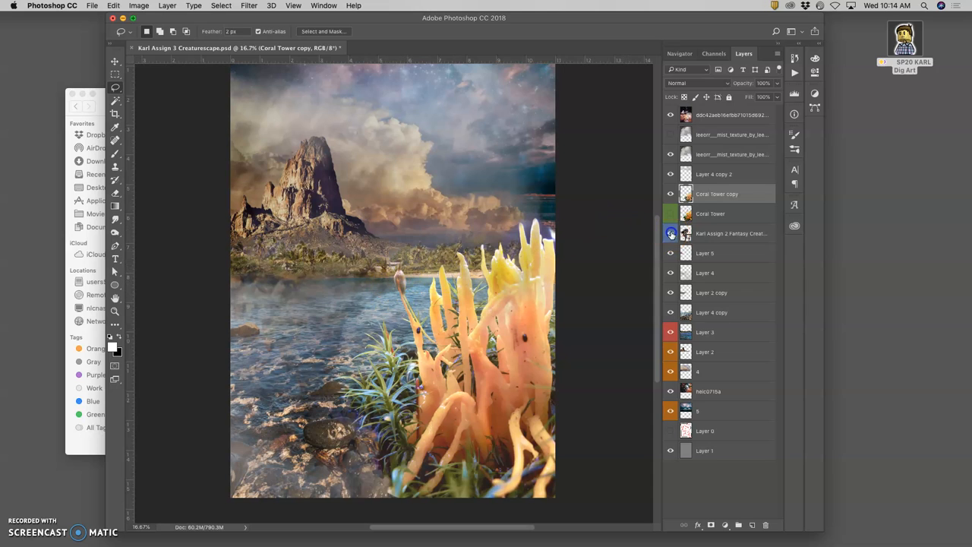
left_click(672, 234)
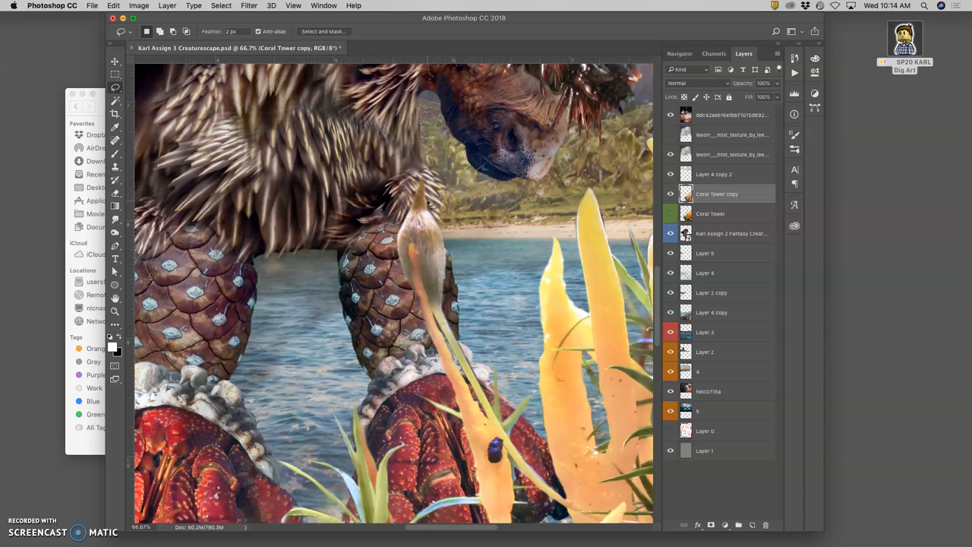
mouse_move(448, 231)
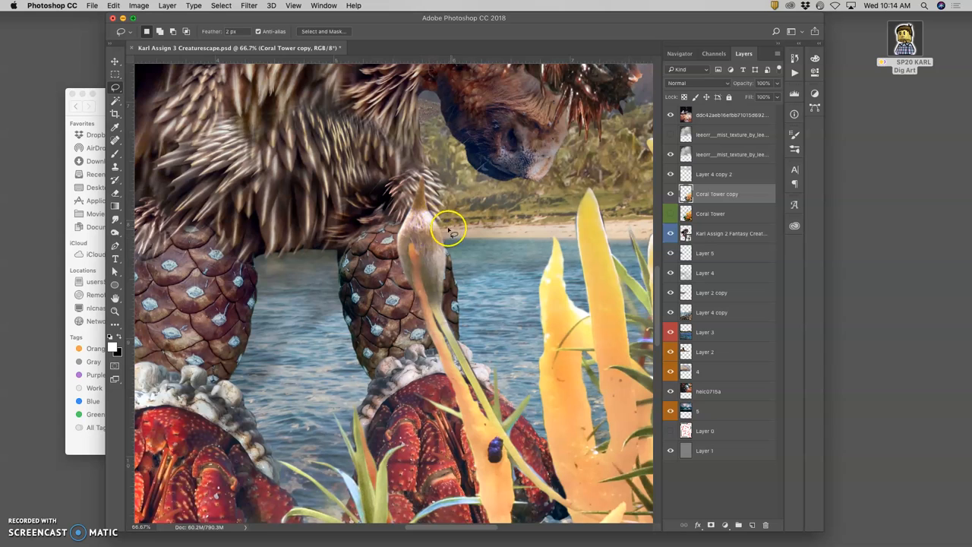
mouse_move(450, 237)
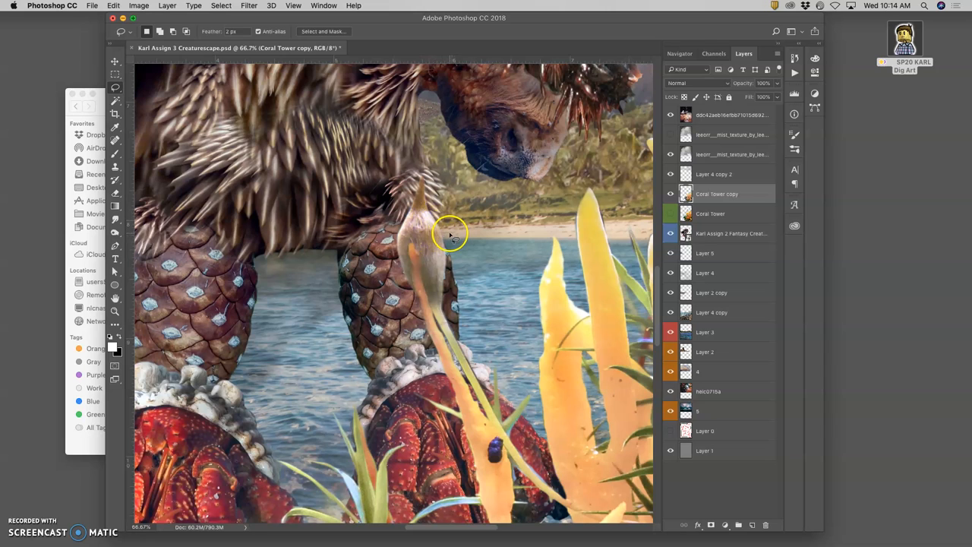
mouse_move(471, 247)
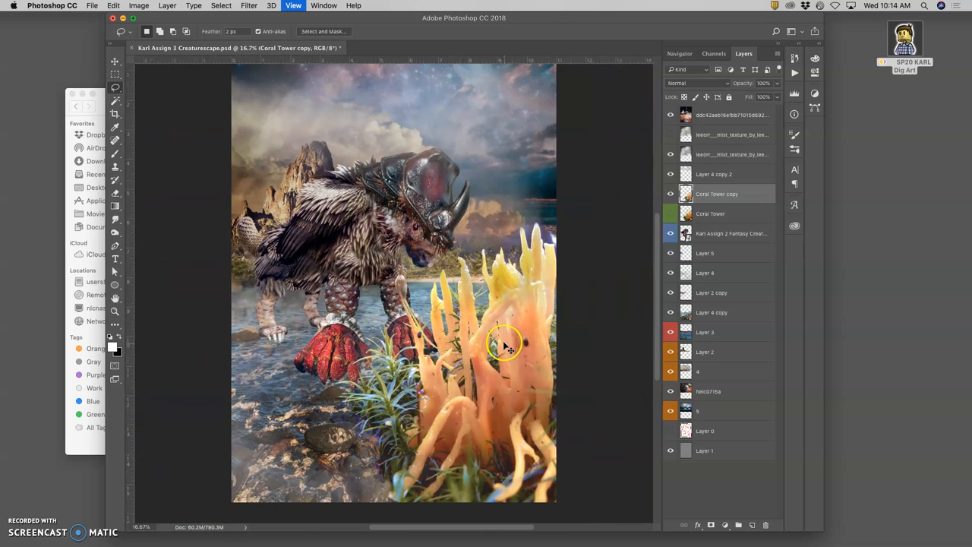
mouse_move(535, 271)
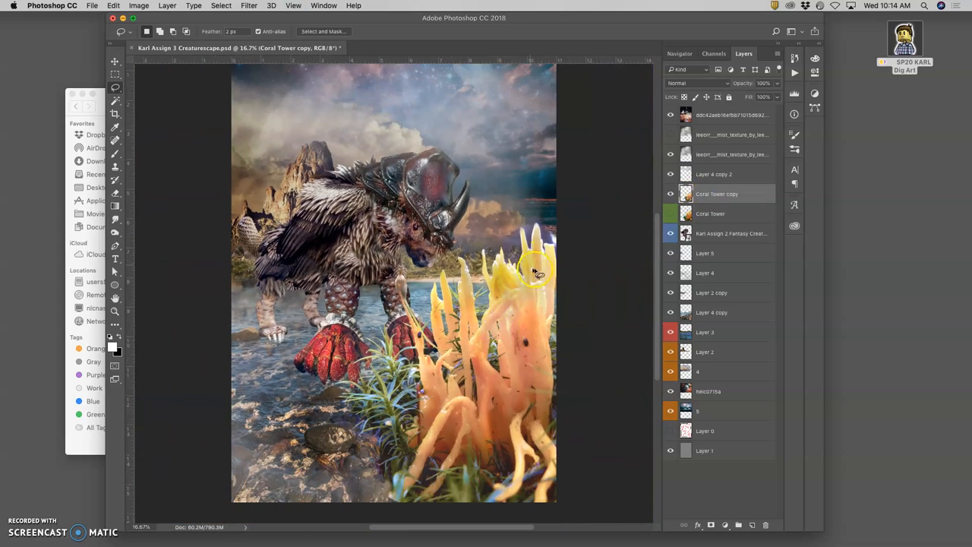
Select the creature layer and bring up its free-transform options.
left_click(671, 194)
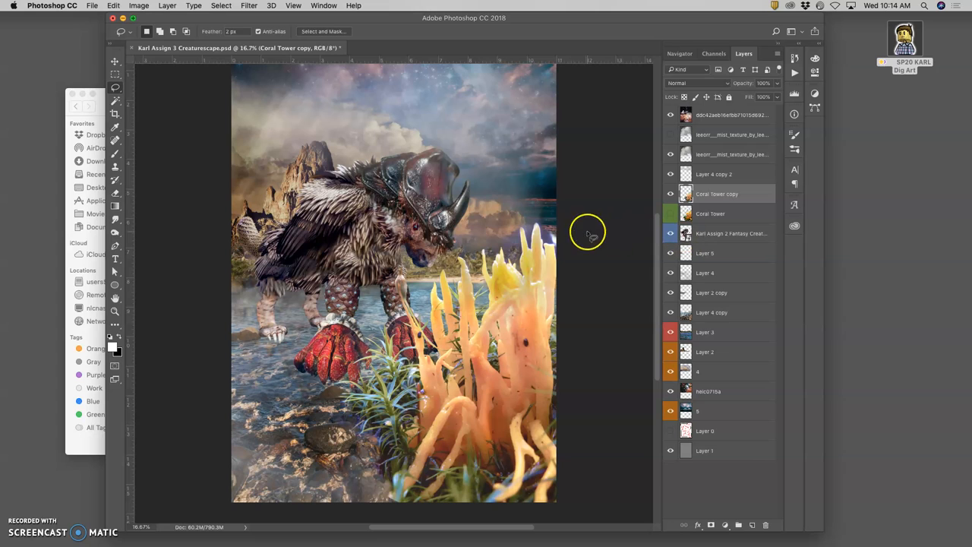
left_click(731, 234)
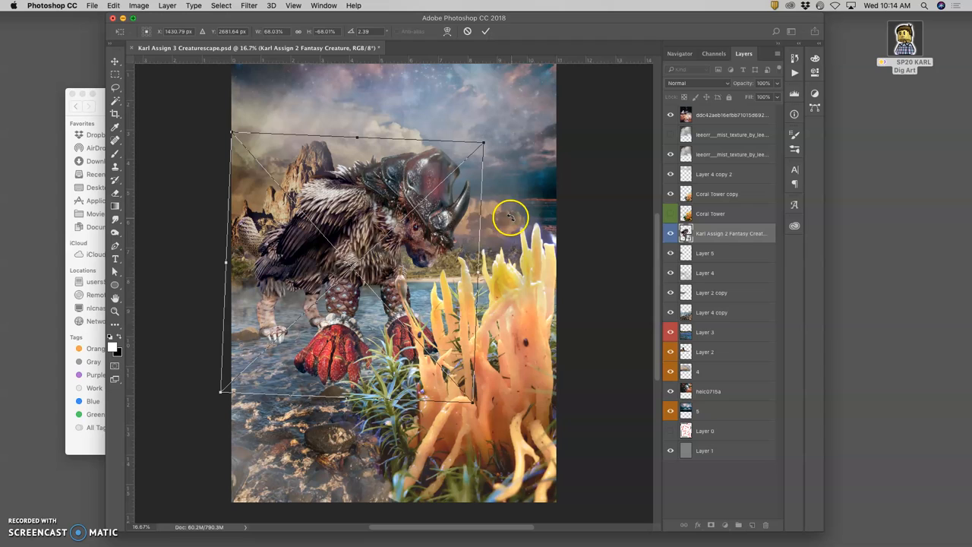
right_click(510, 220)
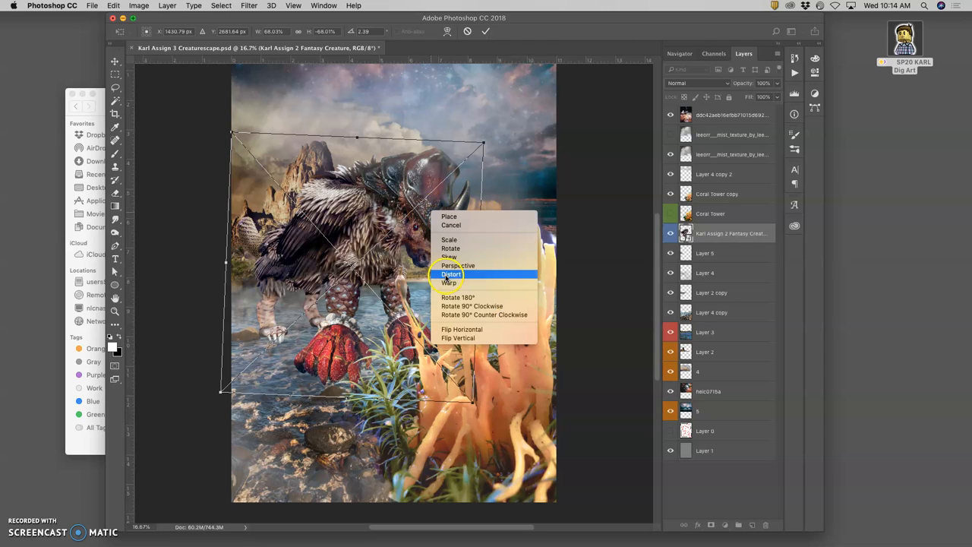
mouse_move(450, 282)
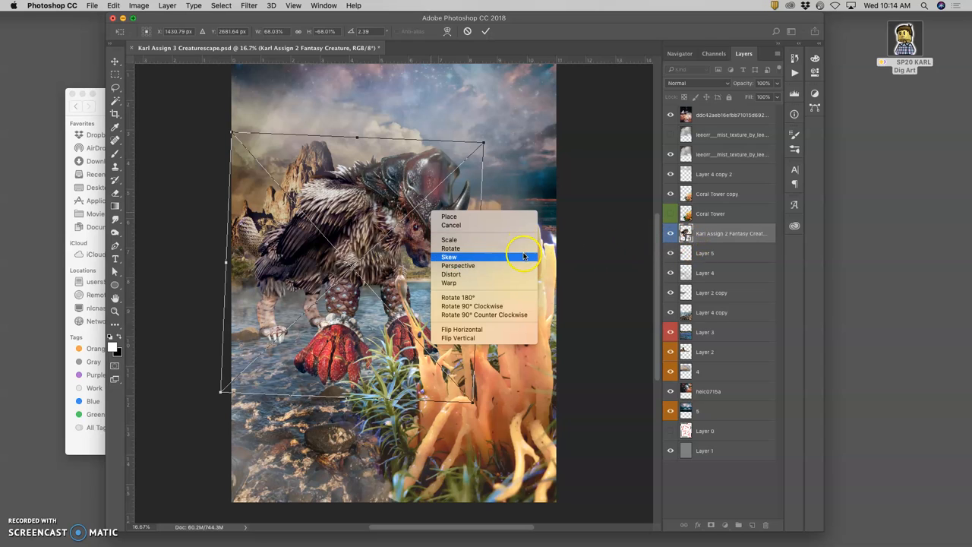
mouse_move(180, 127)
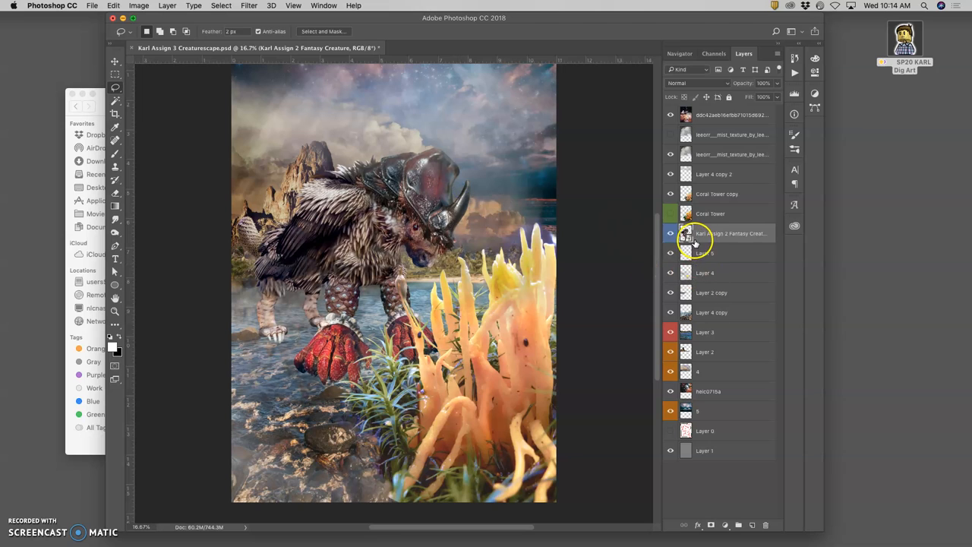
Hide the creature layer and toggle visibility of the new coral tower copy.
left_click(672, 234)
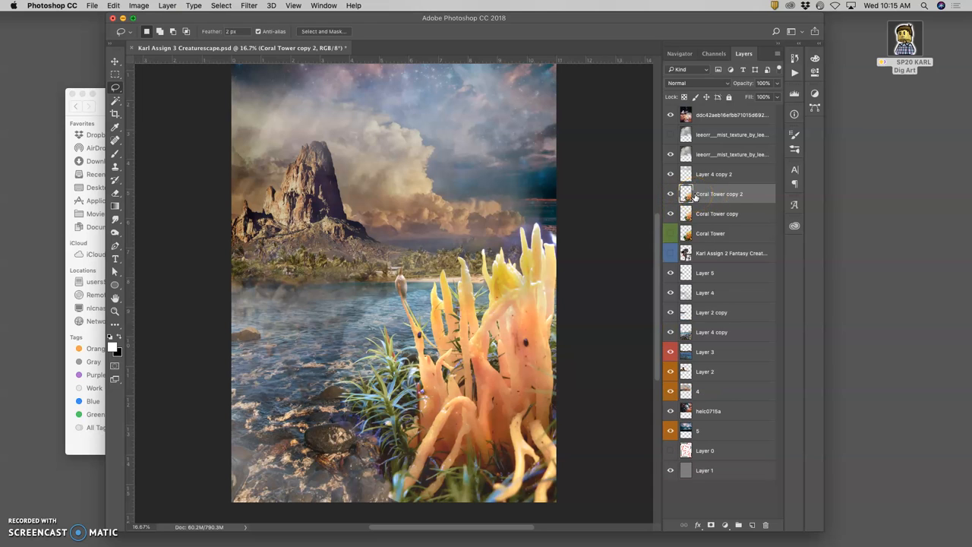
left_click(670, 213)
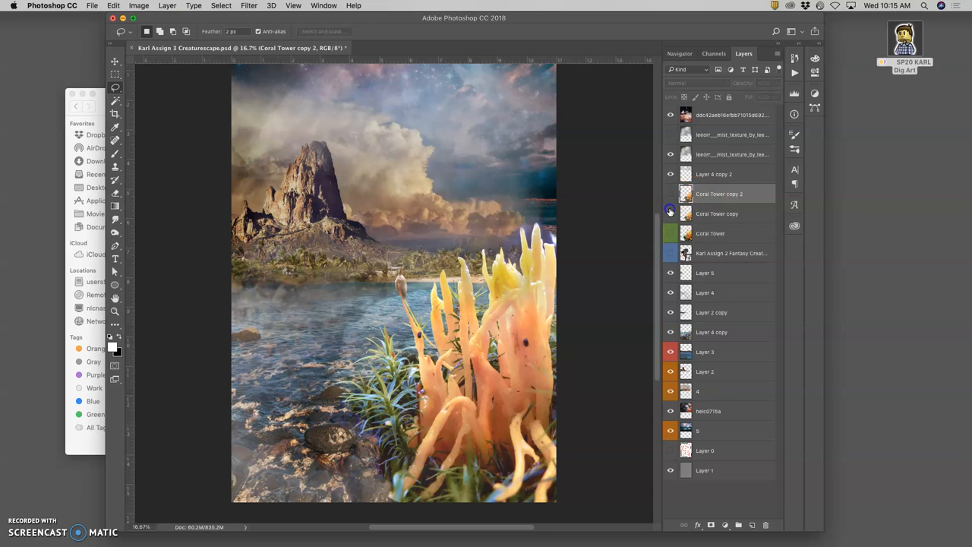
left_click(670, 213)
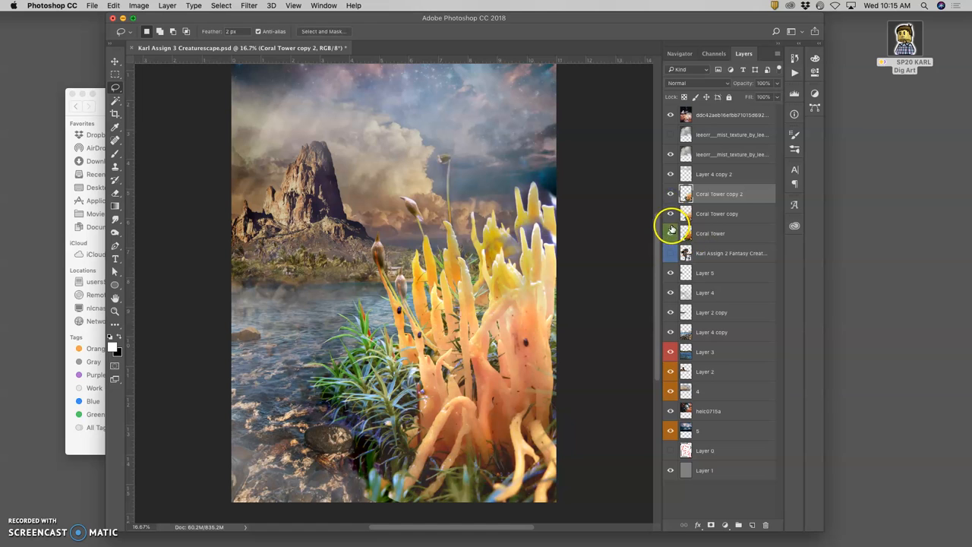
Restore the coral copy's visibility, select Coral Tower copy 2 and launch Puppet Warp on it.
left_click(670, 201)
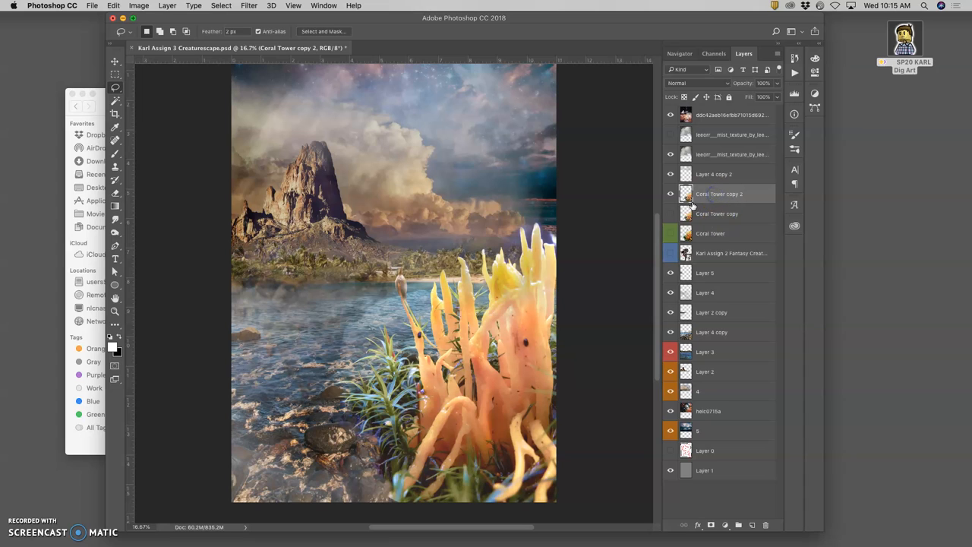
mouse_move(713, 198)
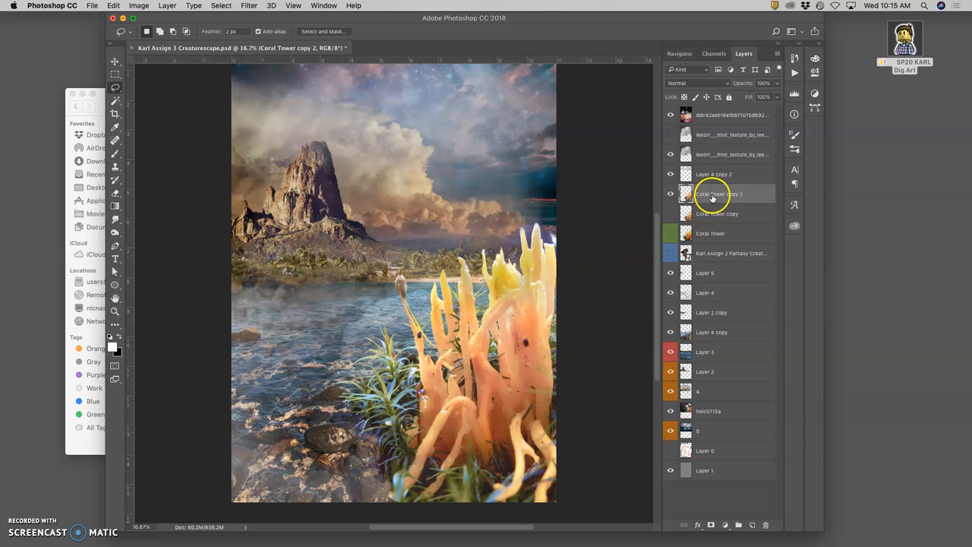
left_click(113, 6)
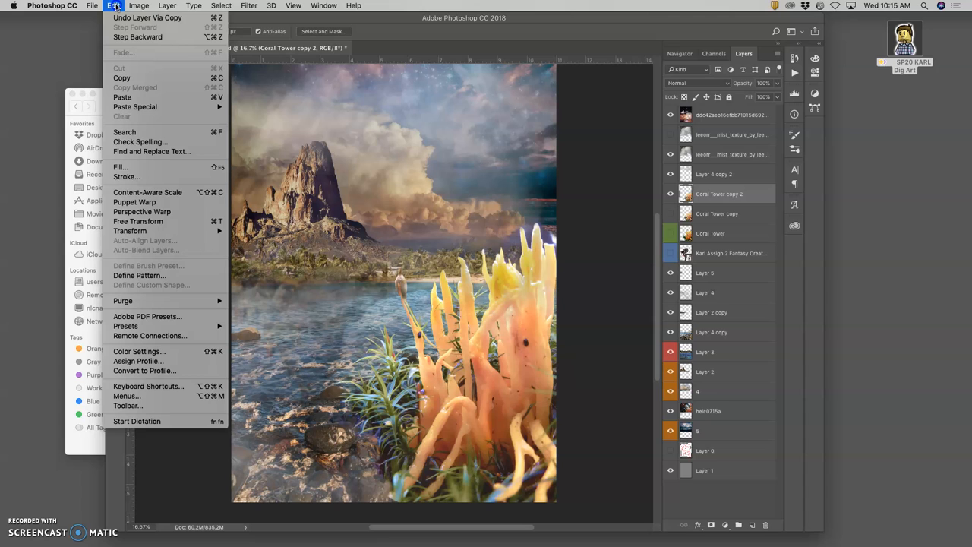
mouse_move(147, 18)
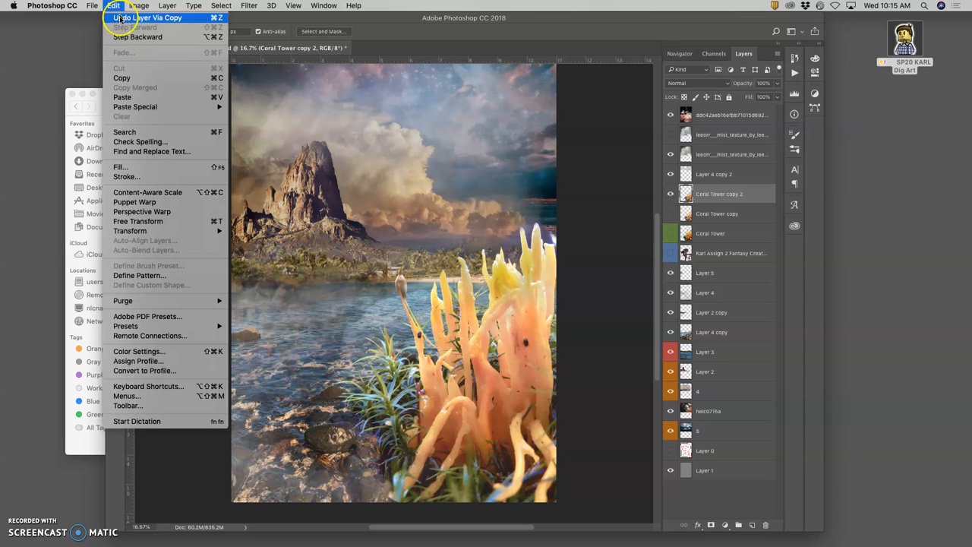
mouse_move(129, 231)
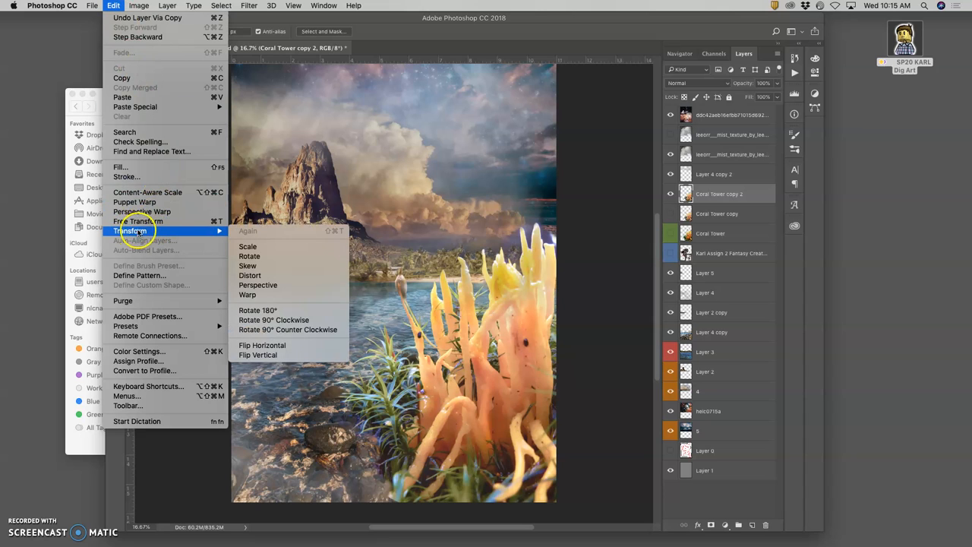
mouse_move(133, 202)
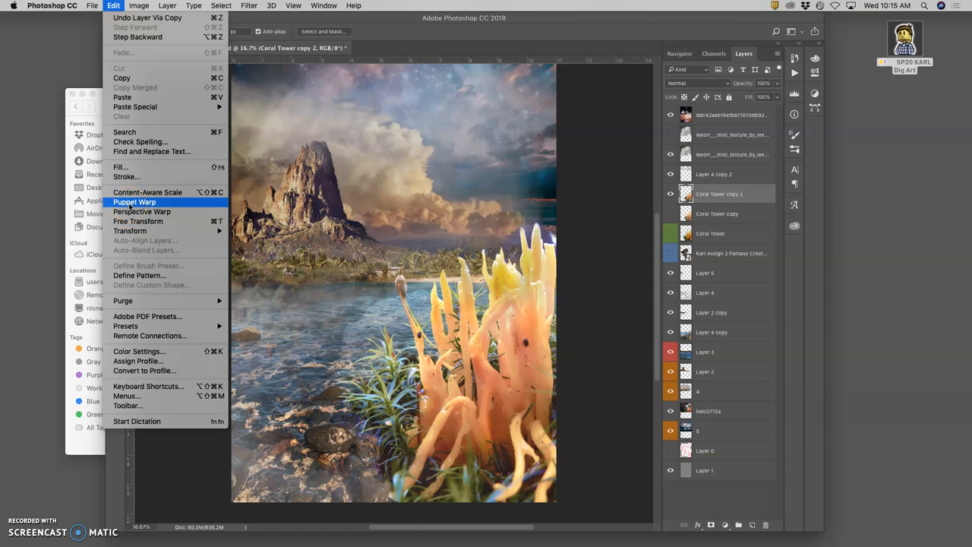
left_click(133, 201)
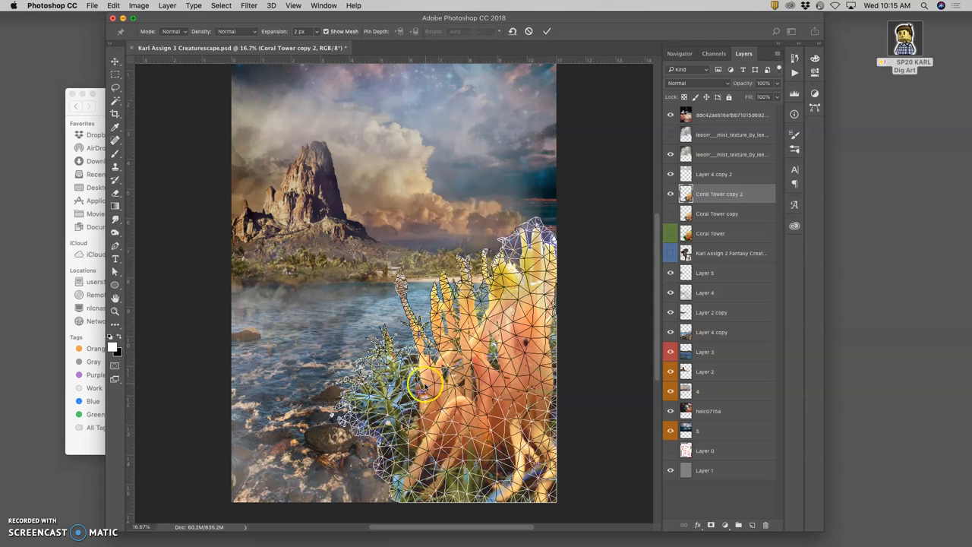
mouse_move(469, 352)
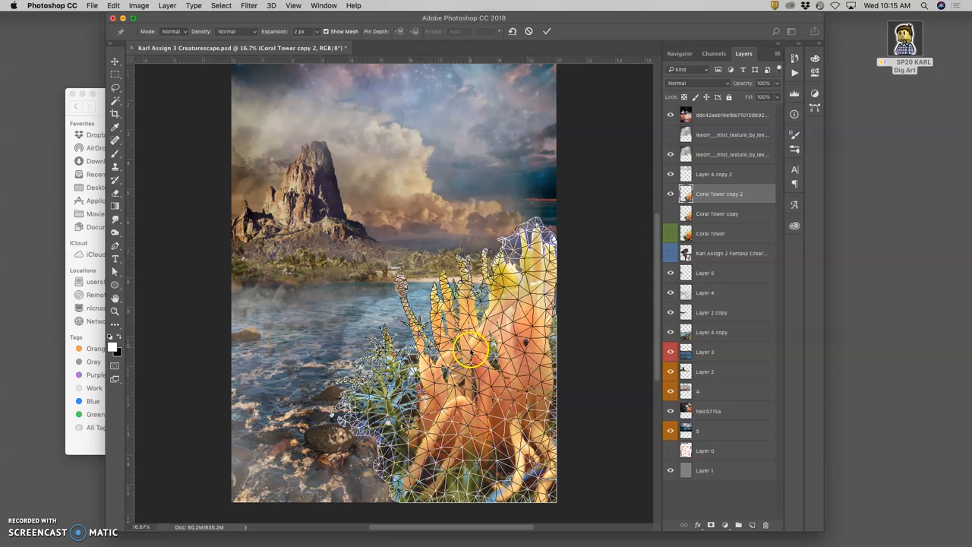
mouse_move(395, 265)
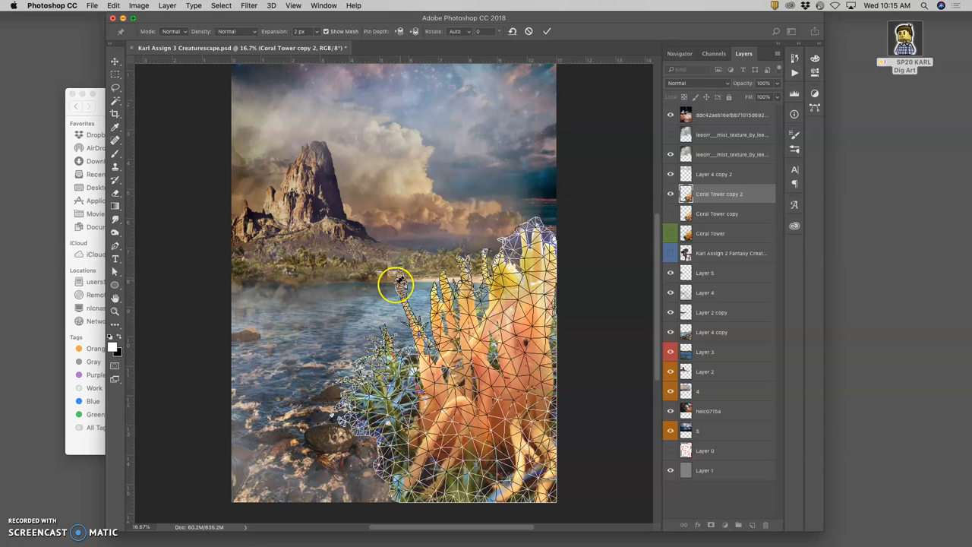
Bend and rotate a coral stalk around its warp pin, then commit the warp.
left_click_drag(395, 286, 417, 332)
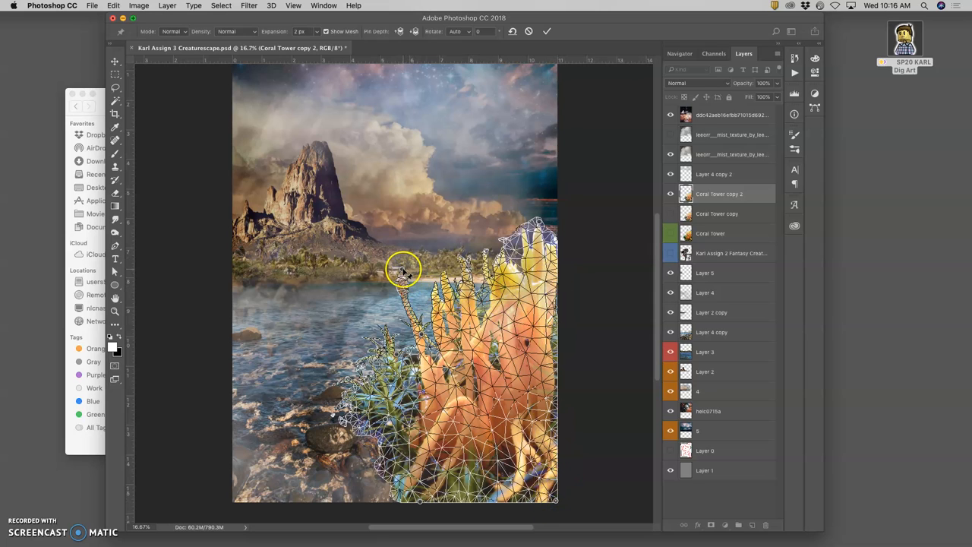
mouse_move(416, 267)
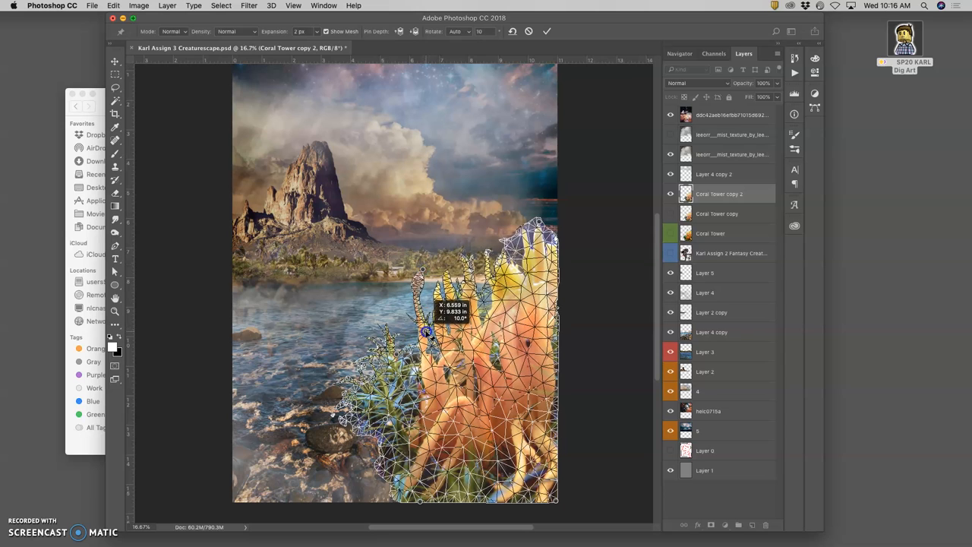
left_click_drag(427, 332, 427, 271)
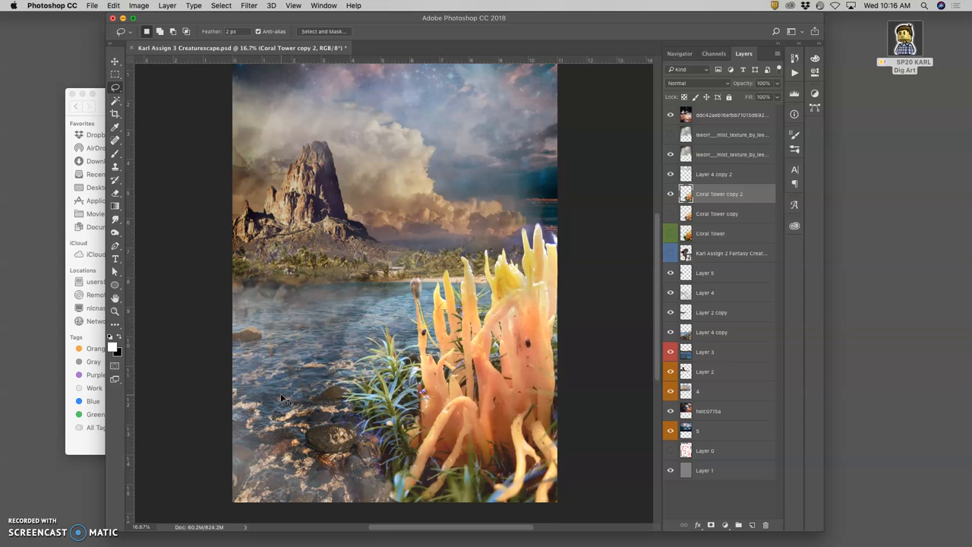
mouse_move(532, 468)
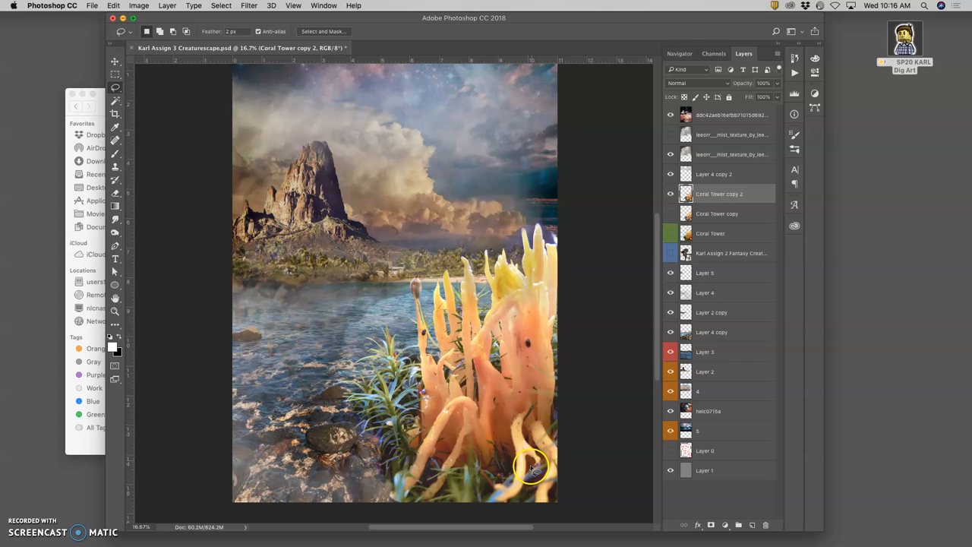
Compare the warped coral by toggling its visibility, then select Coral Tower copy 2 for duplication.
left_click(670, 194)
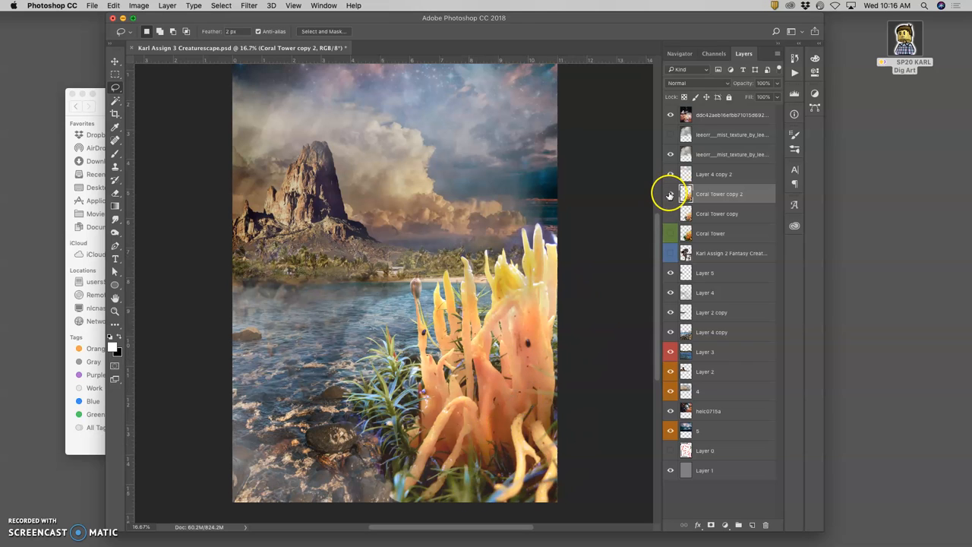
left_click(670, 194)
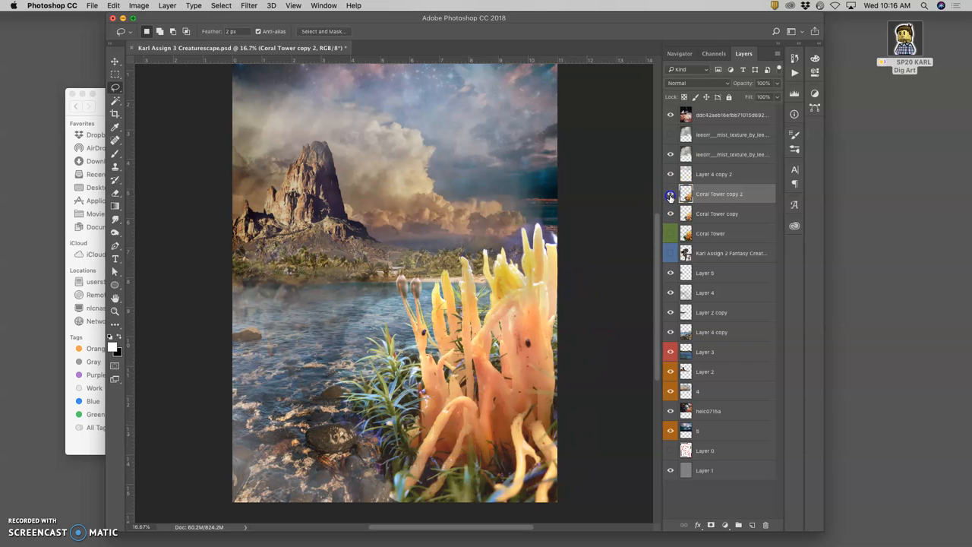
left_click(671, 195)
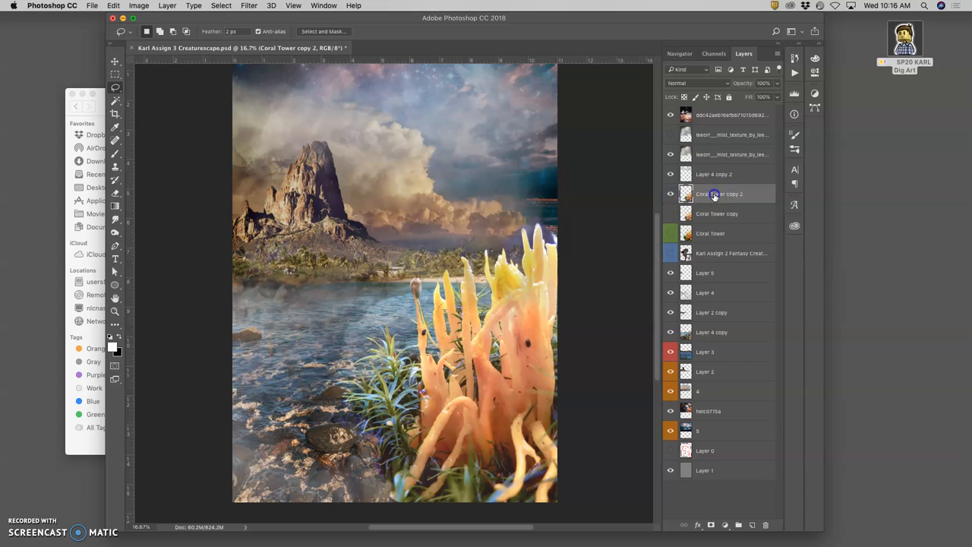
left_click(754, 525)
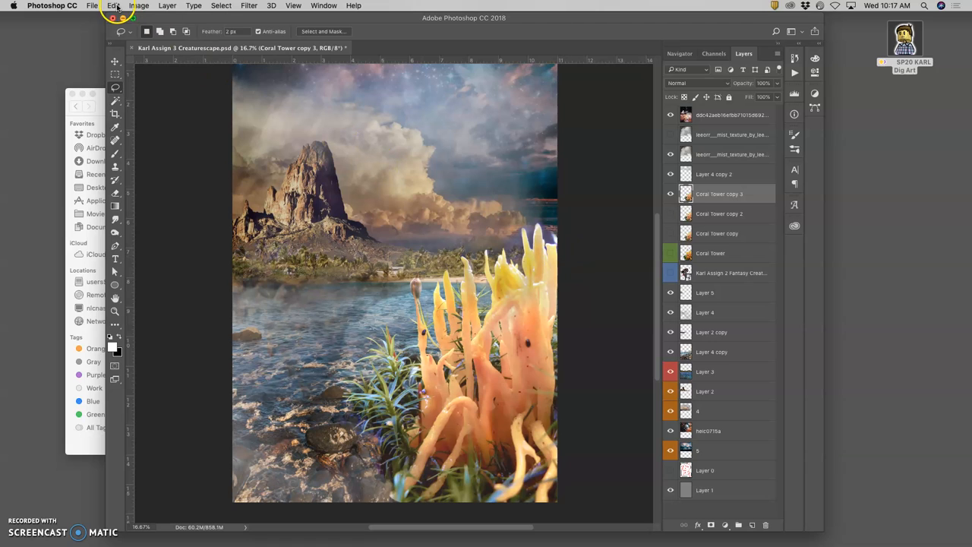
mouse_move(509, 289)
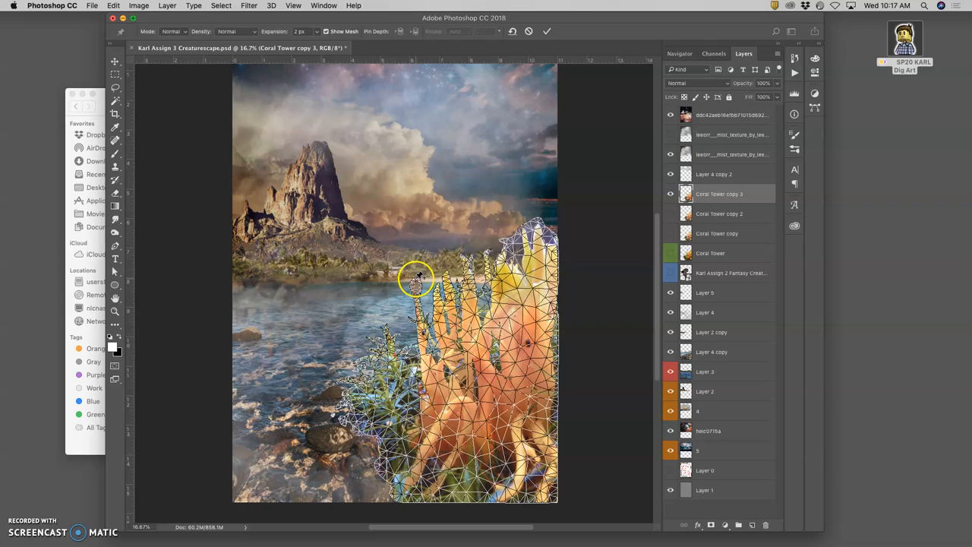
Experimentally bend and twist the Coral Tower copy 3 stalks over the water, then pull them back near their original shape.
left_click_drag(418, 276, 433, 277)
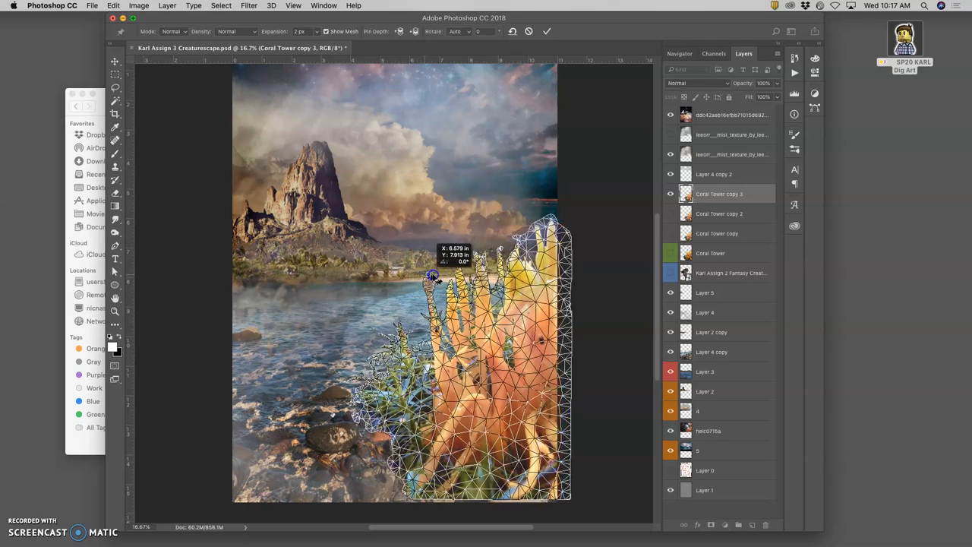
left_click_drag(432, 275, 424, 282)
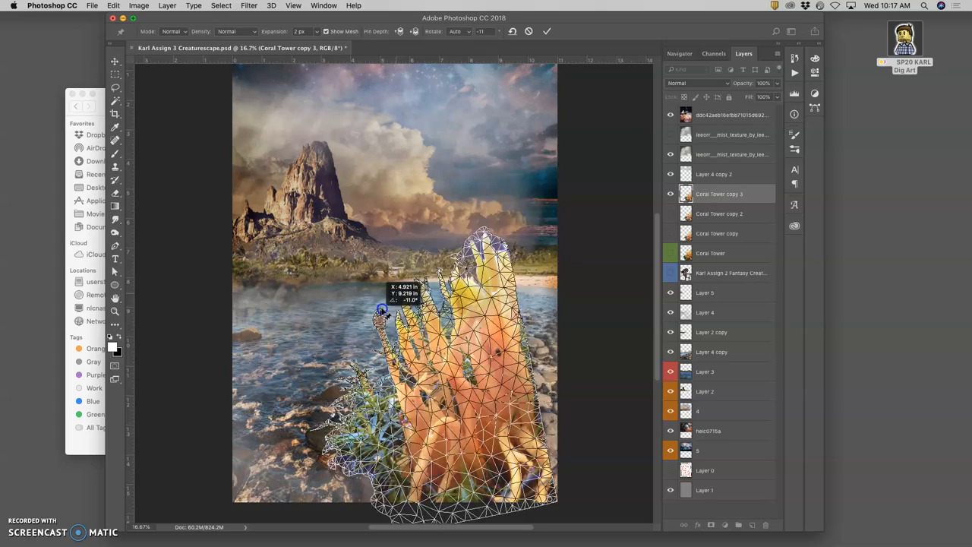
left_click_drag(383, 312, 456, 258)
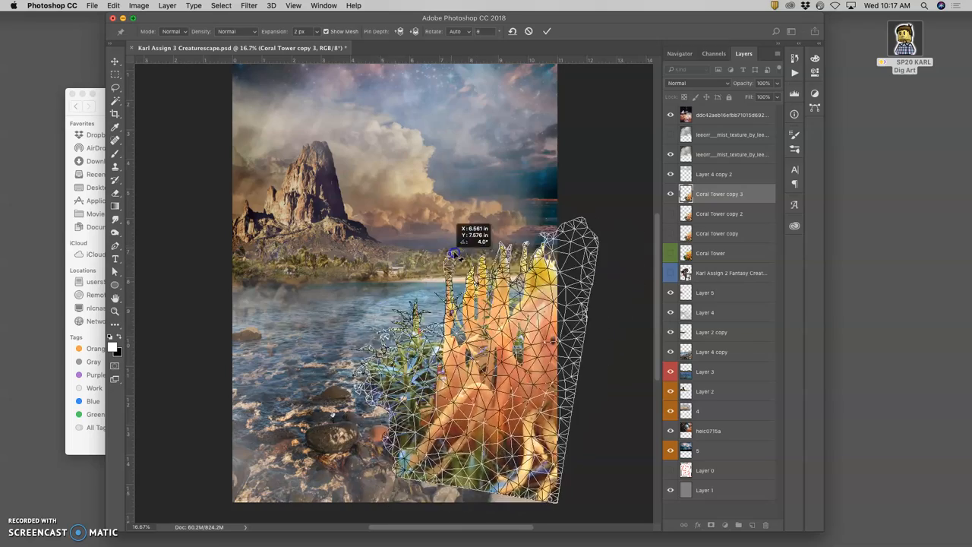
left_click_drag(456, 258, 554, 274)
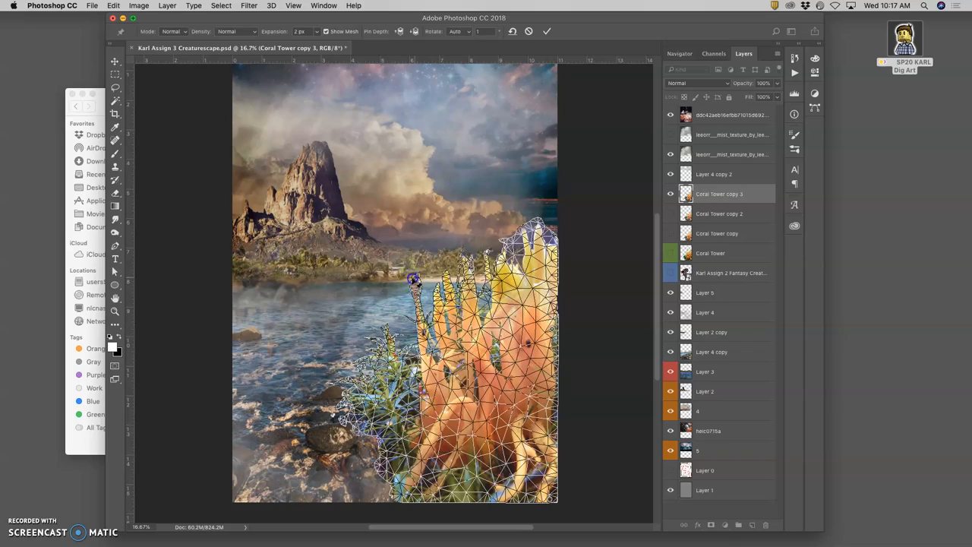
left_click_drag(413, 281, 410, 277)
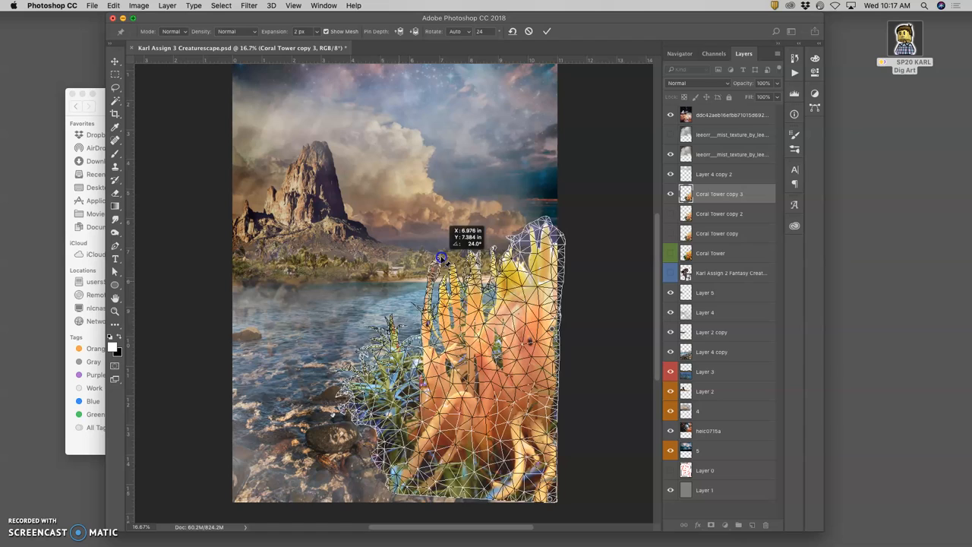
left_click_drag(441, 257, 420, 280)
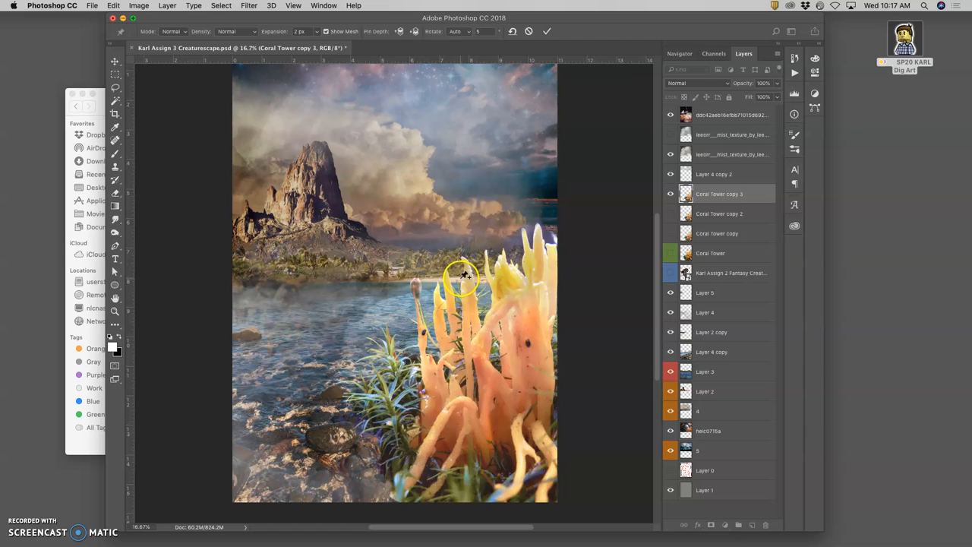
Delete the Coral Tower copy 3 layer and make the creature layer visible again.
left_click(115, 87)
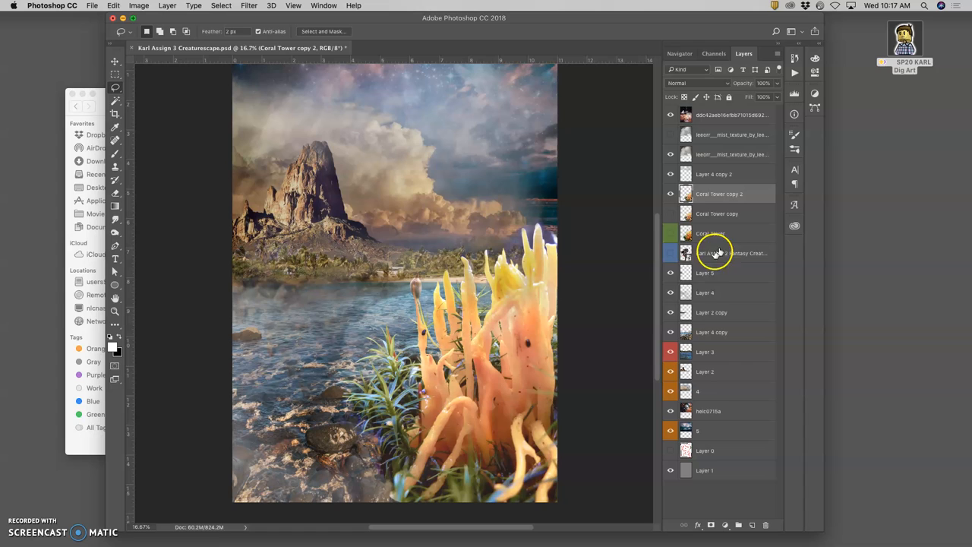
left_click(670, 252)
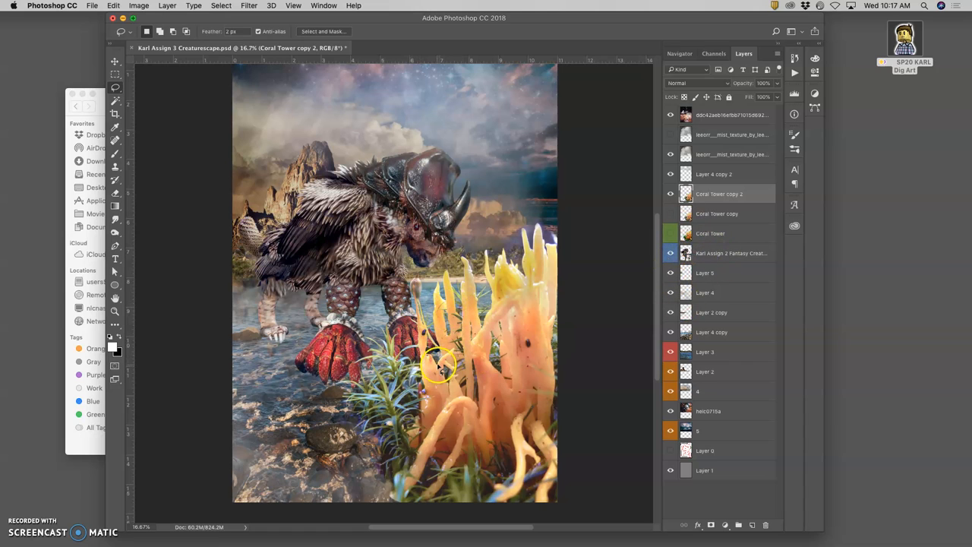
mouse_move(408, 228)
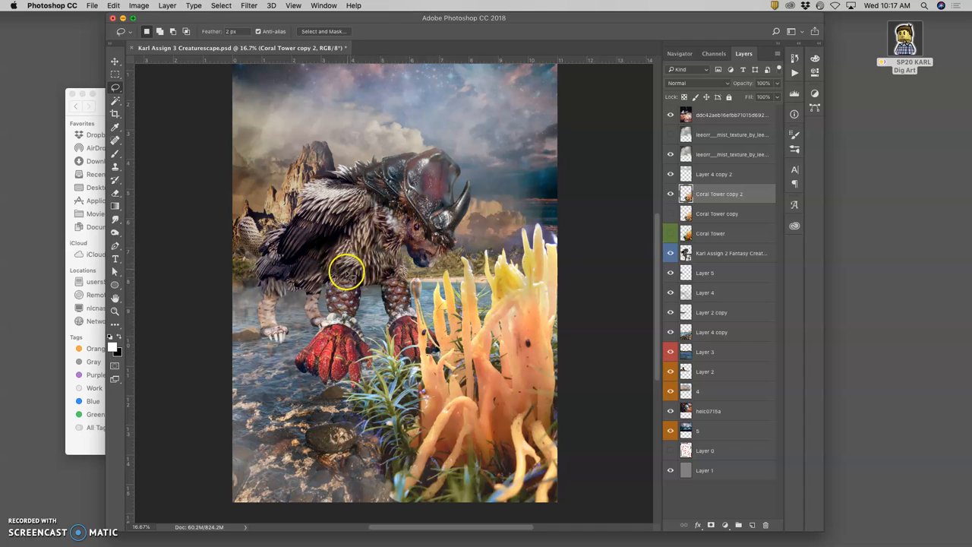
mouse_move(608, 334)
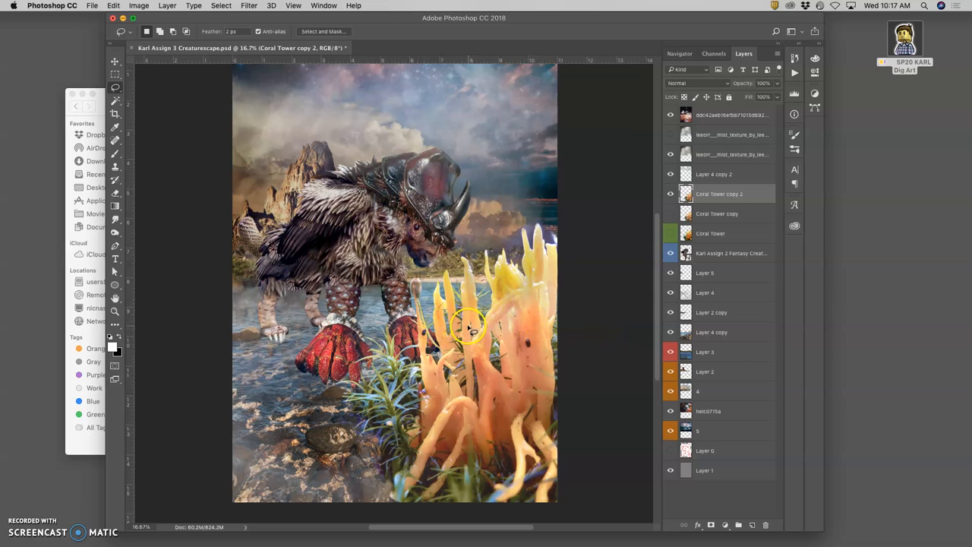
mouse_move(468, 319)
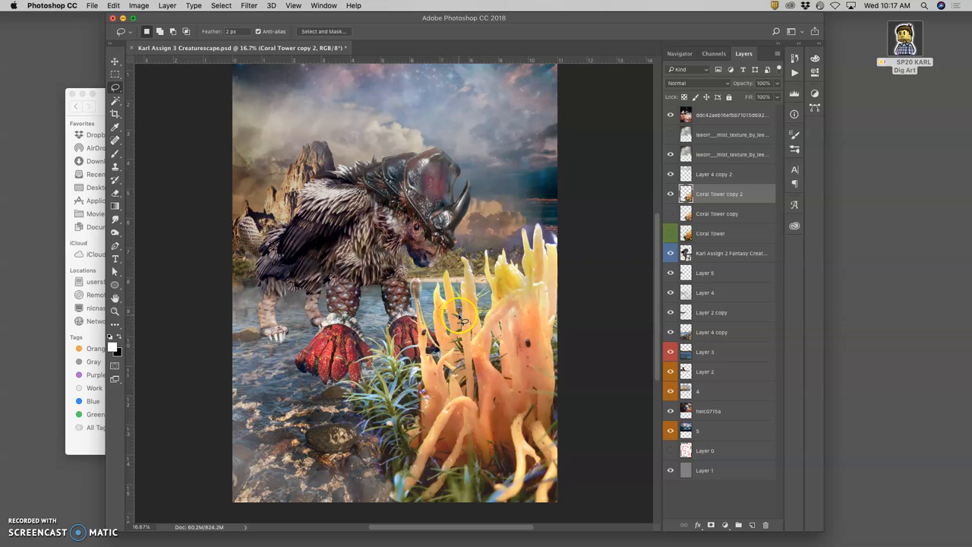
mouse_move(468, 301)
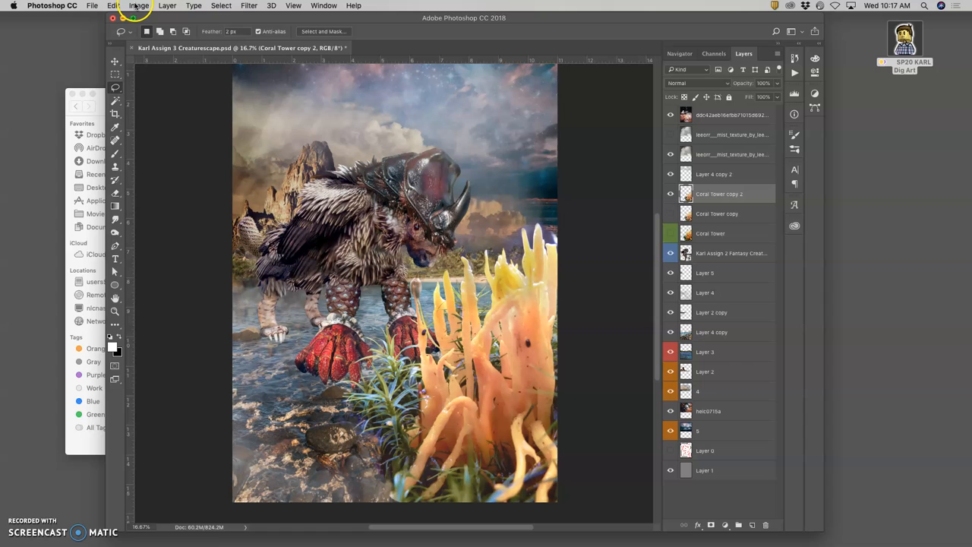
left_click(140, 6)
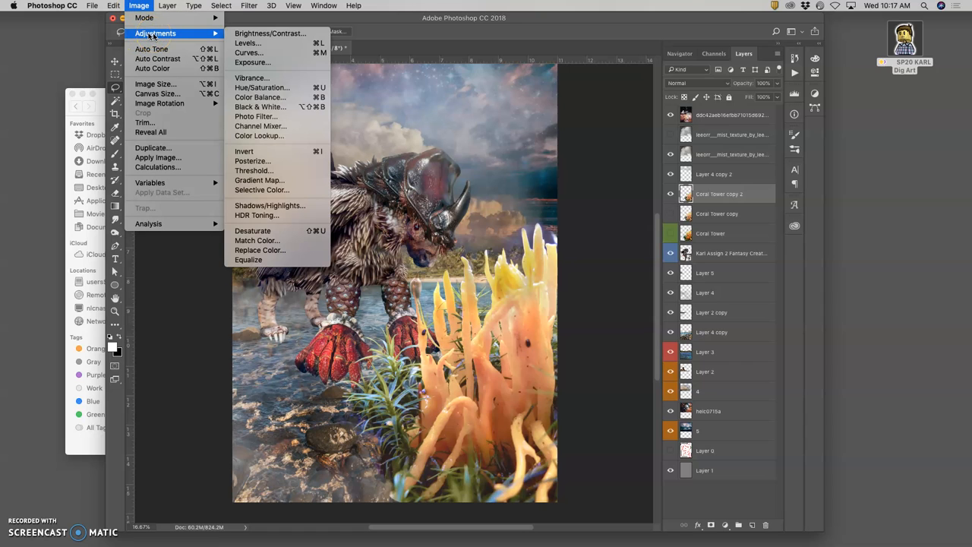
left_click(247, 42)
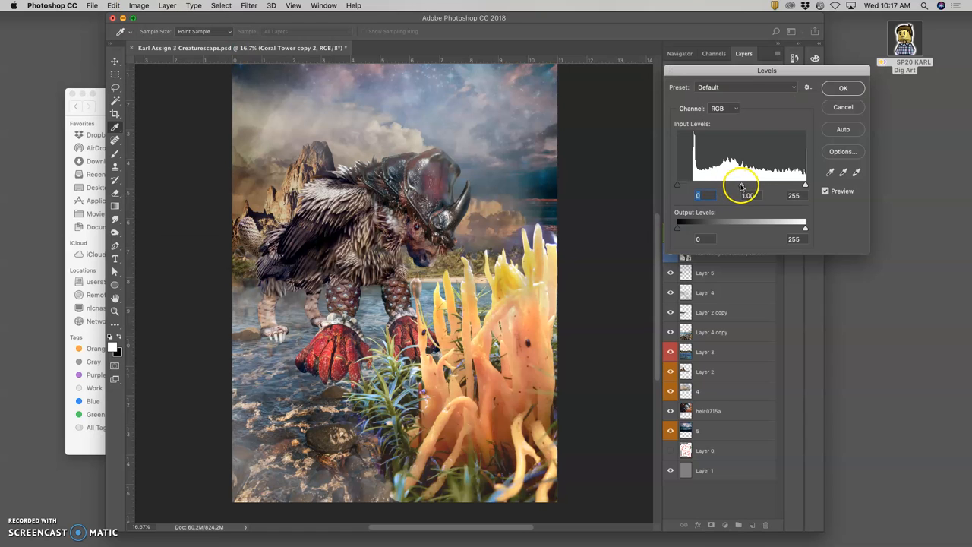
left_click_drag(742, 185, 754, 185)
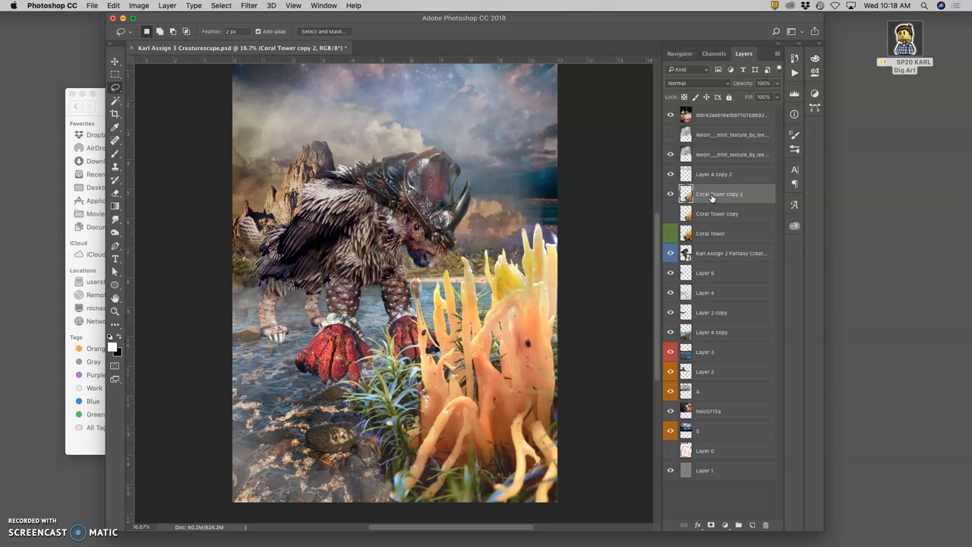
Set up the Dodge tool on Midtones at 24% exposure to lighten the coral.
left_click(116, 231)
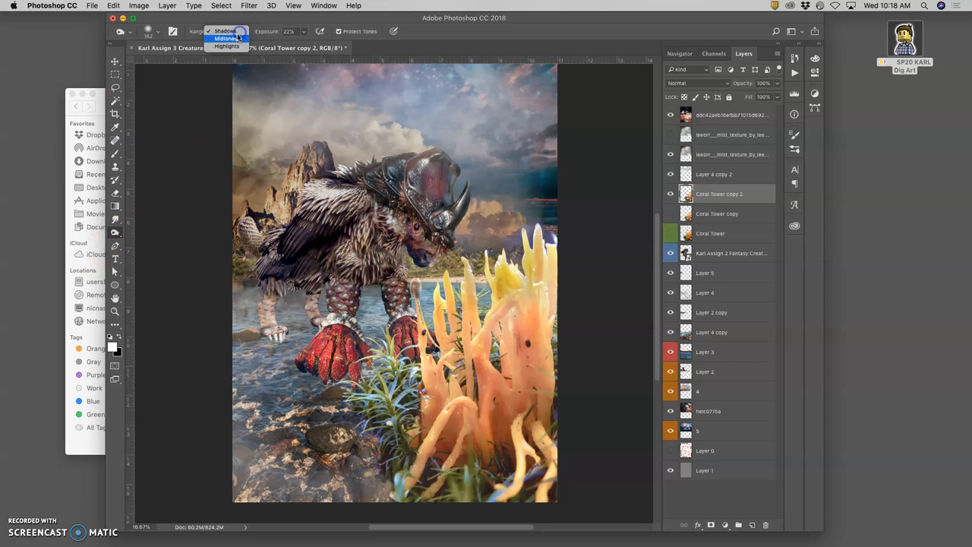
left_click(227, 39)
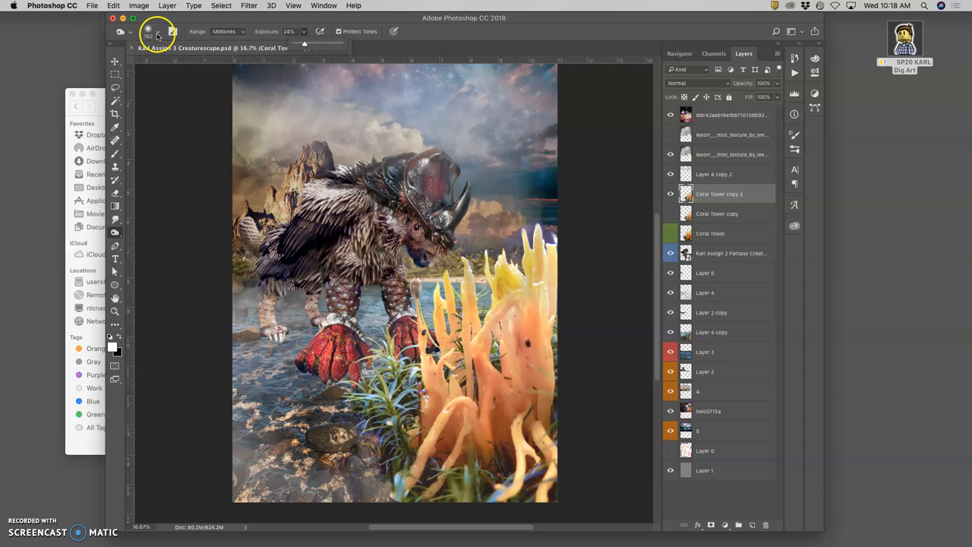
left_click(158, 30)
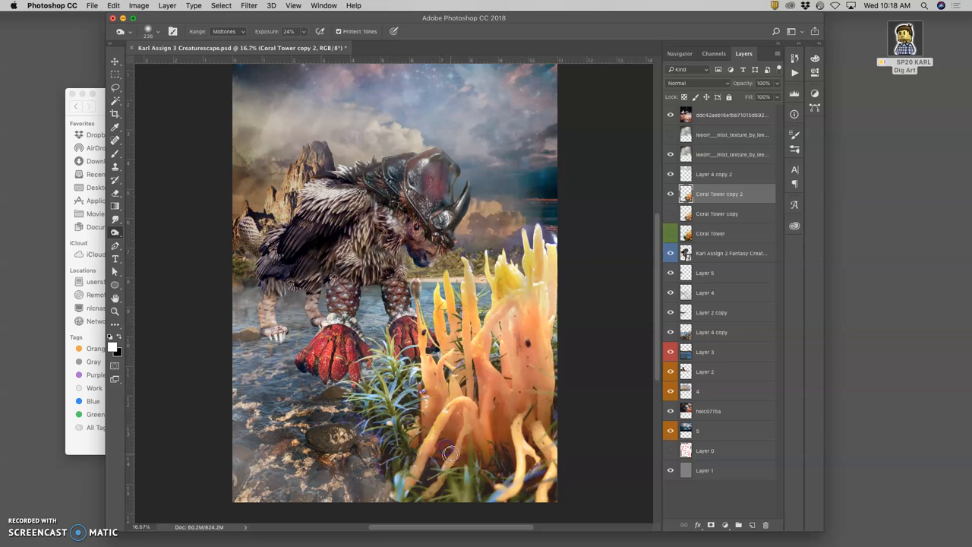
mouse_move(532, 289)
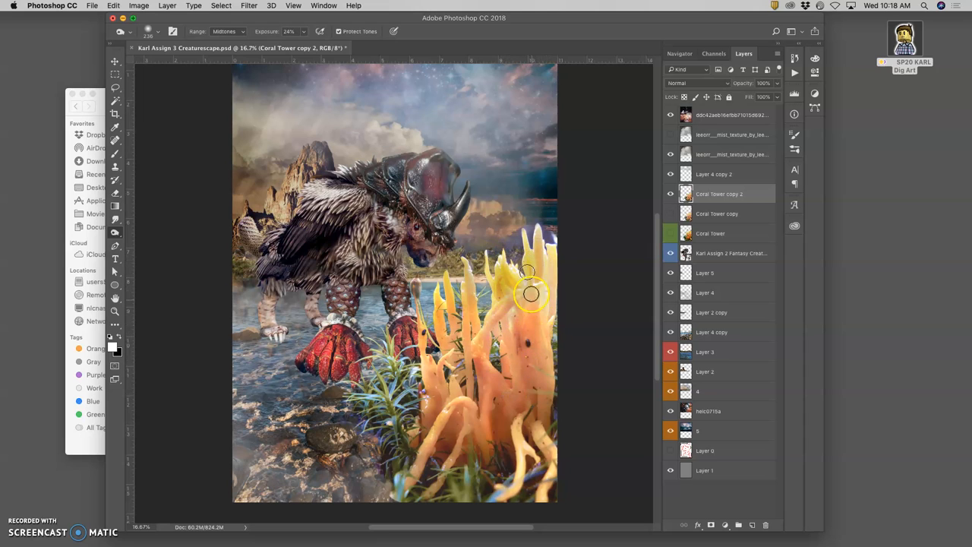
mouse_move(544, 343)
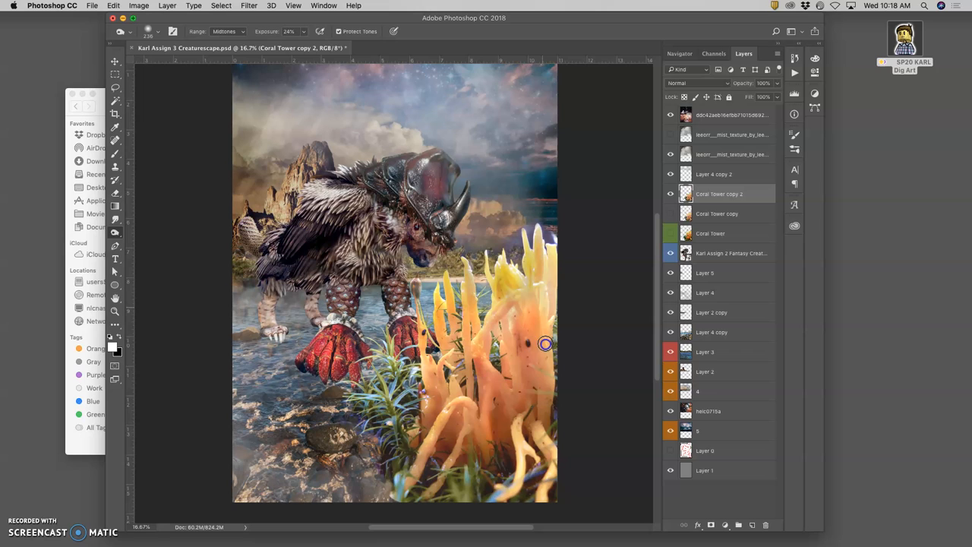
mouse_move(546, 403)
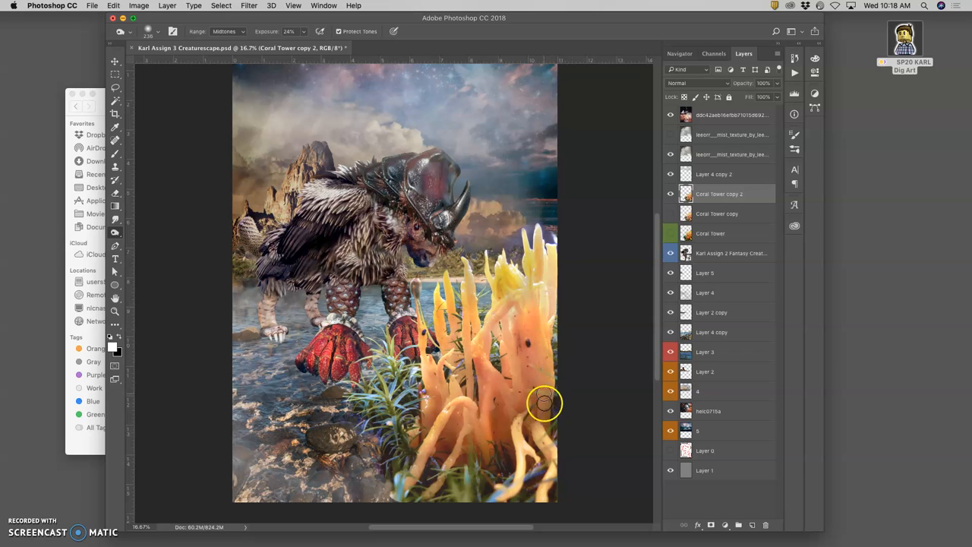
mouse_move(447, 444)
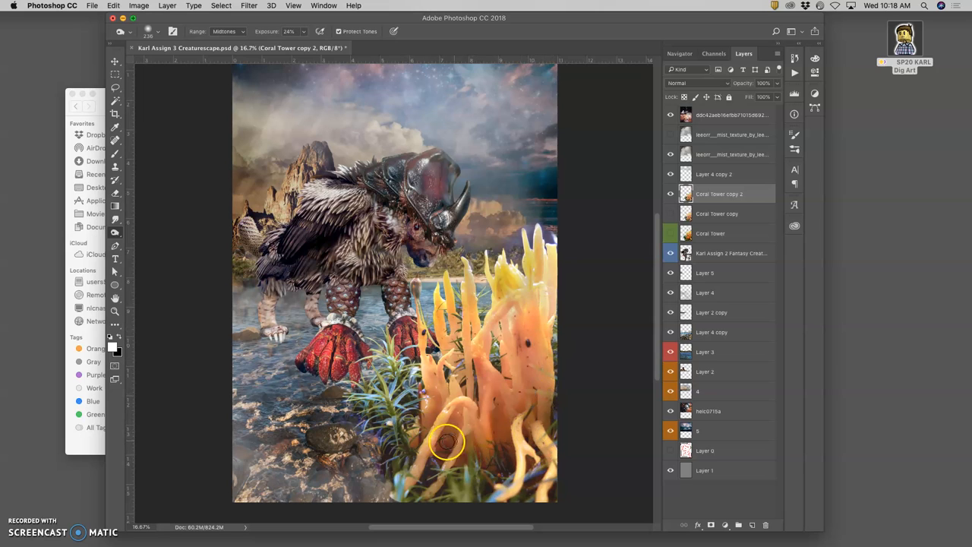
mouse_move(164, 296)
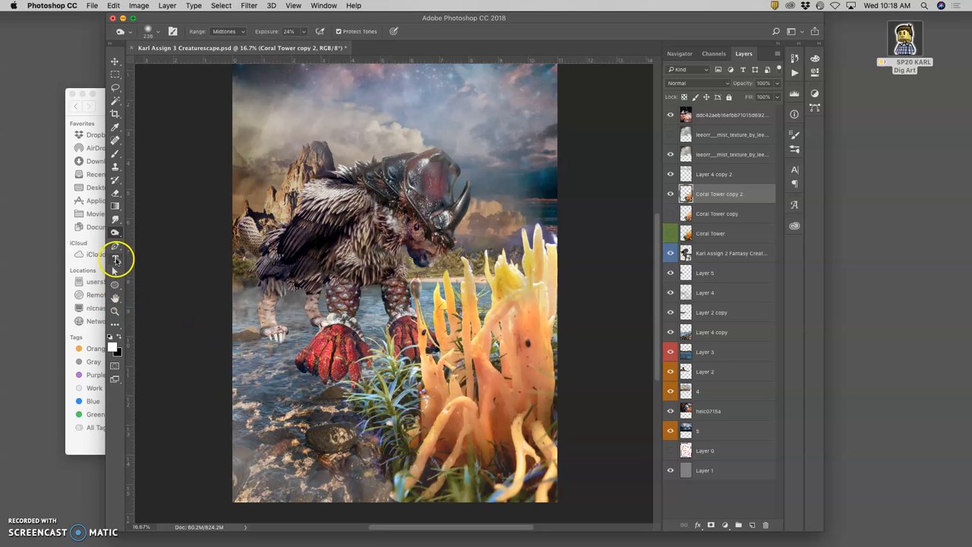
Switch to the Sponge tool in Desaturate mode to soften the coral's orange, then return to the layers list.
left_click(116, 259)
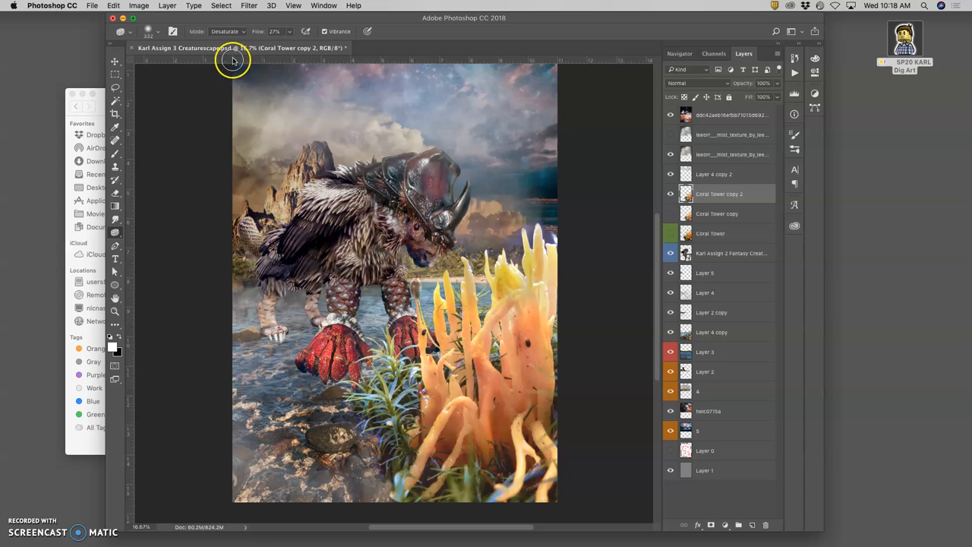
mouse_move(214, 39)
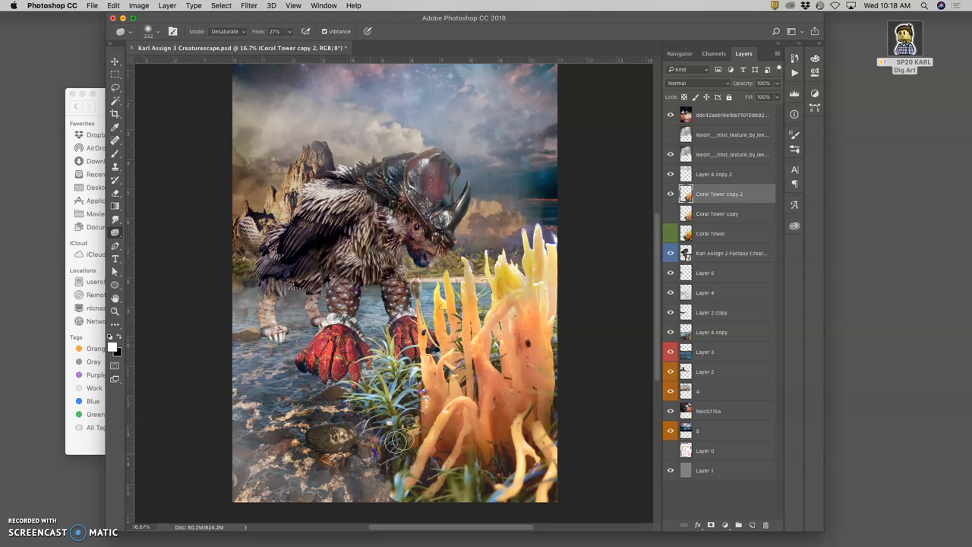
mouse_move(437, 480)
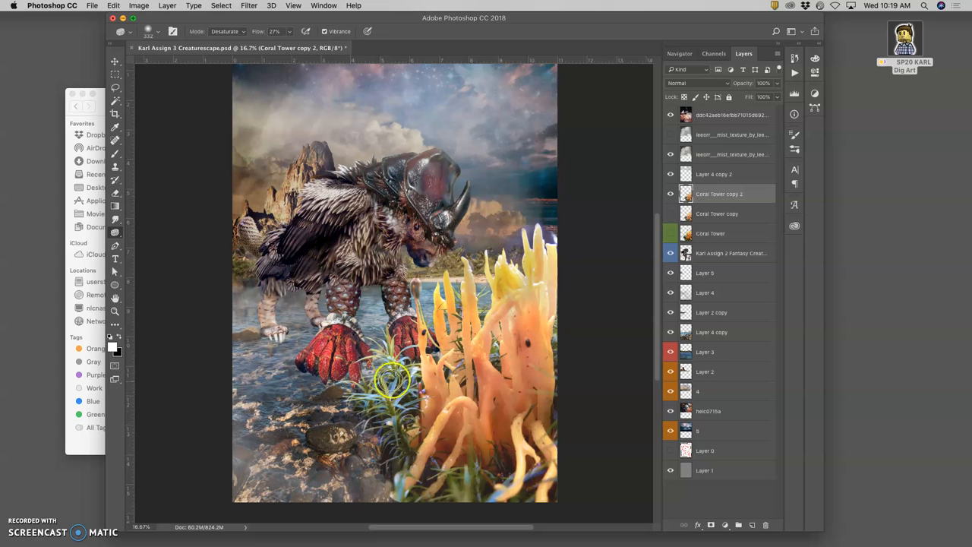
mouse_move(800, 73)
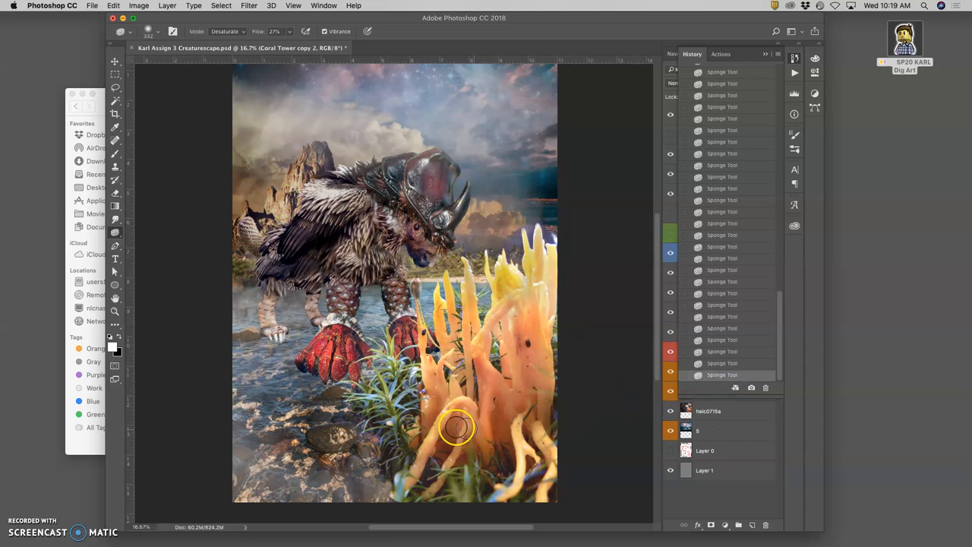
left_click(745, 54)
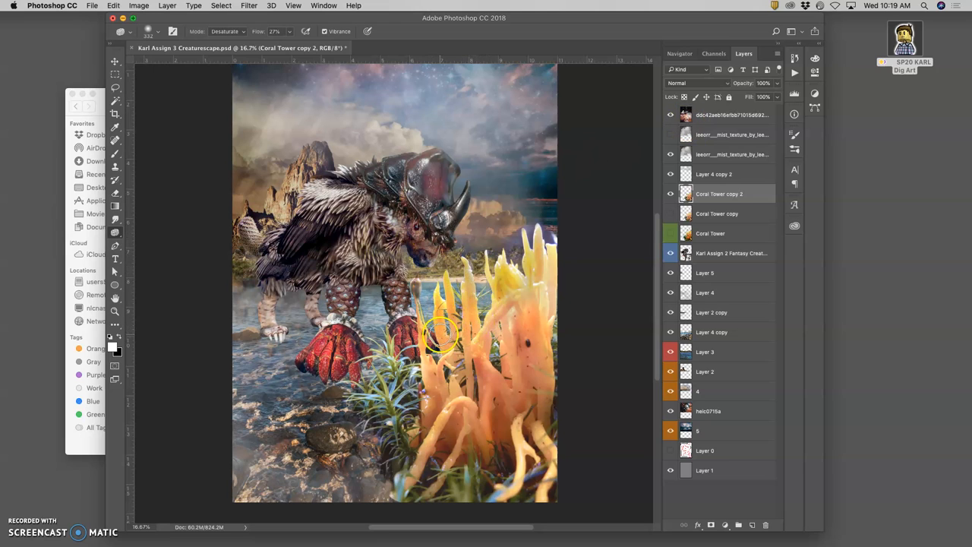
mouse_move(373, 297)
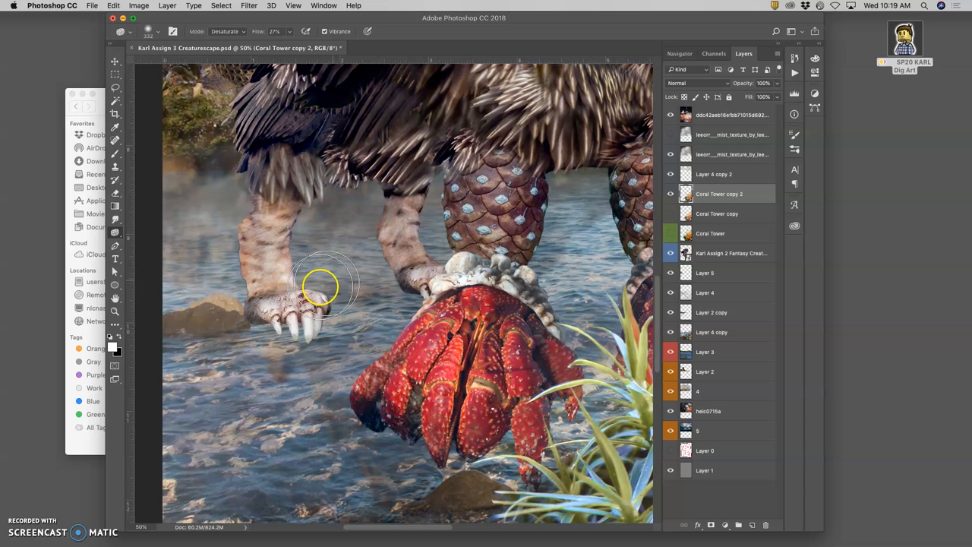
mouse_move(296, 317)
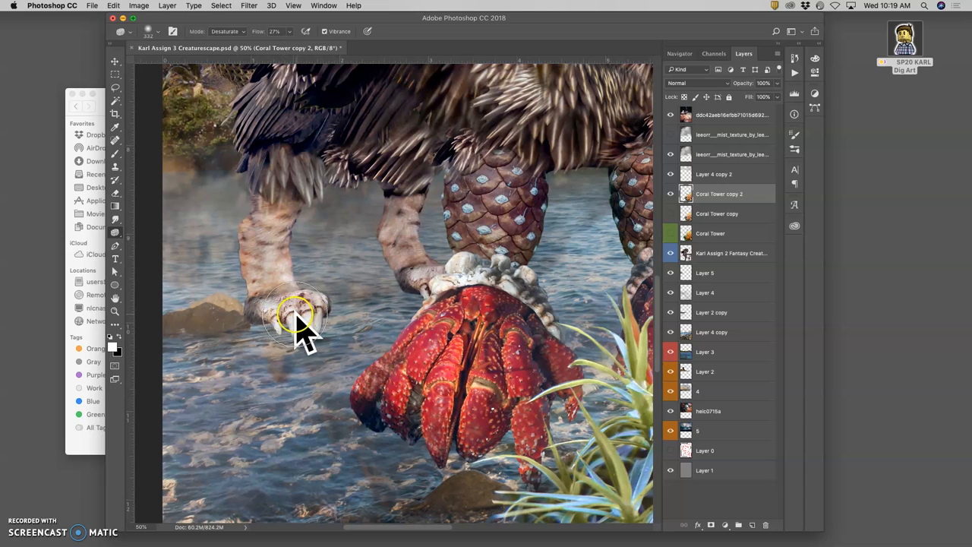
mouse_move(262, 307)
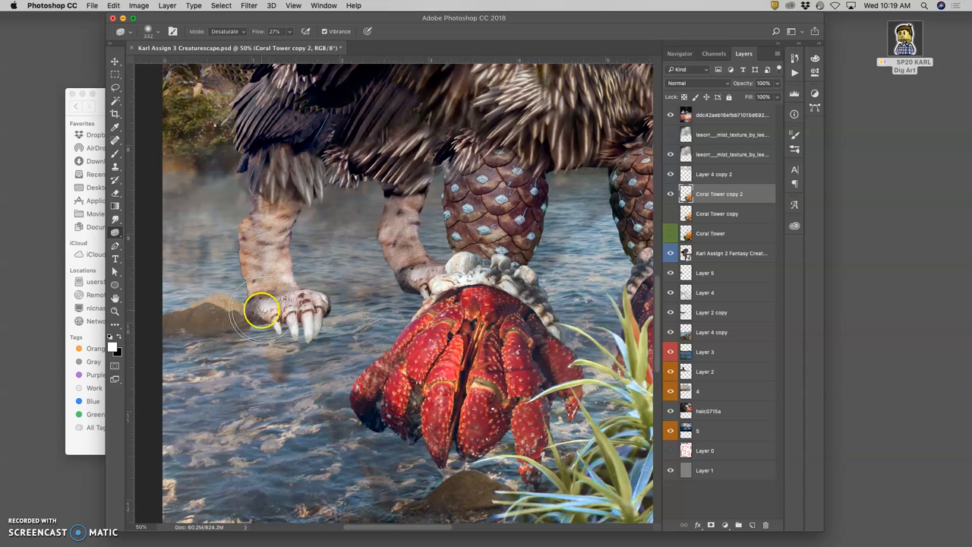
mouse_move(231, 318)
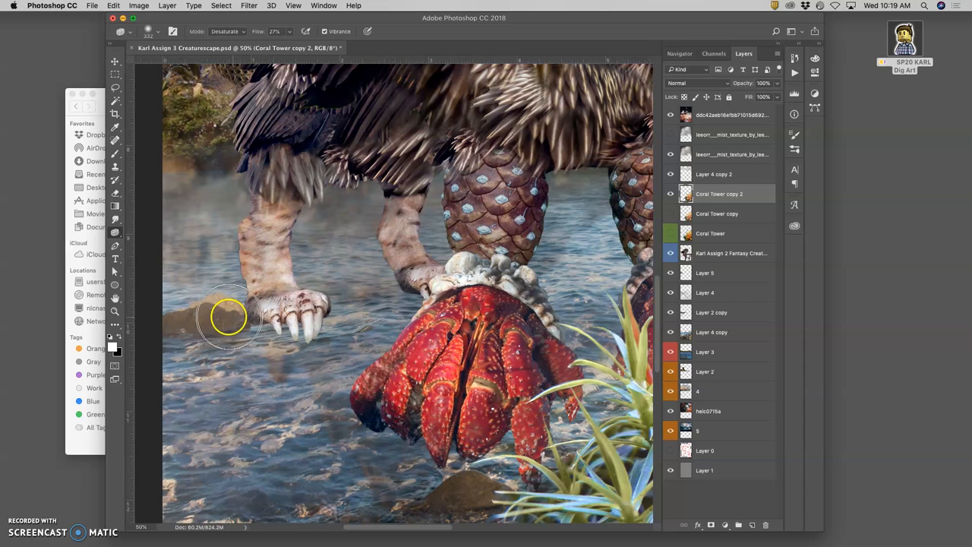
mouse_move(274, 281)
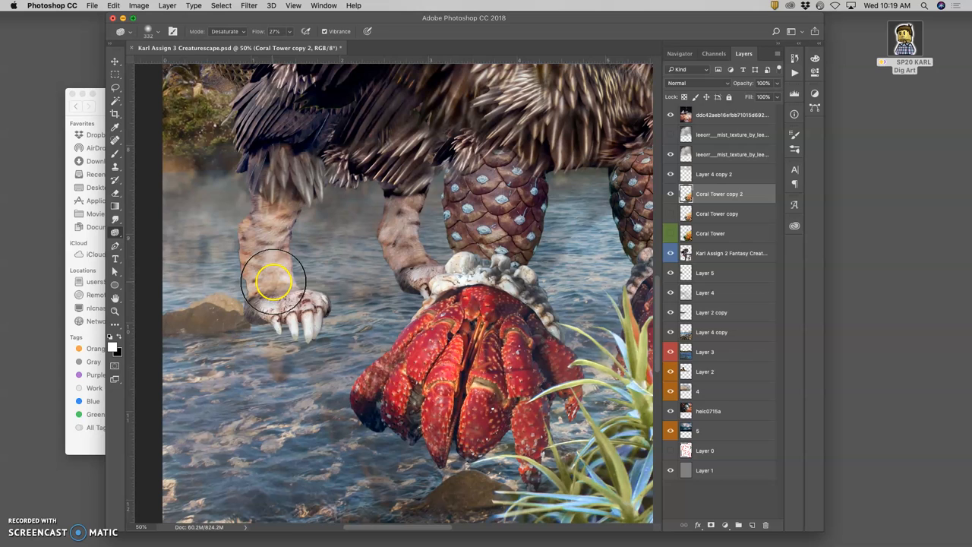
mouse_move(258, 346)
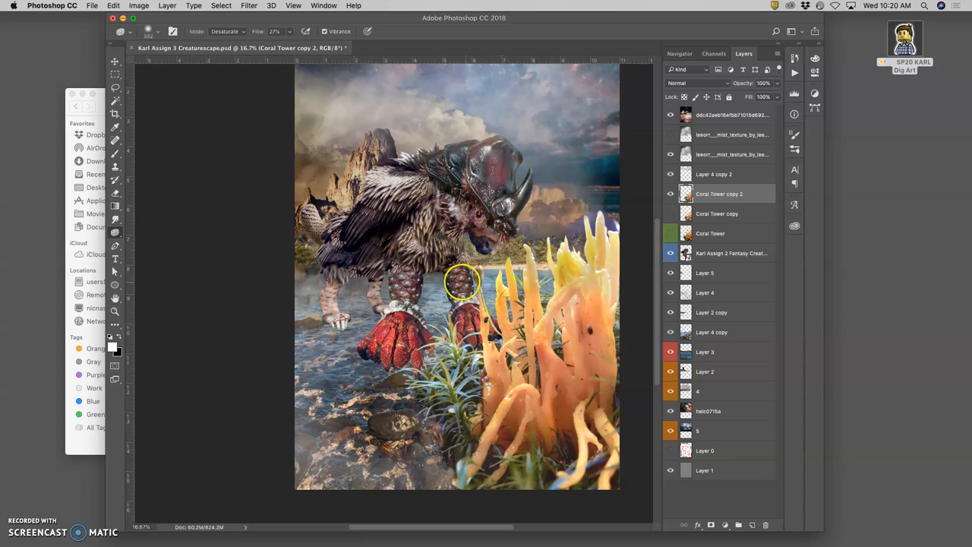
Select the Fantasy Creature layer, duplicate it with Cmd+J and bring up the copy's context menu to rasterize it.
left_click(729, 252)
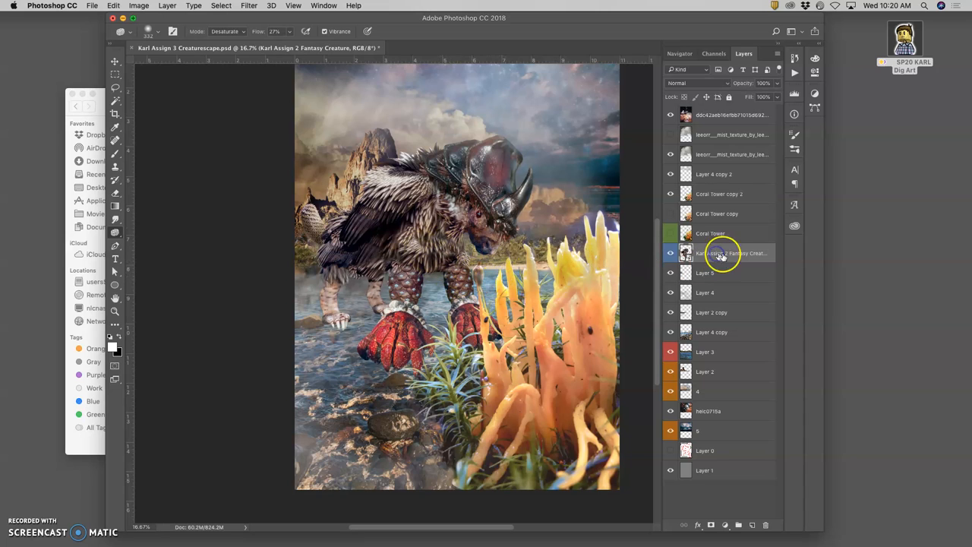
left_click(711, 234)
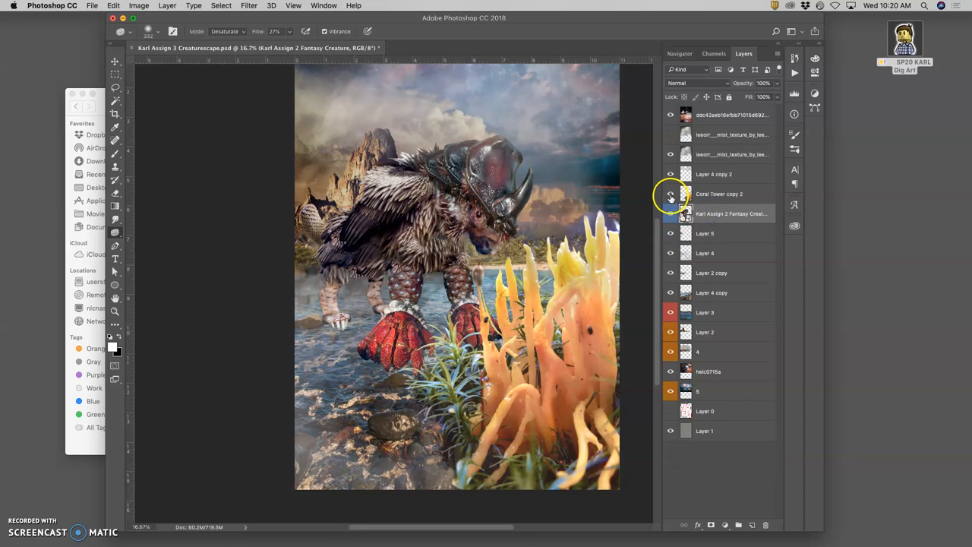
left_click(730, 213)
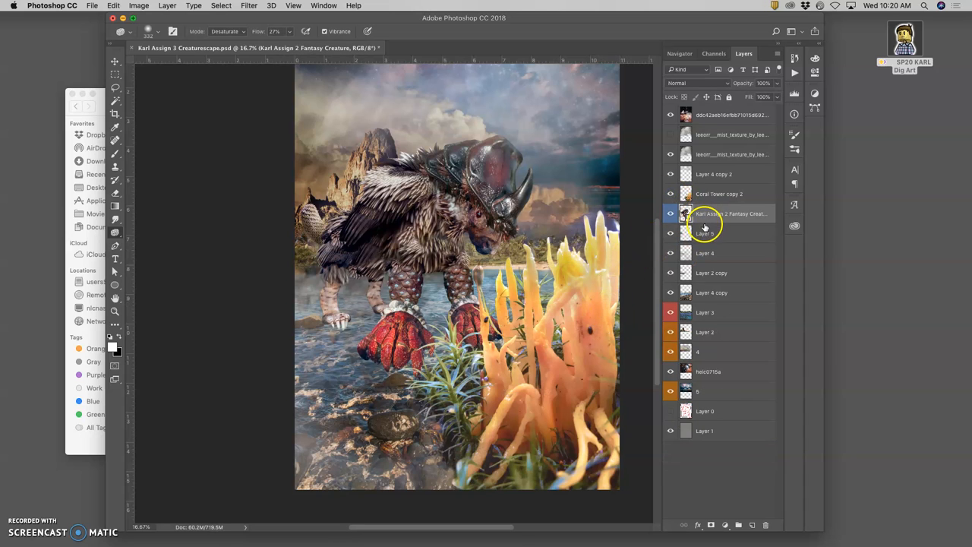
left_click(720, 195)
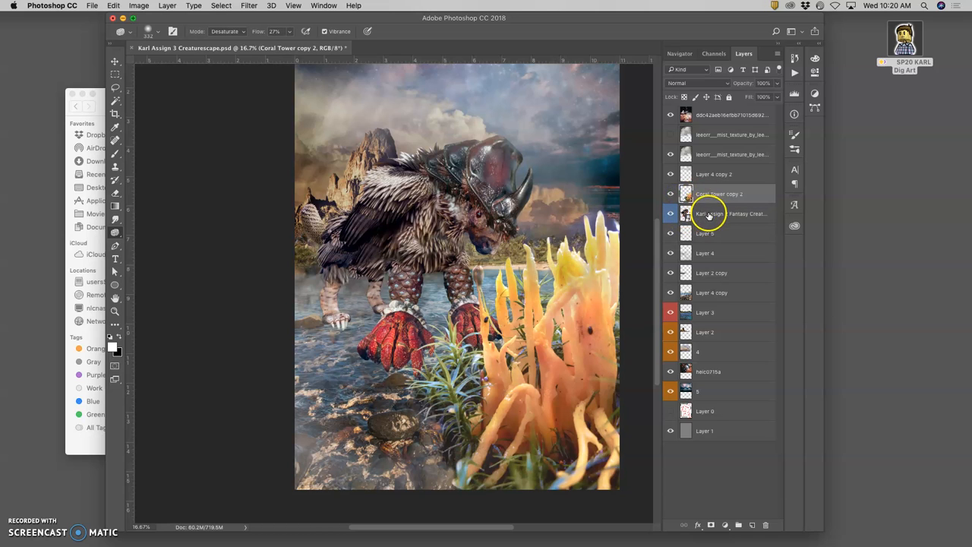
left_click(729, 213)
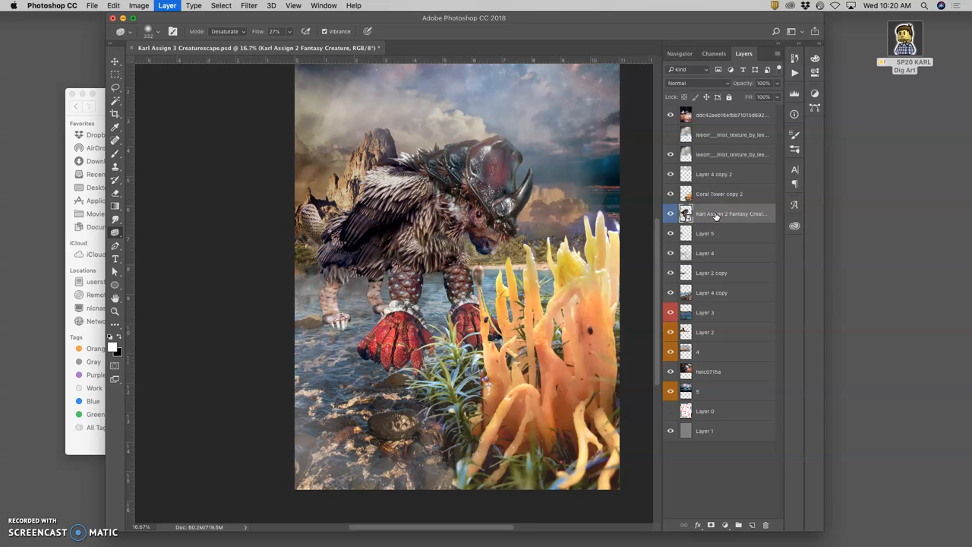
key("cmd+j")
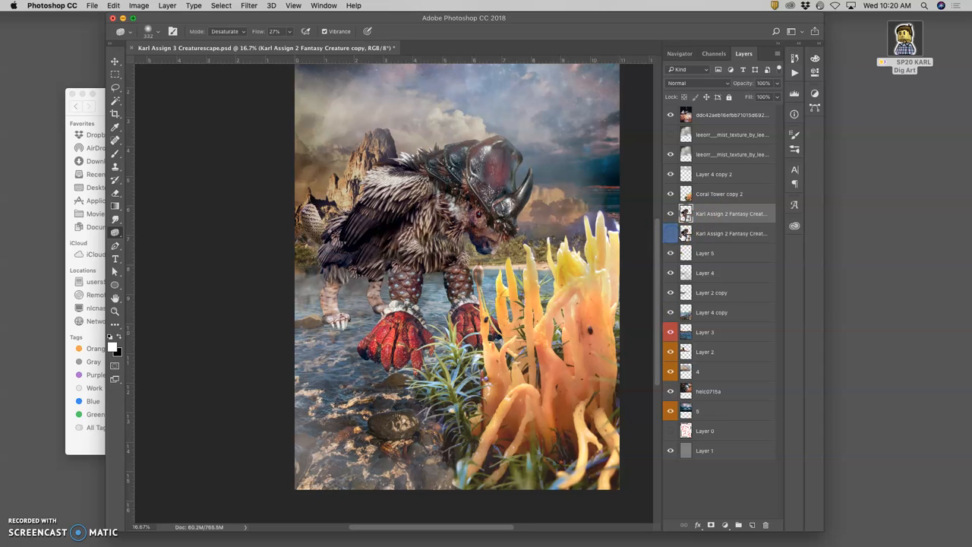
right_click(729, 212)
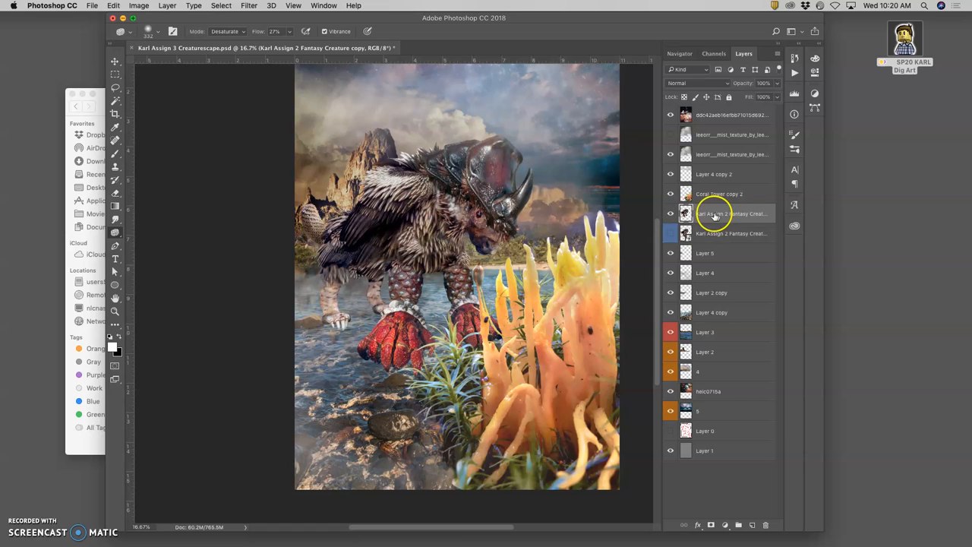
Launch Edit > Puppet Warp on the copied creature layer.
left_click(112, 6)
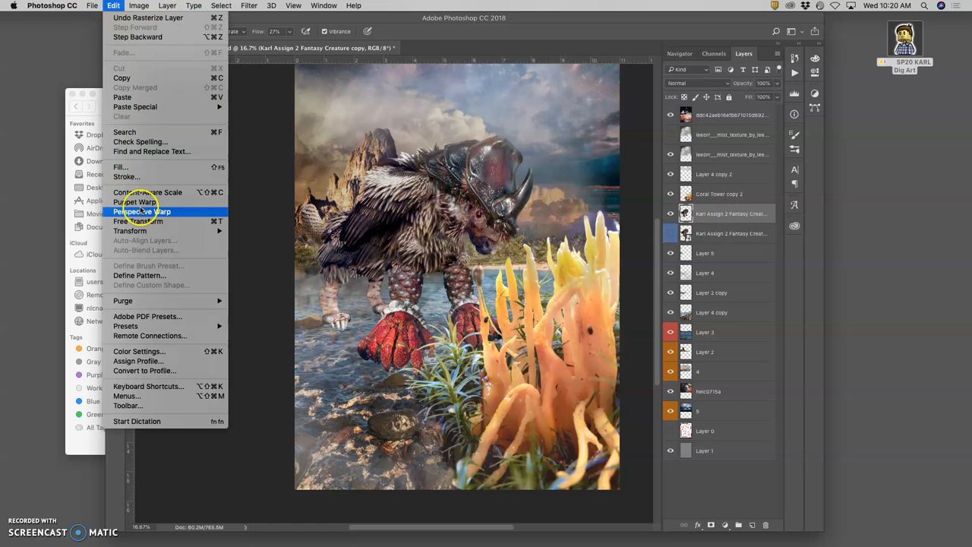
left_click(134, 200)
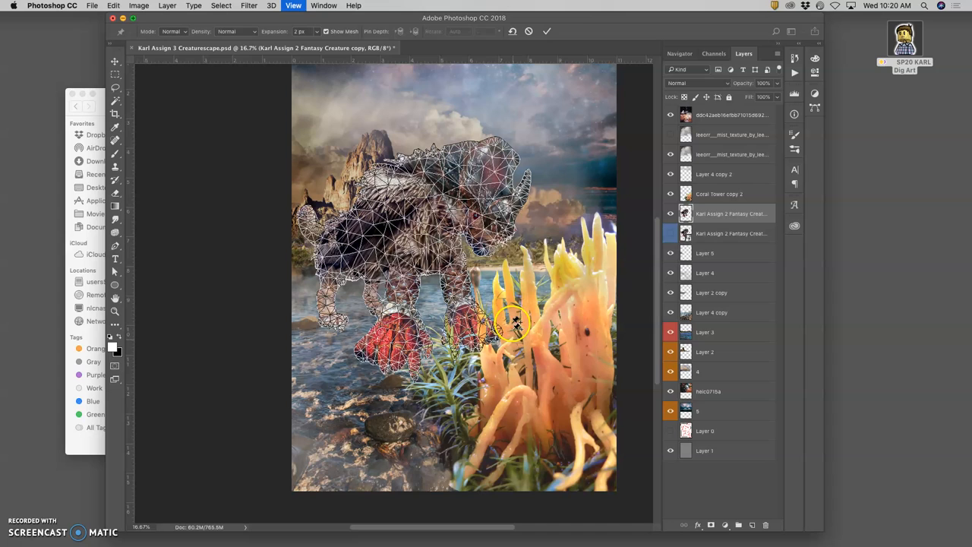
mouse_move(489, 251)
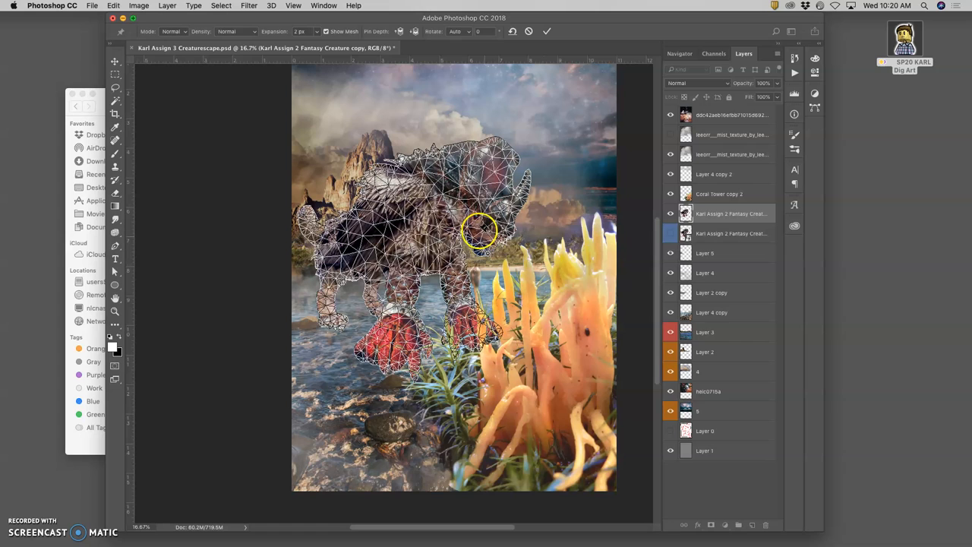
mouse_move(468, 203)
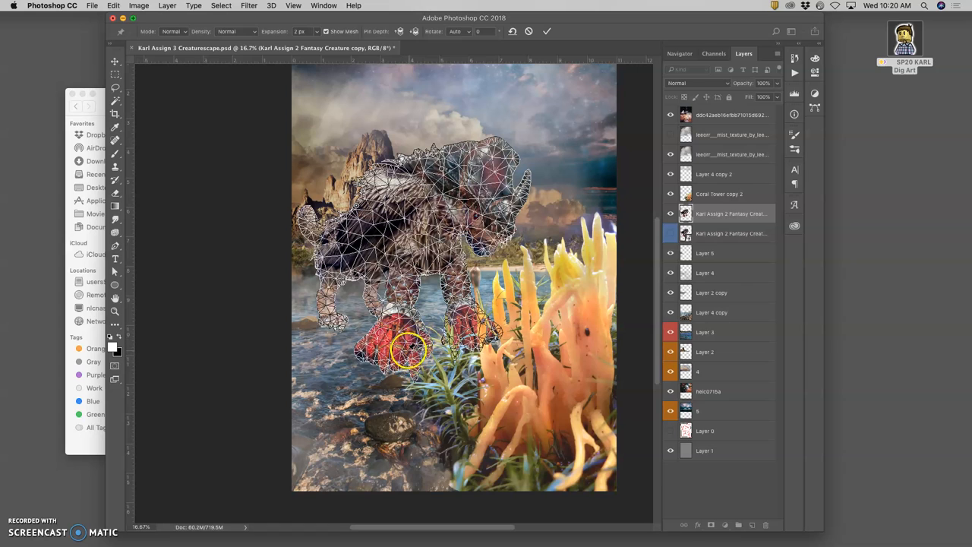
mouse_move(392, 358)
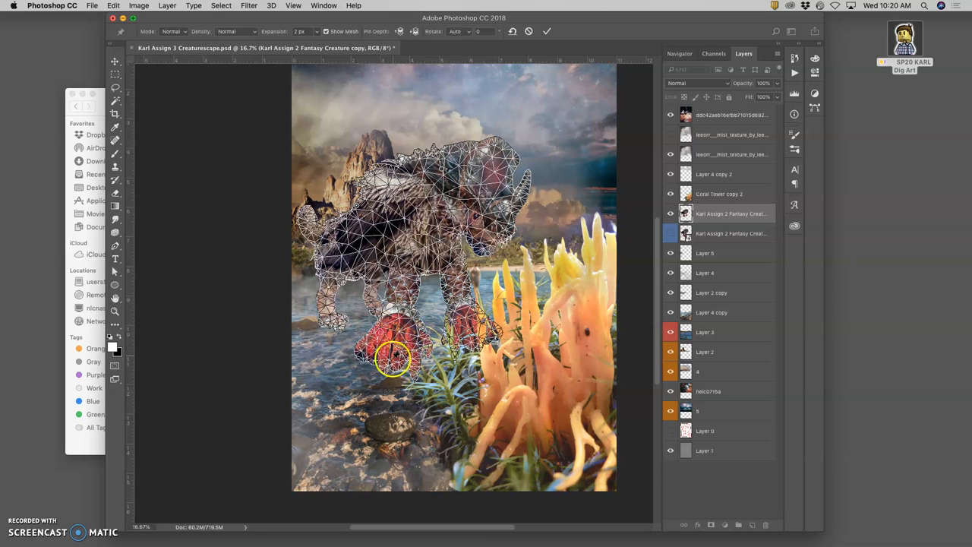
mouse_move(474, 347)
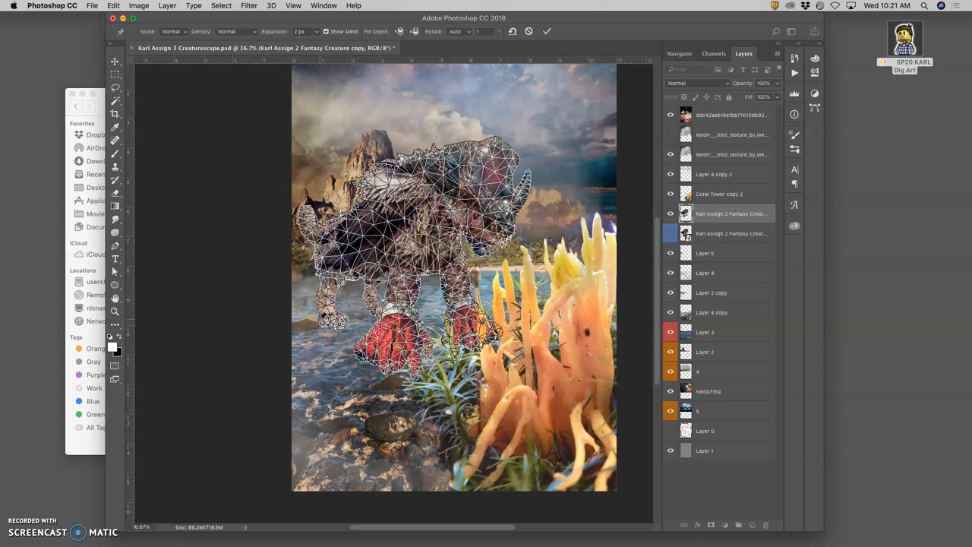
mouse_move(377, 327)
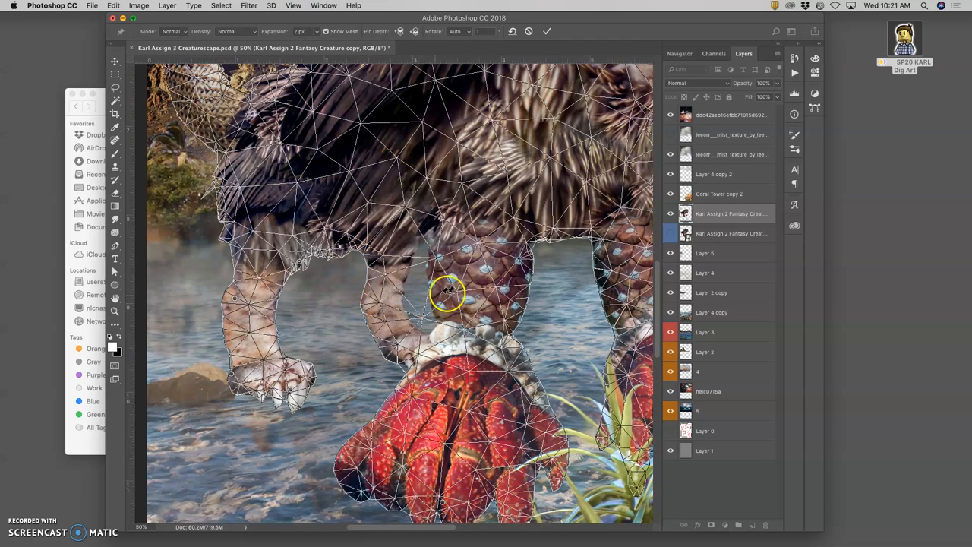
mouse_move(413, 287)
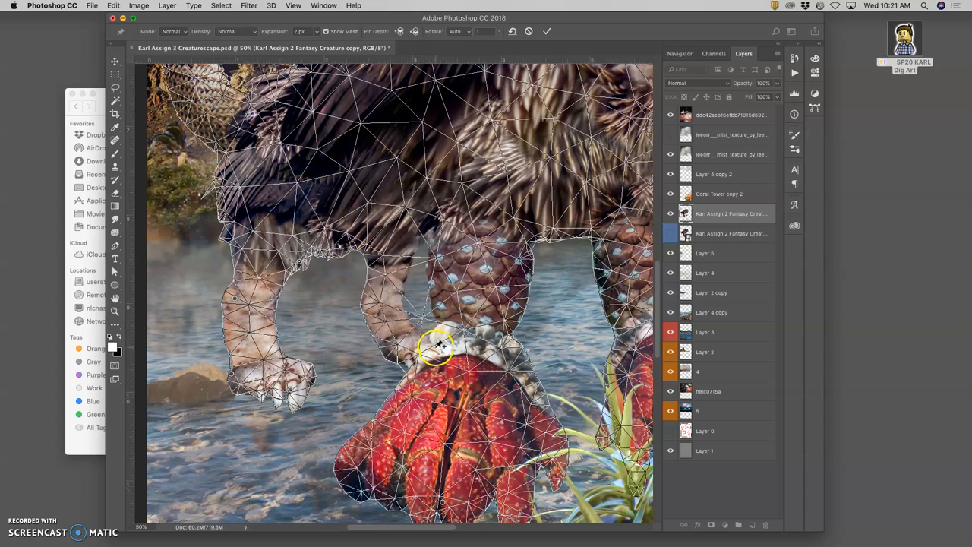
mouse_move(422, 350)
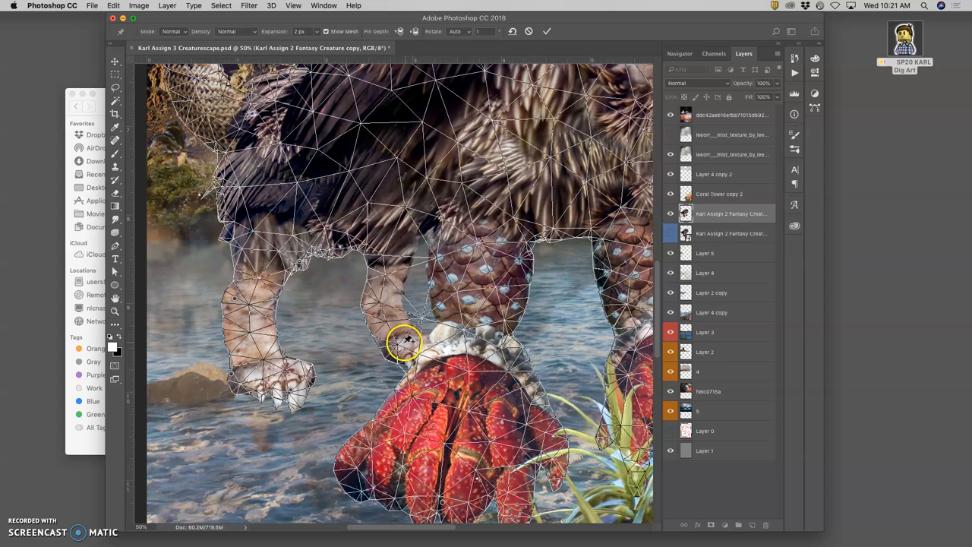
mouse_move(377, 302)
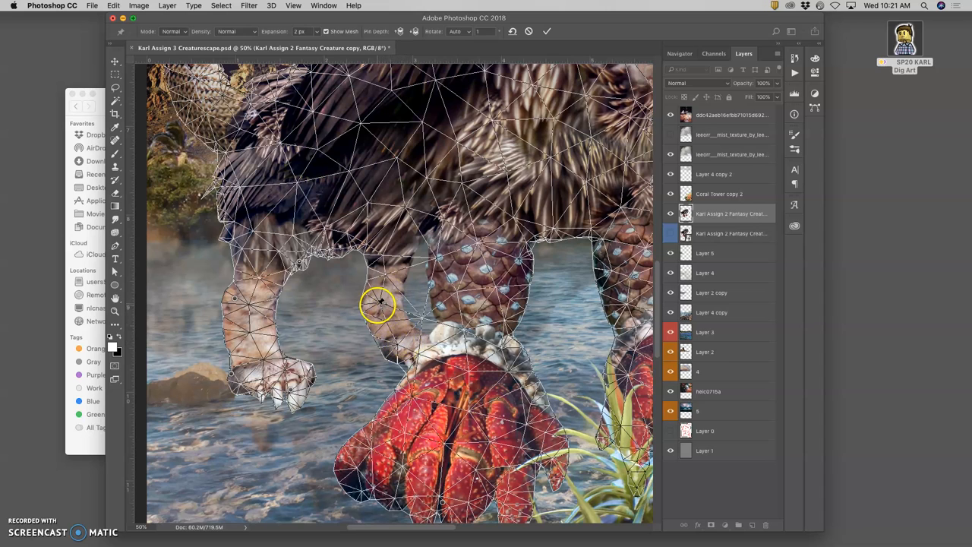
mouse_move(426, 350)
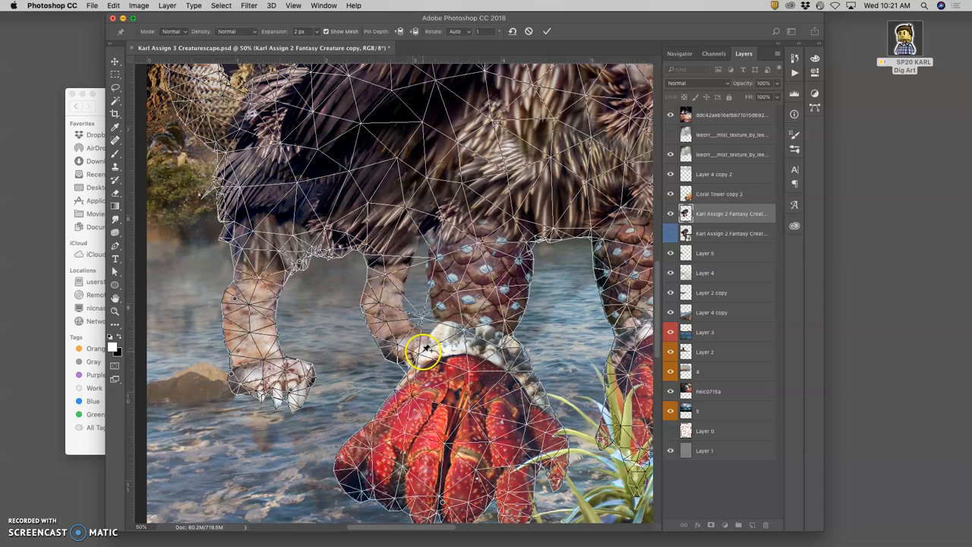
mouse_move(261, 334)
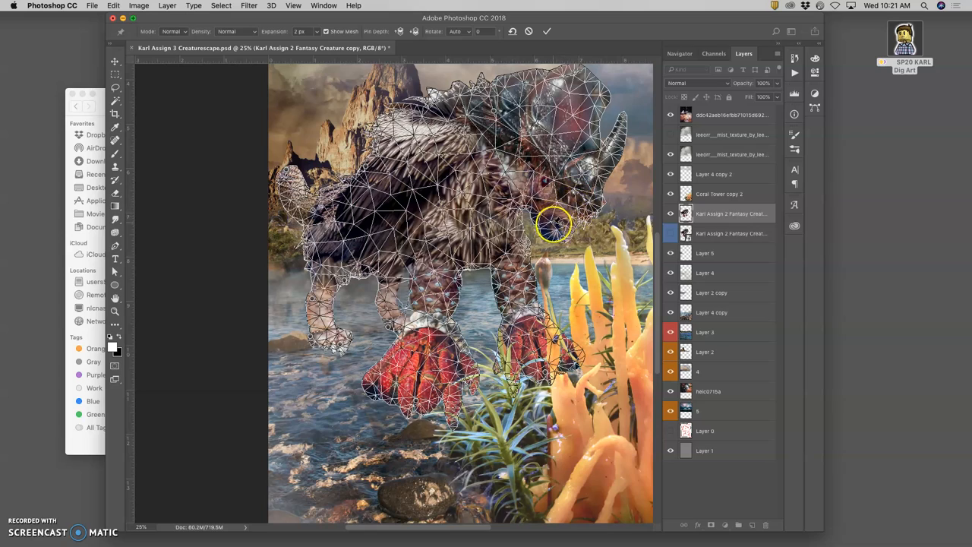
Steady the creature's body with a pin and bend the back leg down so the foot enters the water.
left_click_drag(555, 225, 574, 221)
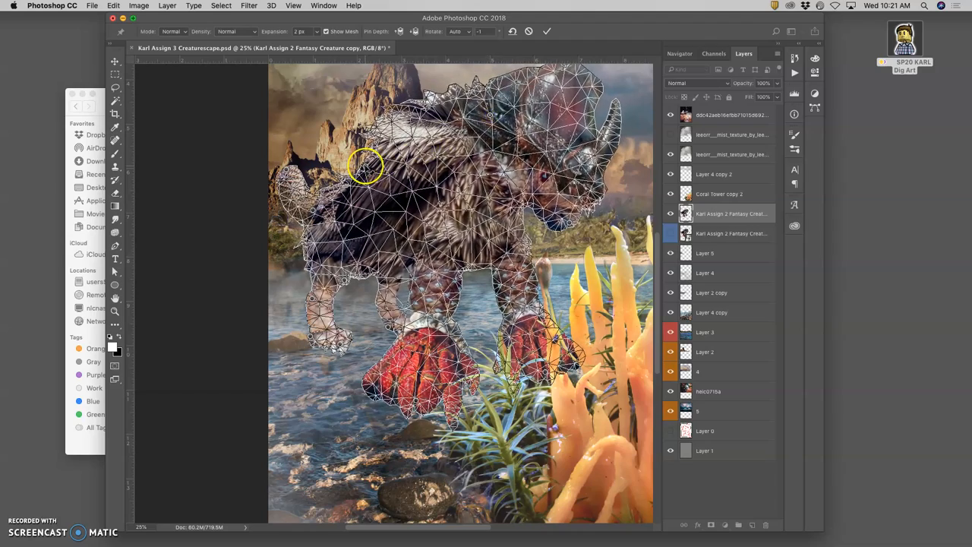
left_click_drag(365, 167, 364, 170)
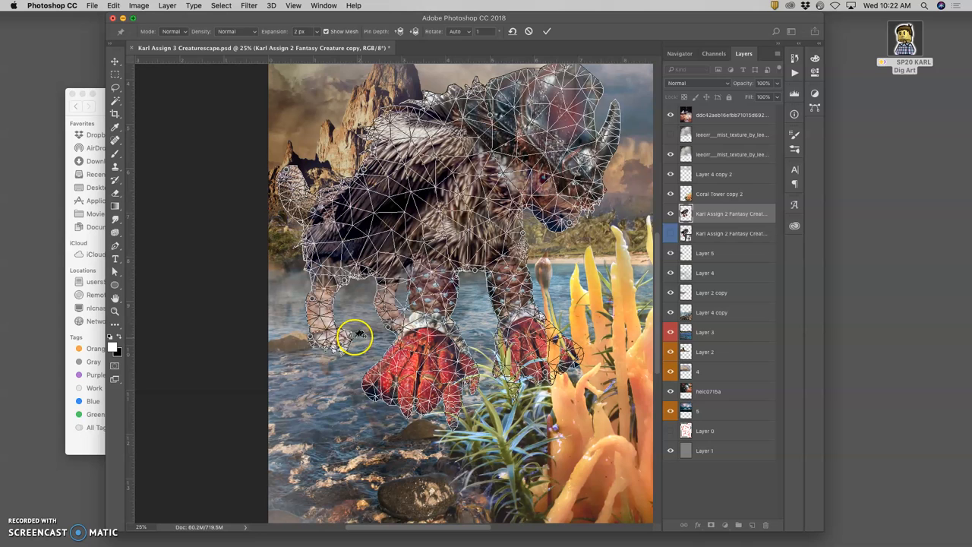
mouse_move(311, 337)
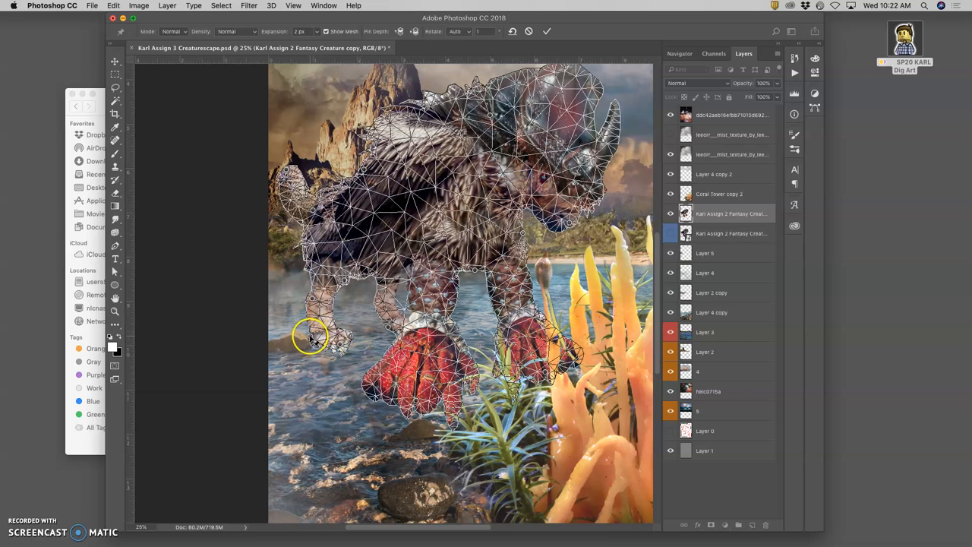
left_click_drag(312, 338, 311, 301)
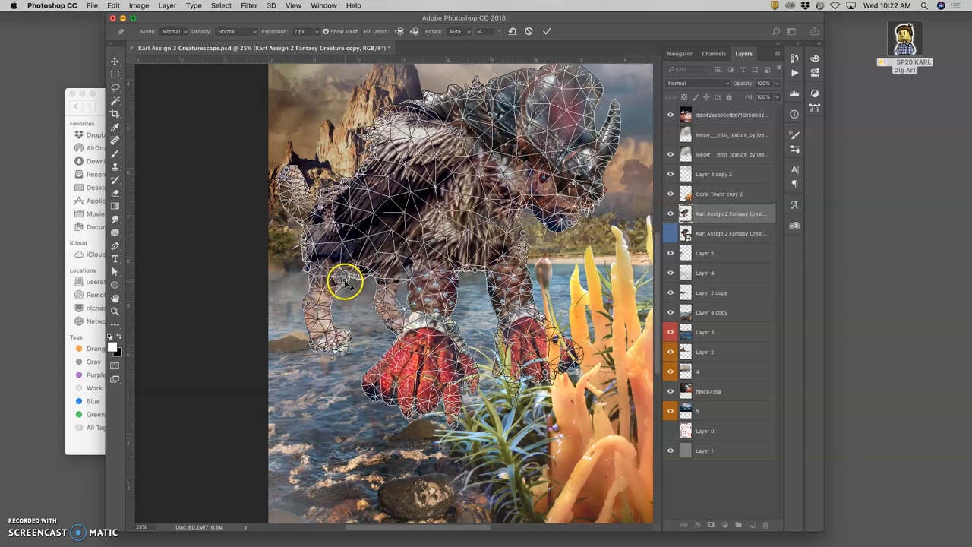
mouse_move(341, 343)
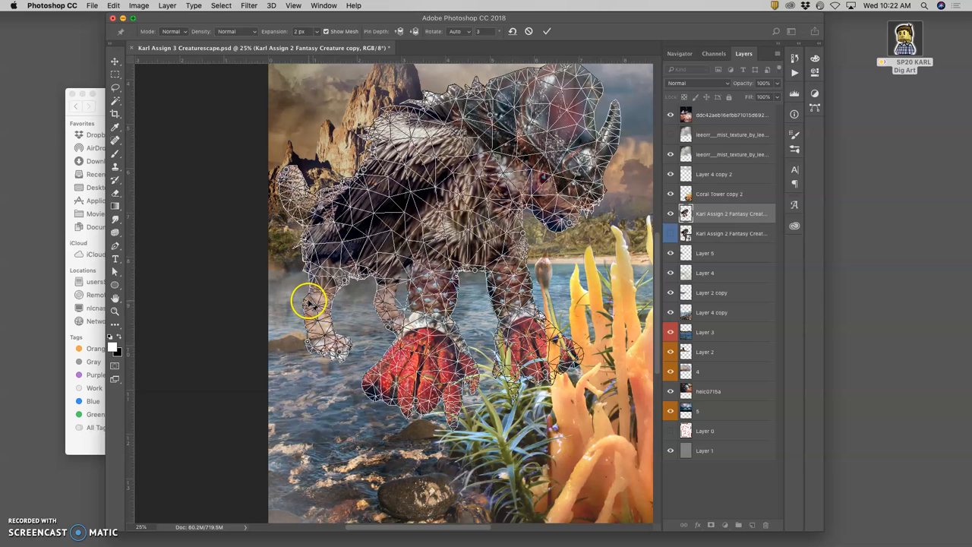
Lower the back foot further, refine the leg's bend and rotate it around a pin to fix its angle.
left_click_drag(310, 302, 304, 301)
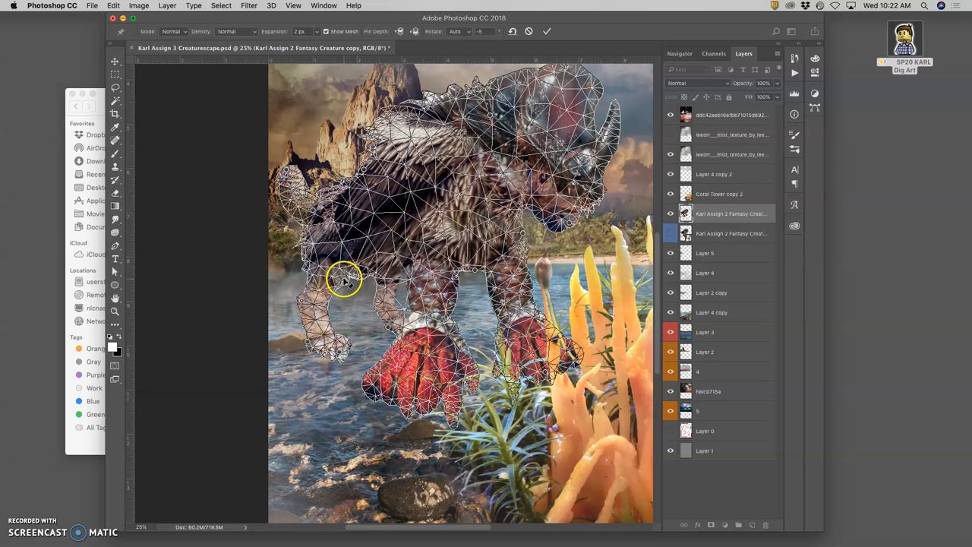
left_click_drag(343, 280, 348, 285)
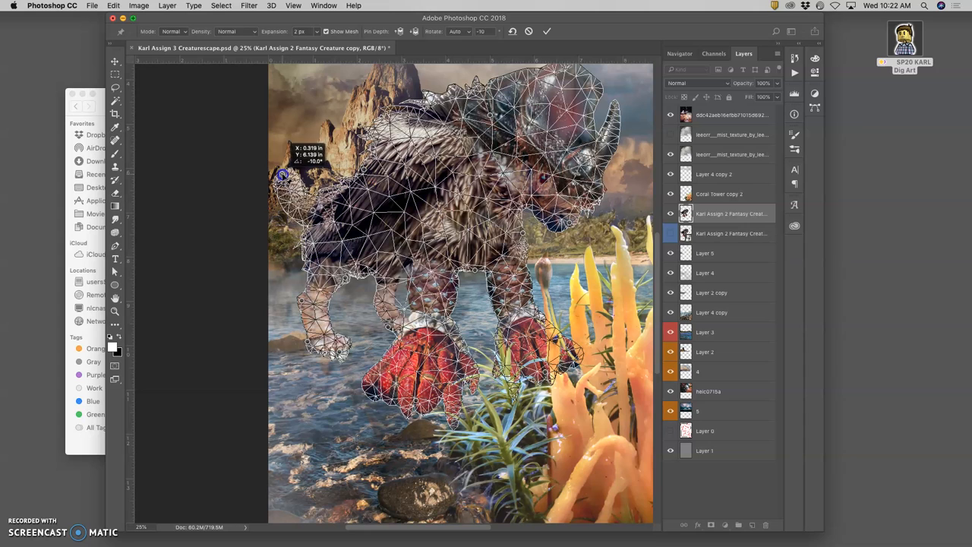
left_click_drag(283, 175, 317, 213)
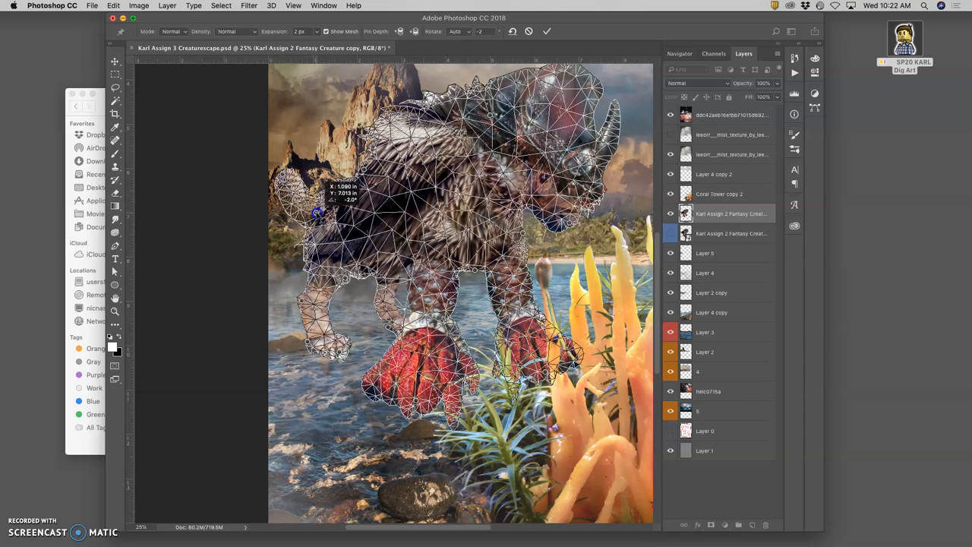